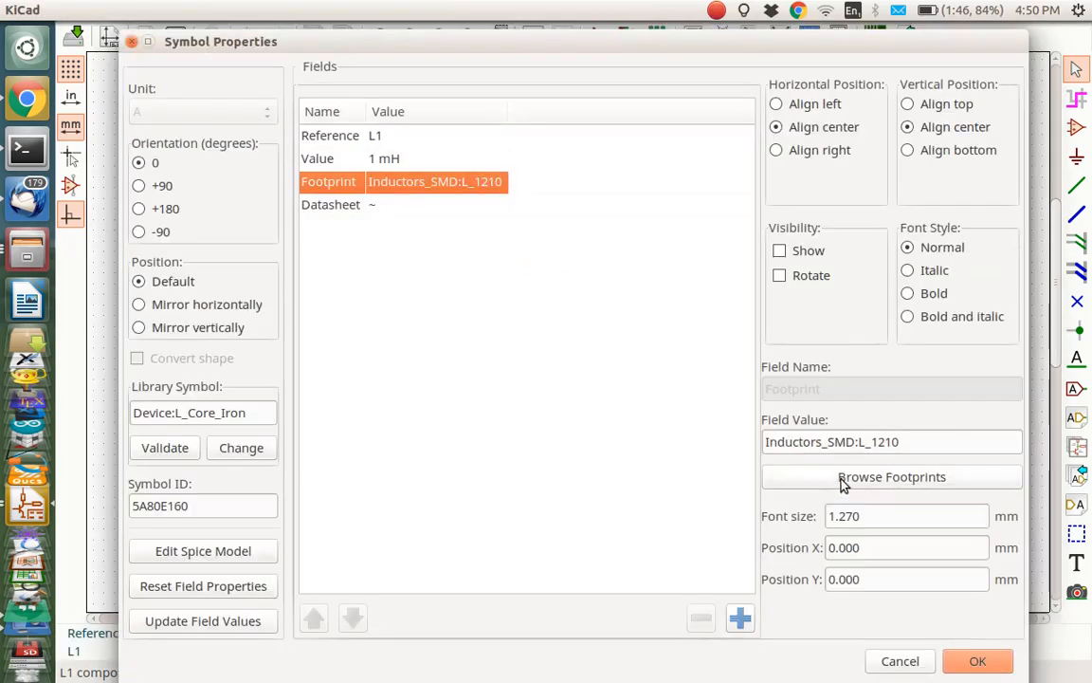
# - Preview the Inductors_SMD:L_1210 footprint for L1 and keep it assigned
pyautogui.click(891, 476)
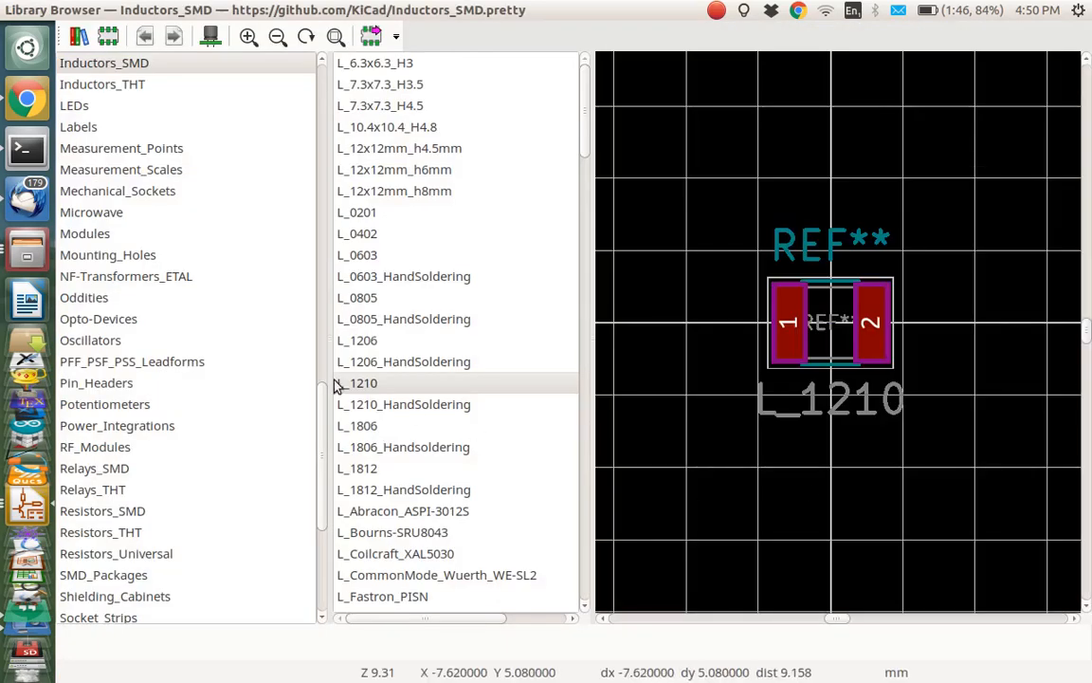
pyautogui.moveTo(219, 371)
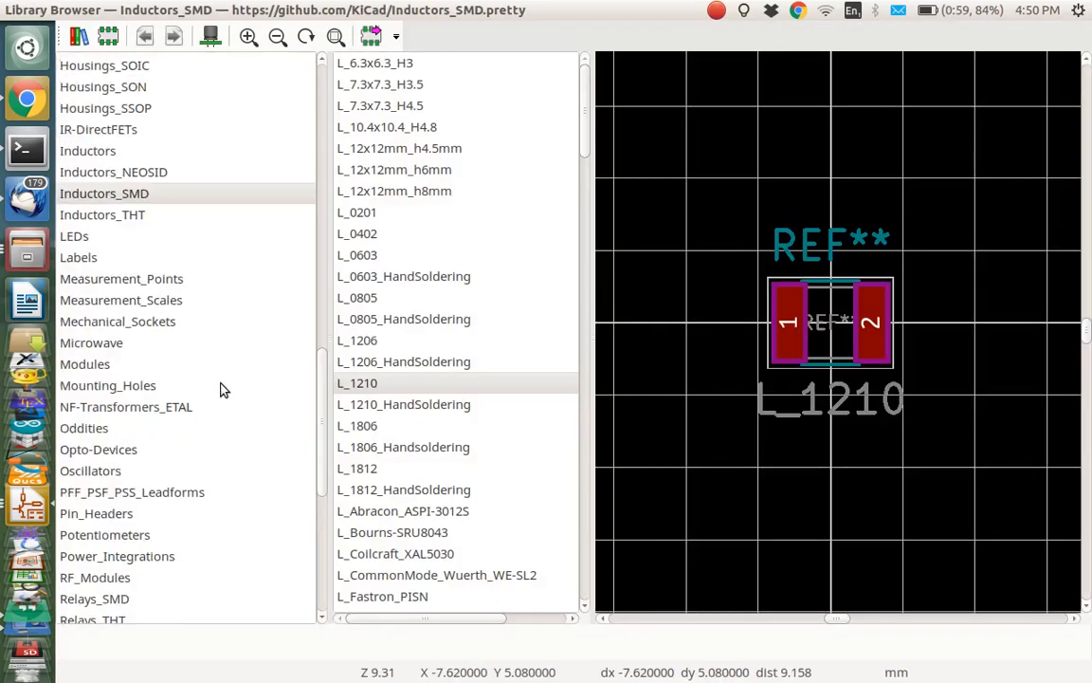
pyautogui.moveTo(389, 389)
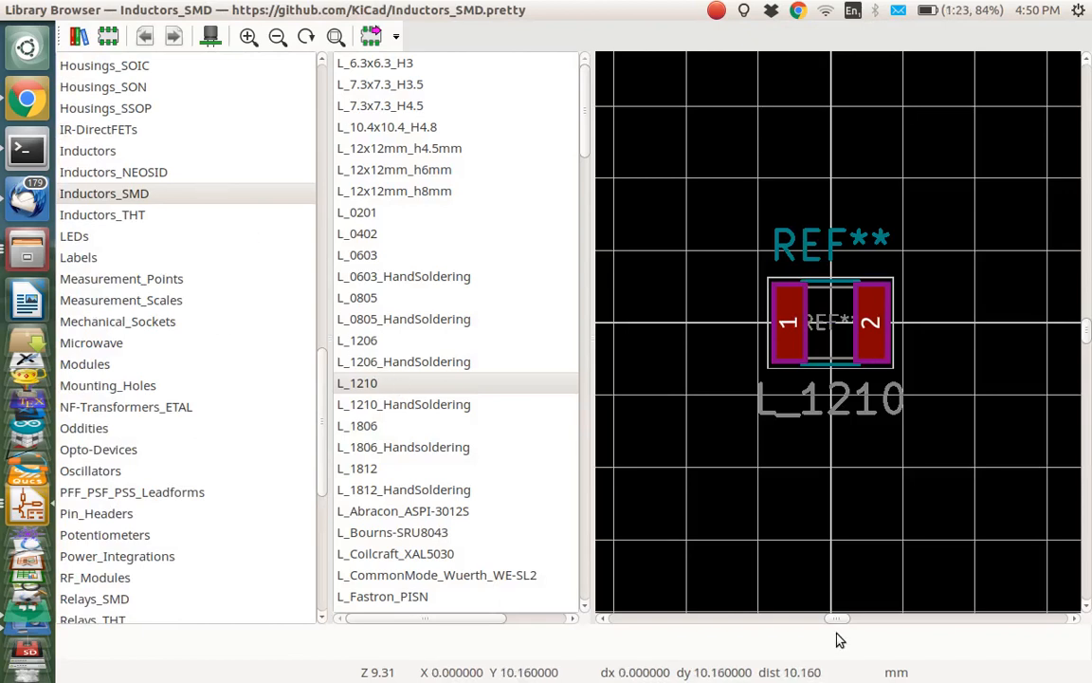
pyautogui.moveTo(767, 648)
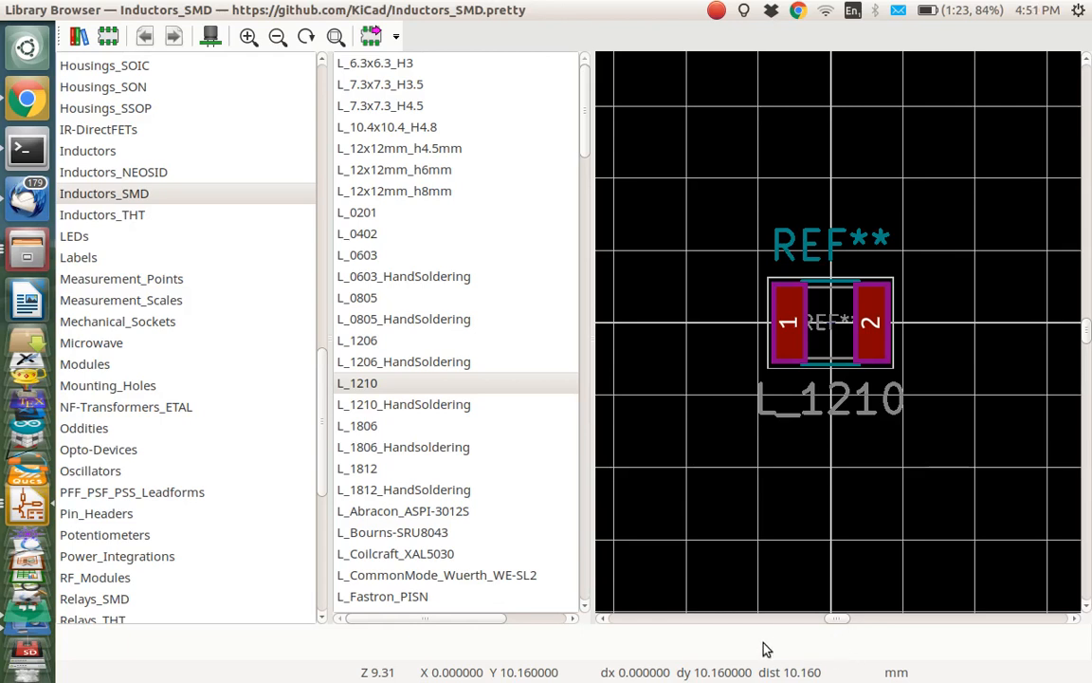
pyautogui.moveTo(460, 403)
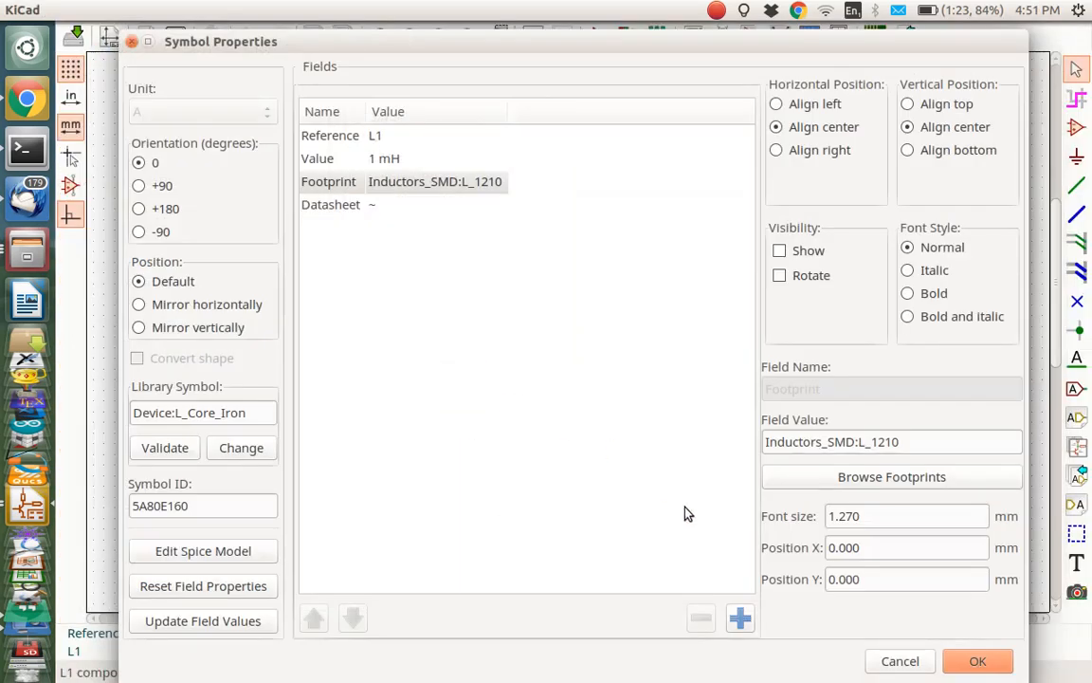
pyautogui.click(978, 661)
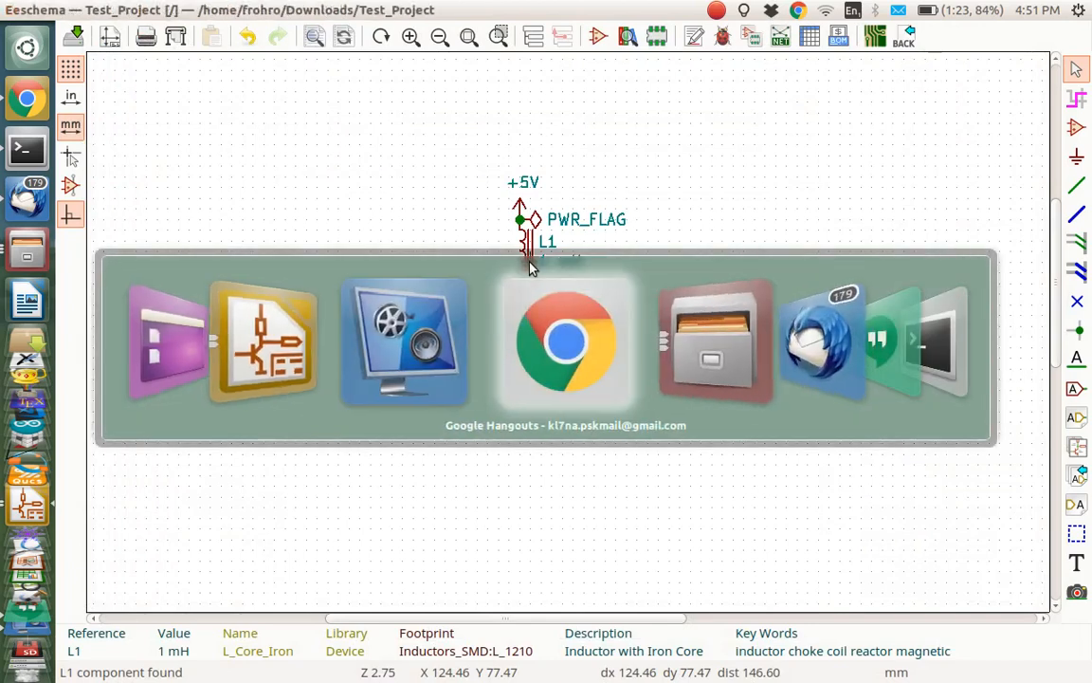
# - Open the CBC3225 1210 inductor model page and choose STEP AP203 format
pyautogui.click(565, 342)
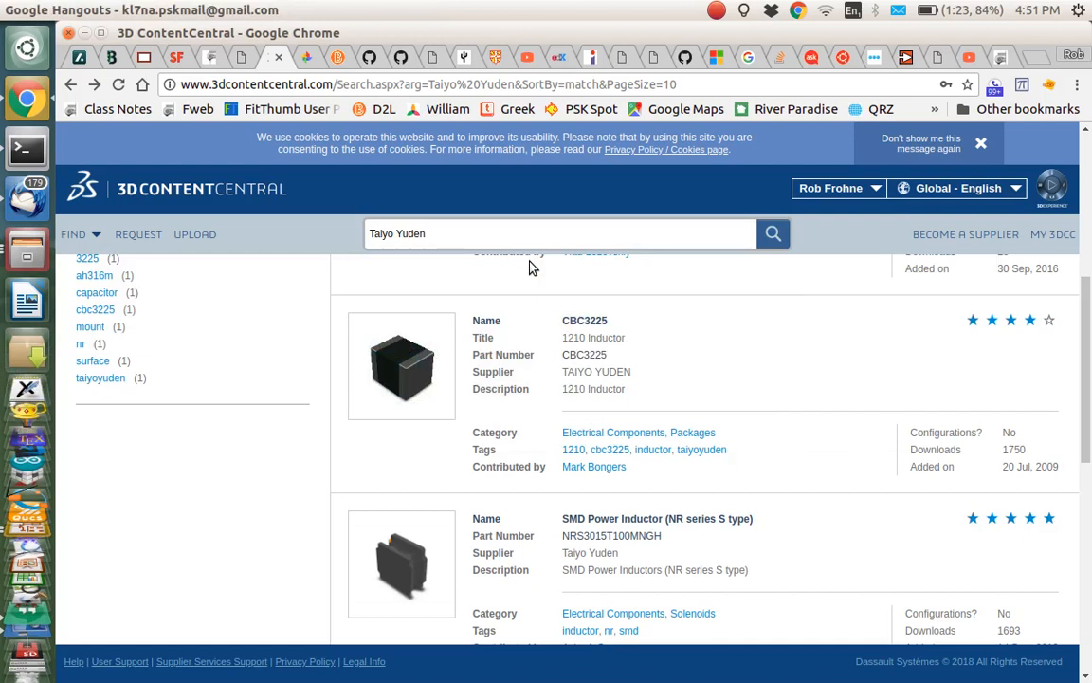
pyautogui.moveTo(397, 278)
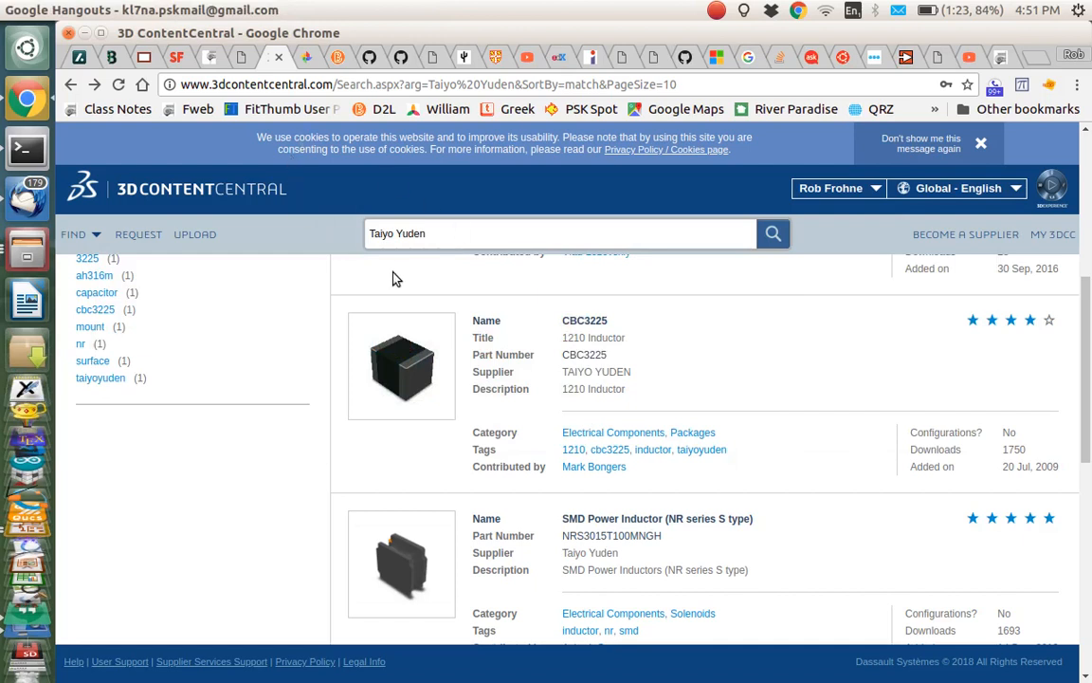
pyautogui.moveTo(452, 265)
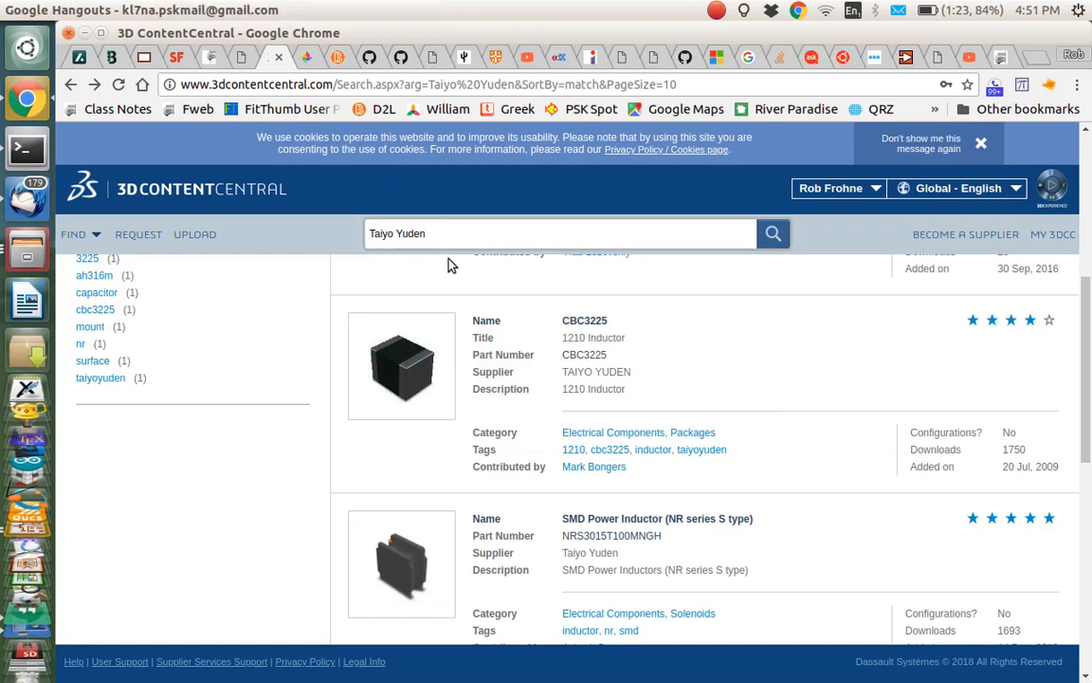
pyautogui.click(389, 233)
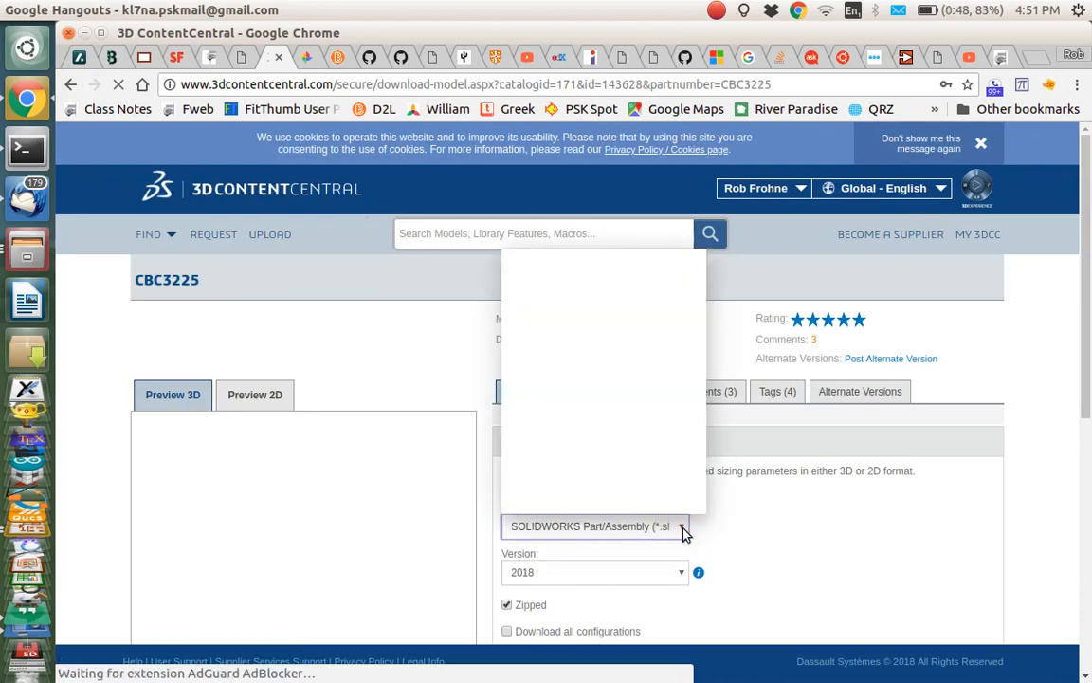
pyautogui.click(681, 526)
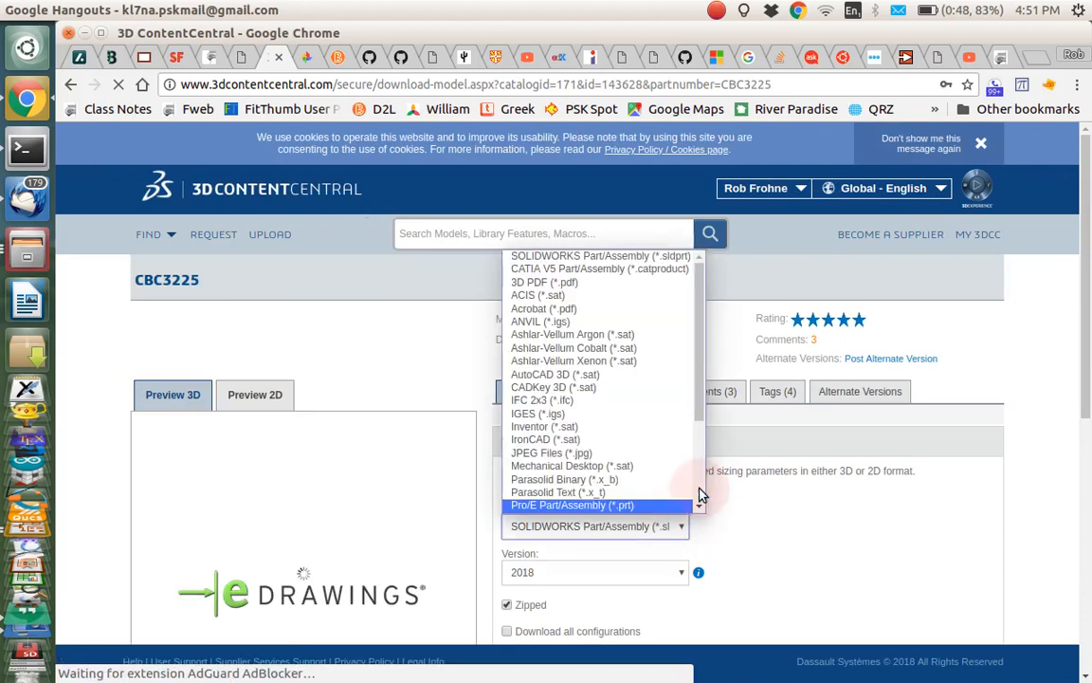
pyautogui.scroll(-3)
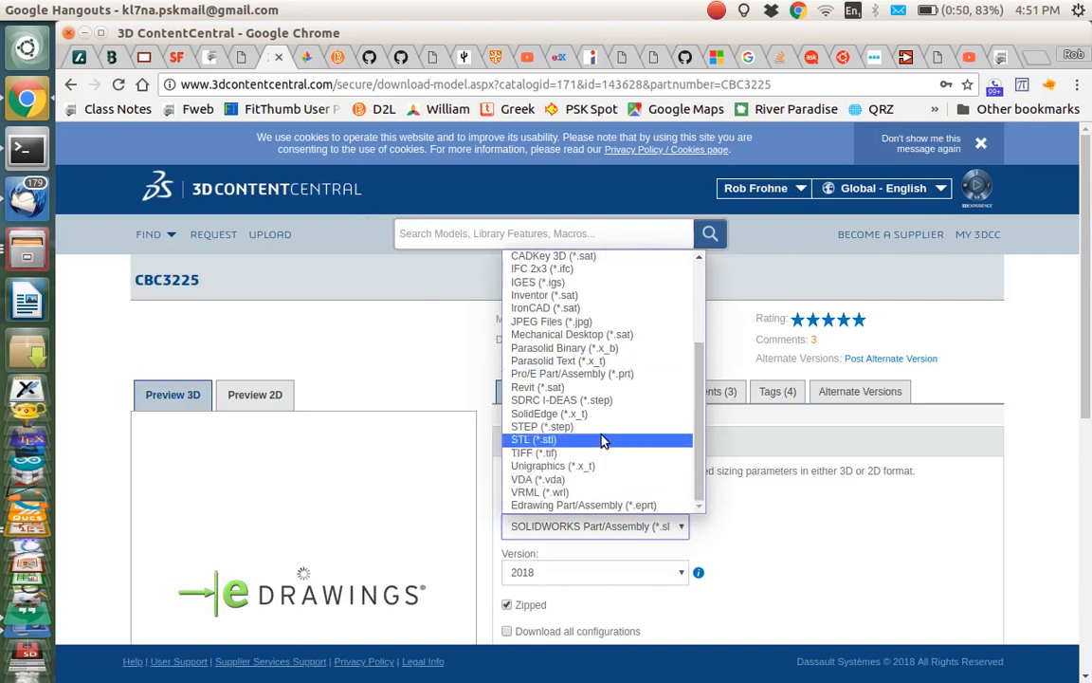
pyautogui.click(541, 426)
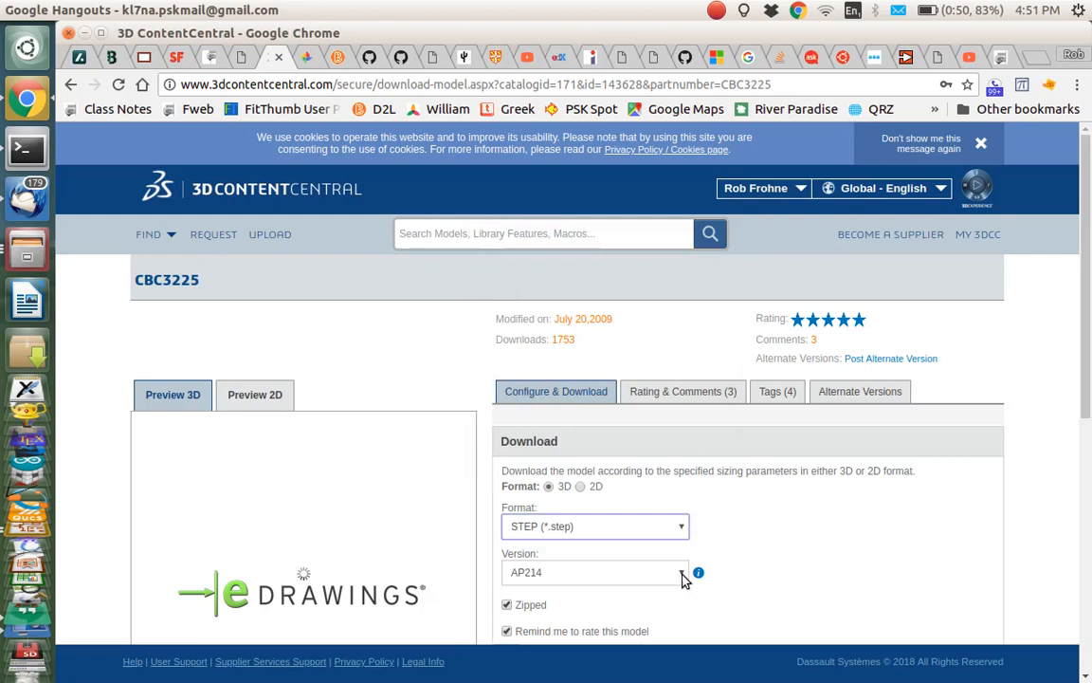
pyautogui.click(594, 572)
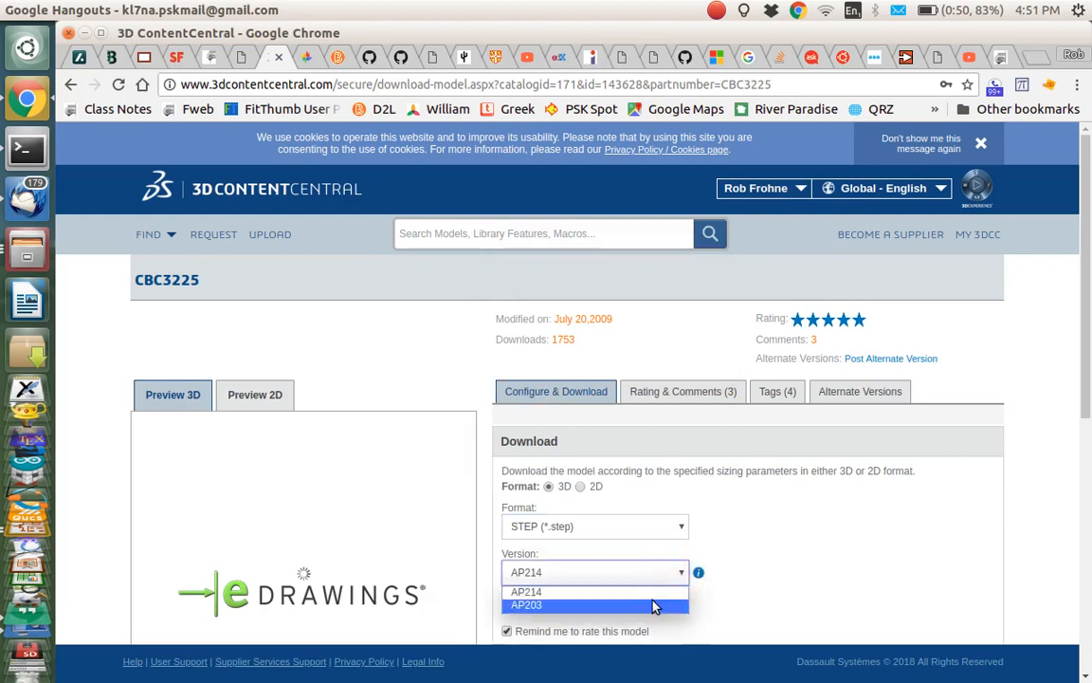
pyautogui.click(527, 605)
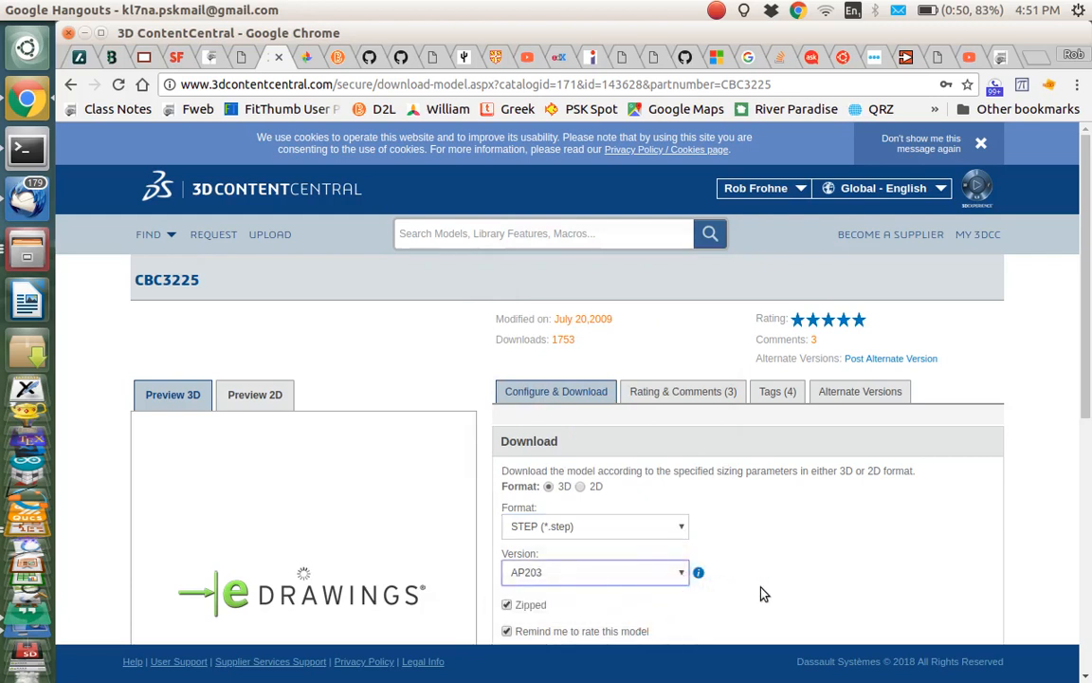
# - Untick Zipped and download the CBC3225 STEP file
pyautogui.scroll(-3)
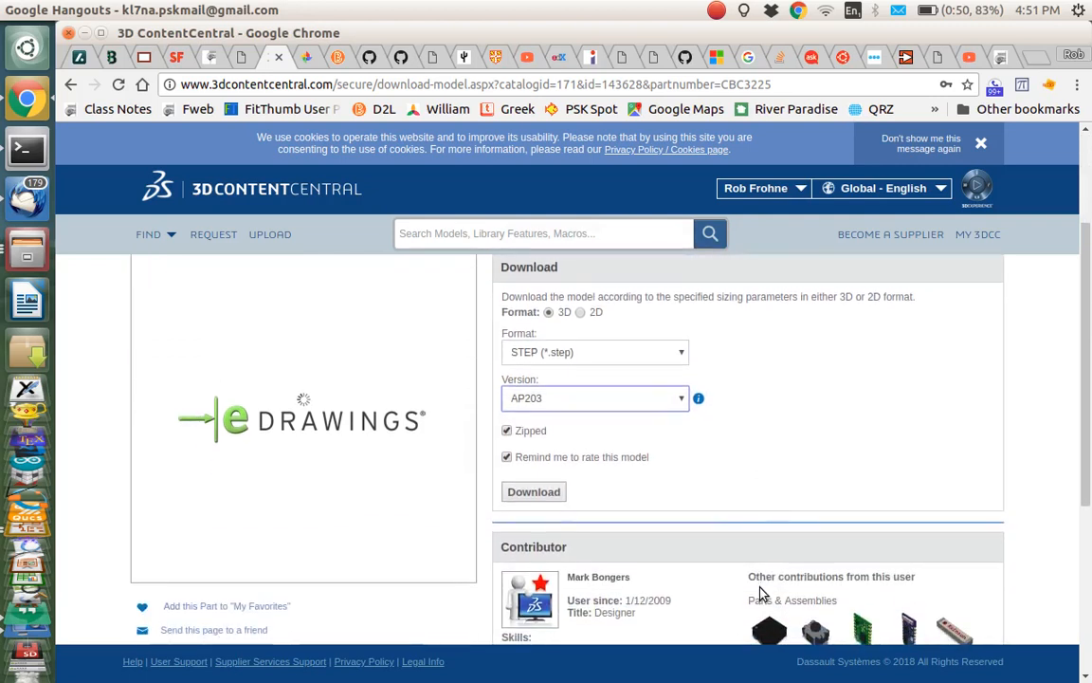
pyautogui.moveTo(589, 550)
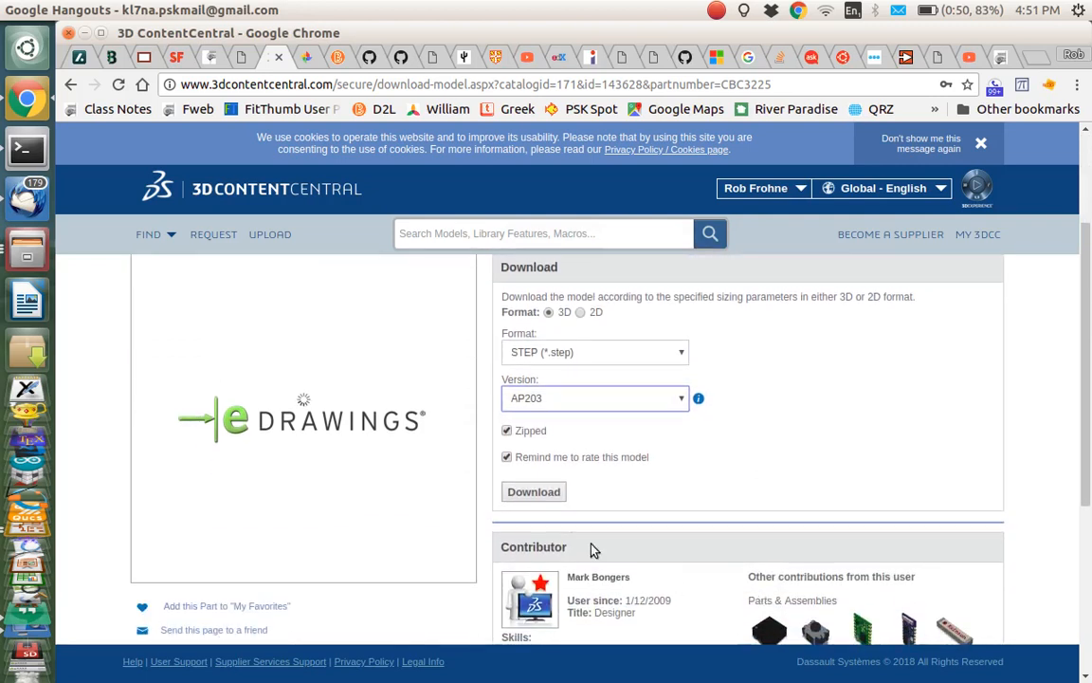
pyautogui.click(507, 430)
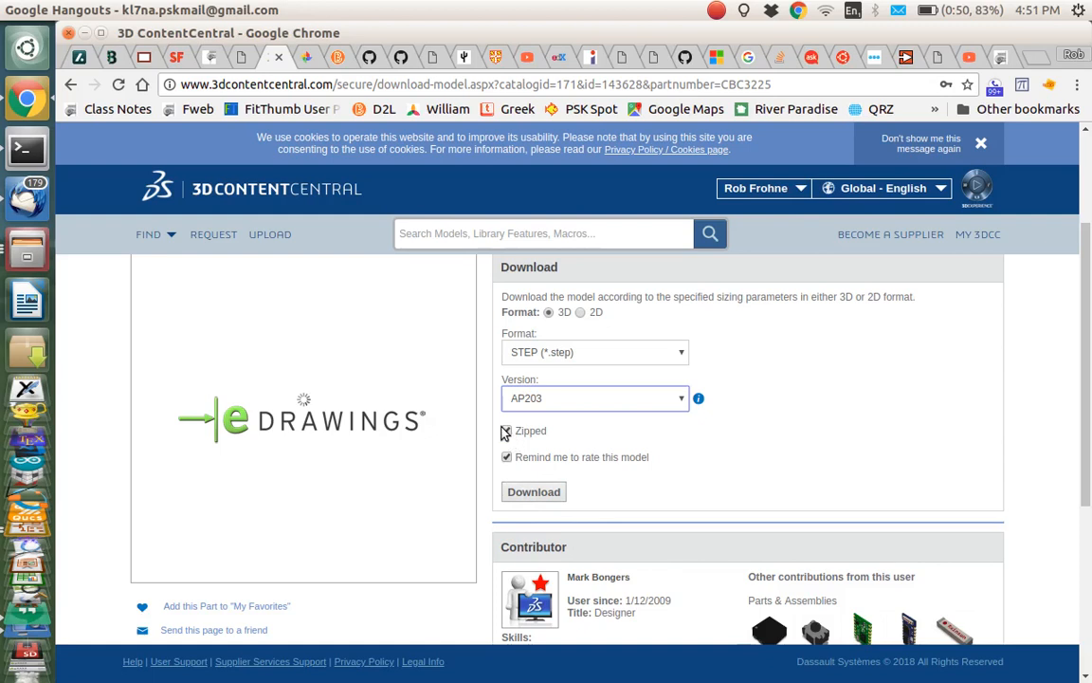
pyautogui.click(506, 430)
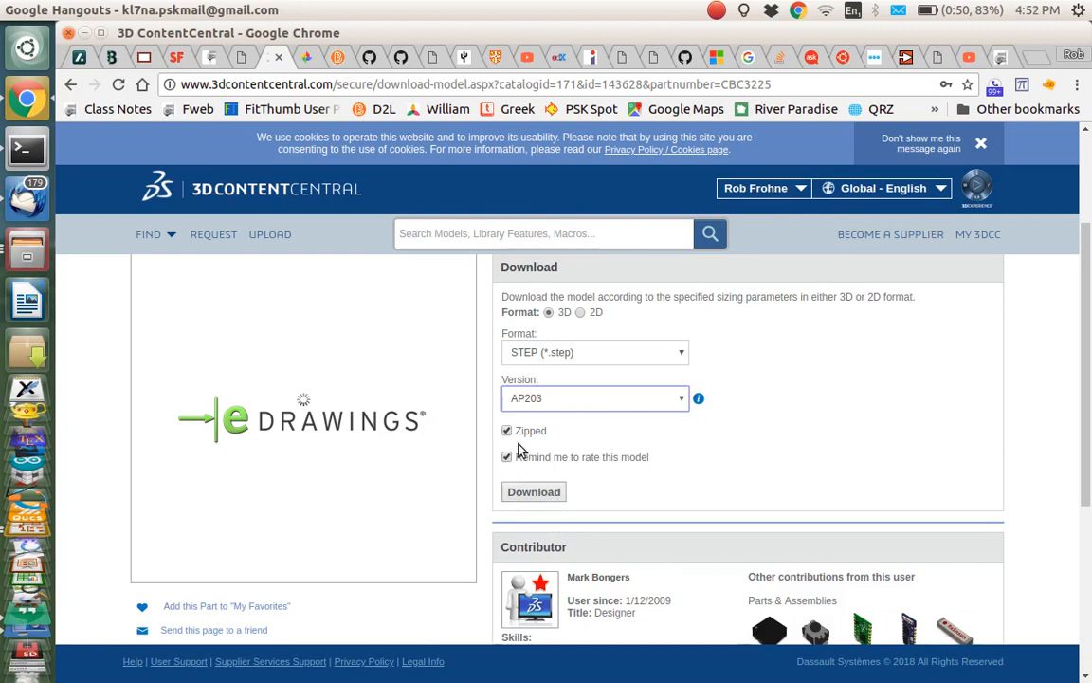
pyautogui.click(506, 431)
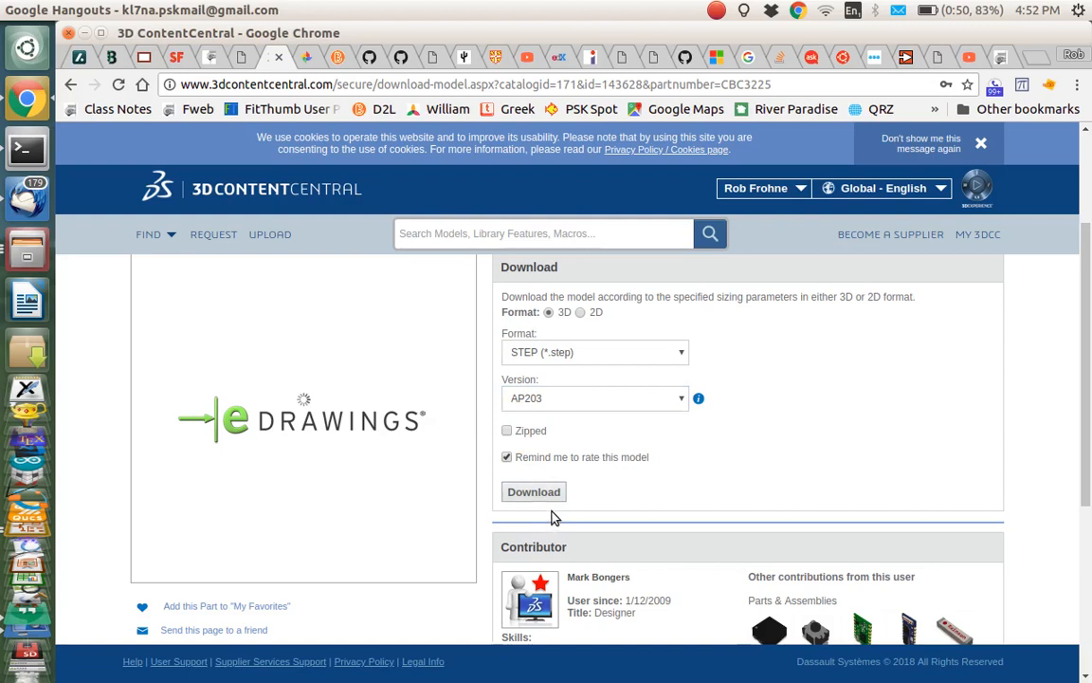
pyautogui.click(533, 491)
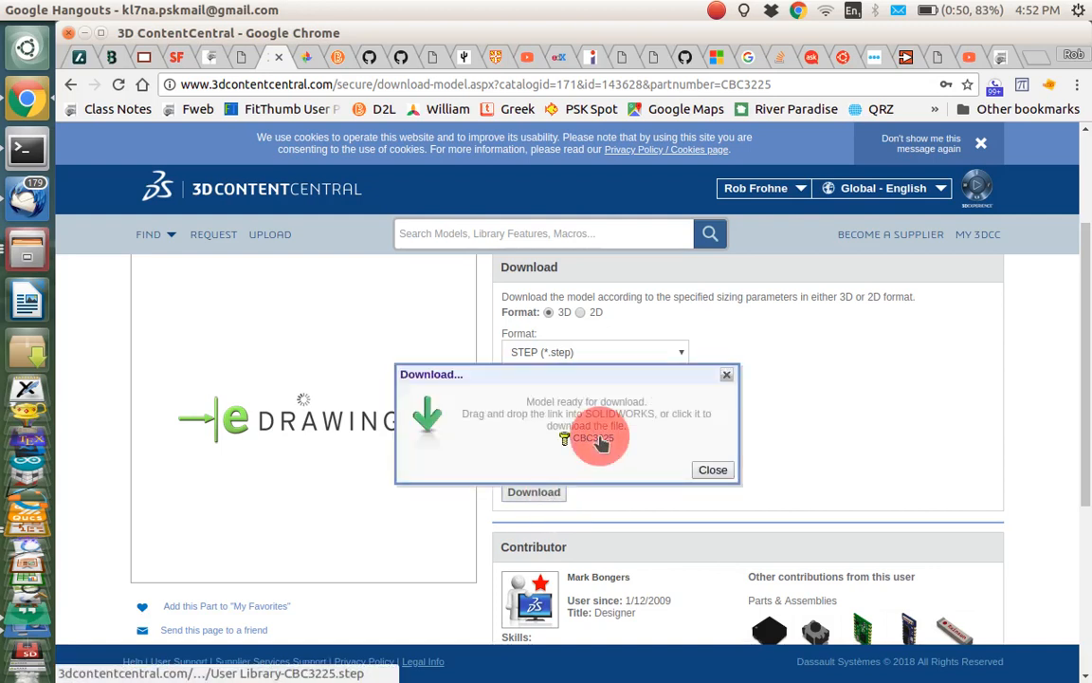
pyautogui.click(591, 438)
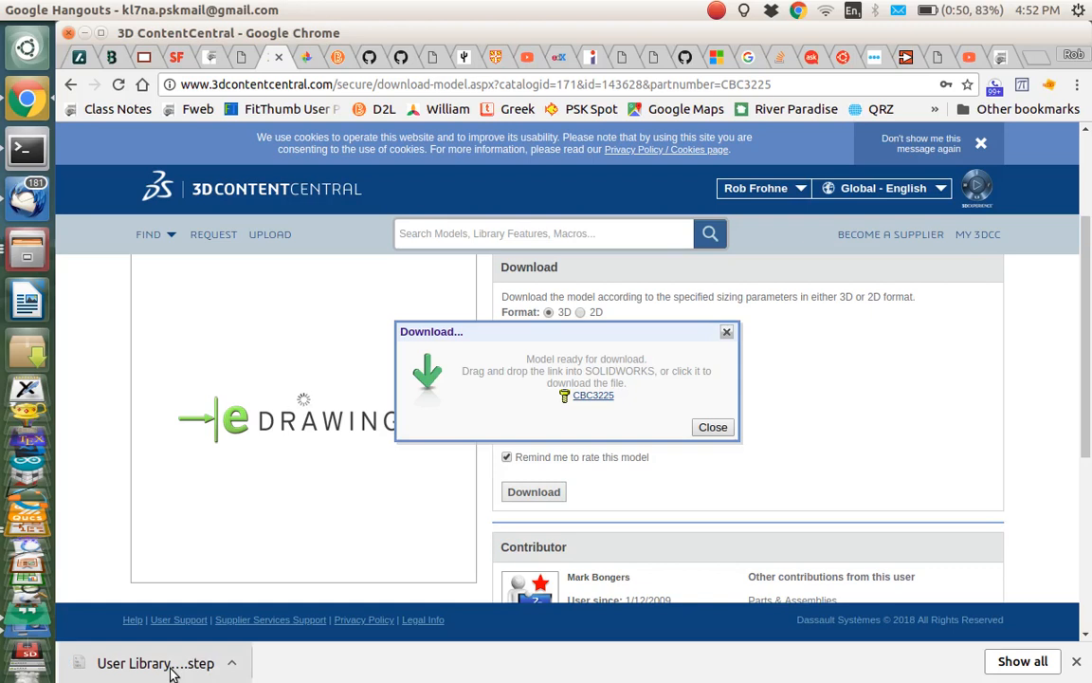
# - Show User Library-CBC3225.step in the Downloads folder and select it
pyautogui.click(232, 663)
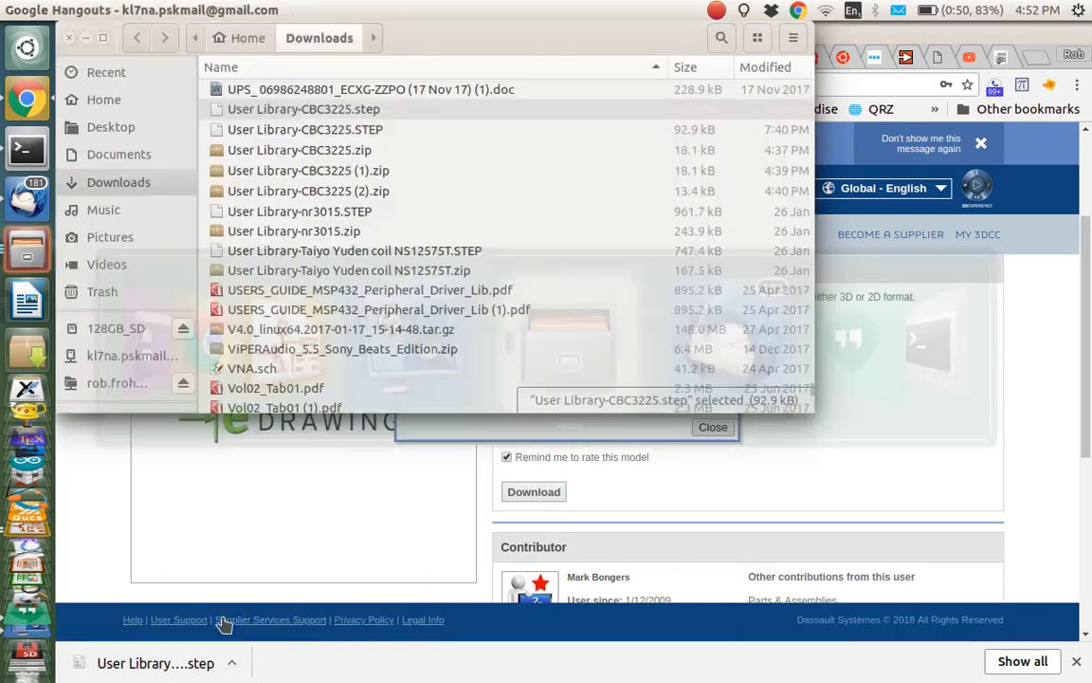
pyautogui.click(303, 109)
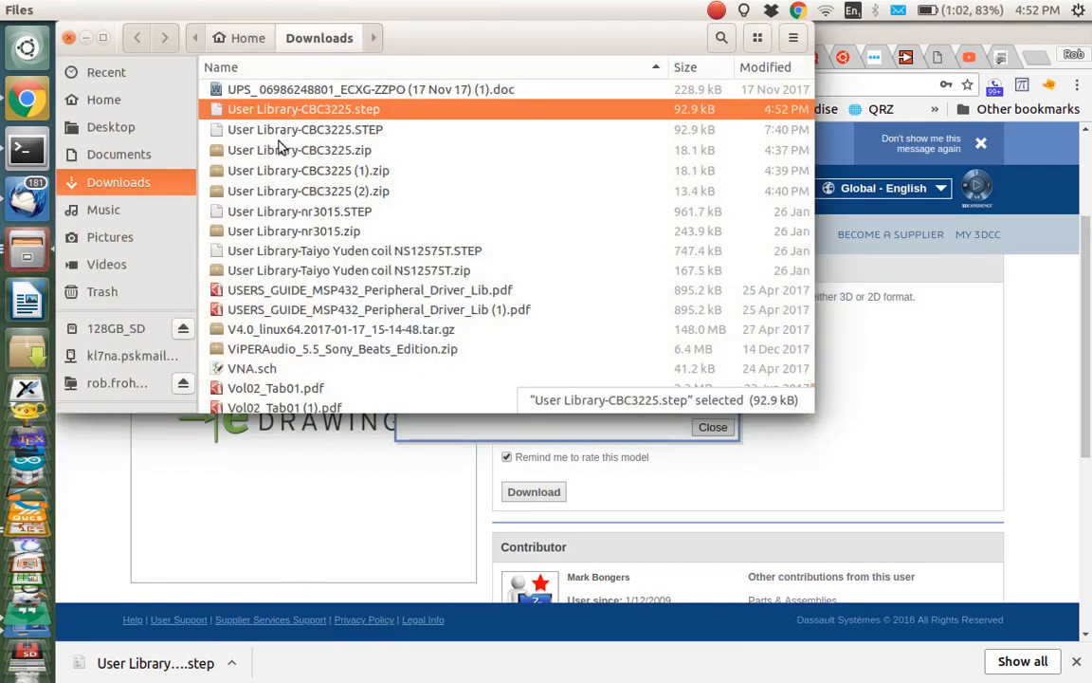
pyautogui.moveTo(327, 118)
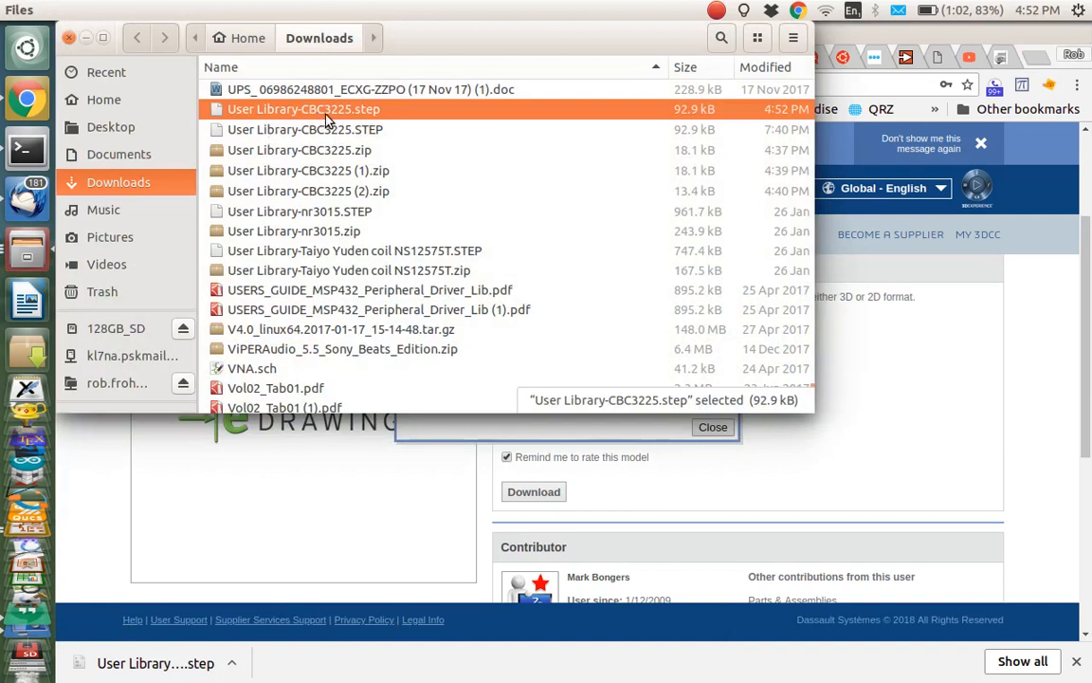
pyautogui.moveTo(365, 123)
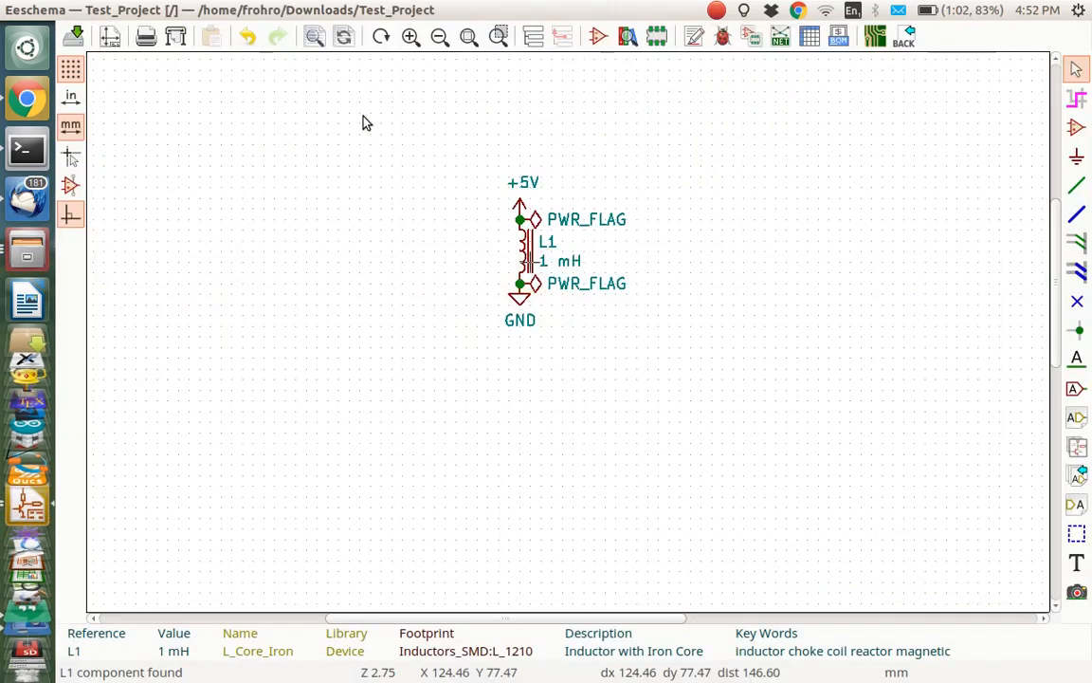
pyautogui.moveTo(614, 82)
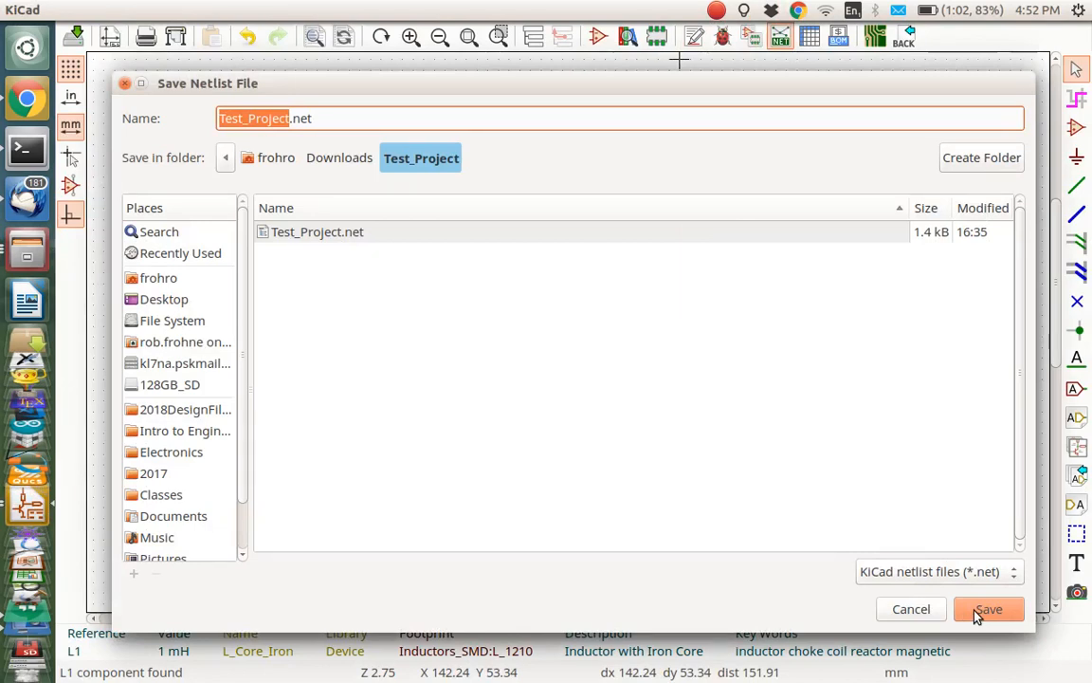
# - Save the generated netlist as Test_Project.net in the Test_Project folder
pyautogui.click(988, 608)
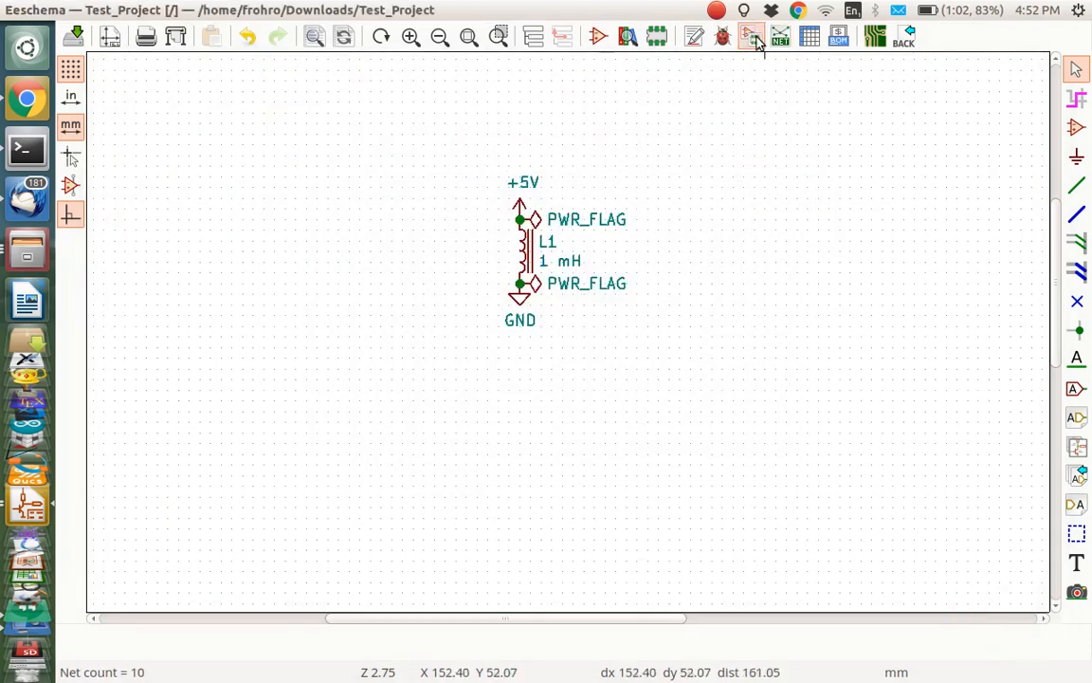
pyautogui.moveTo(779, 36)
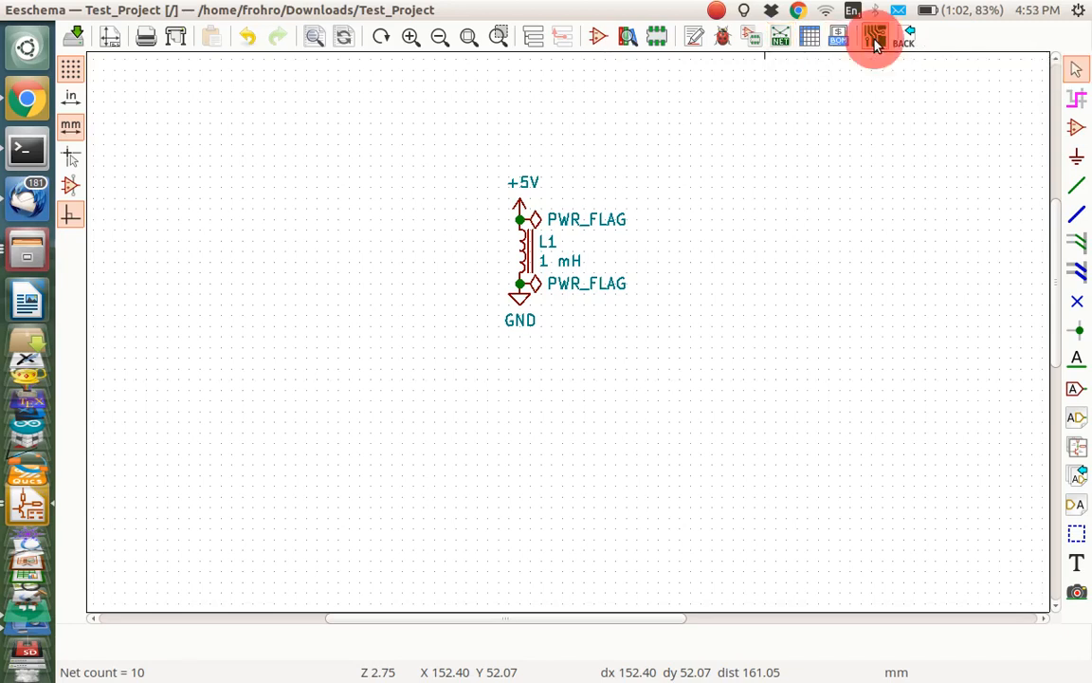
# - Create the Test_Project board in Pcbnew and read the netlist to place L1
pyautogui.click(873, 36)
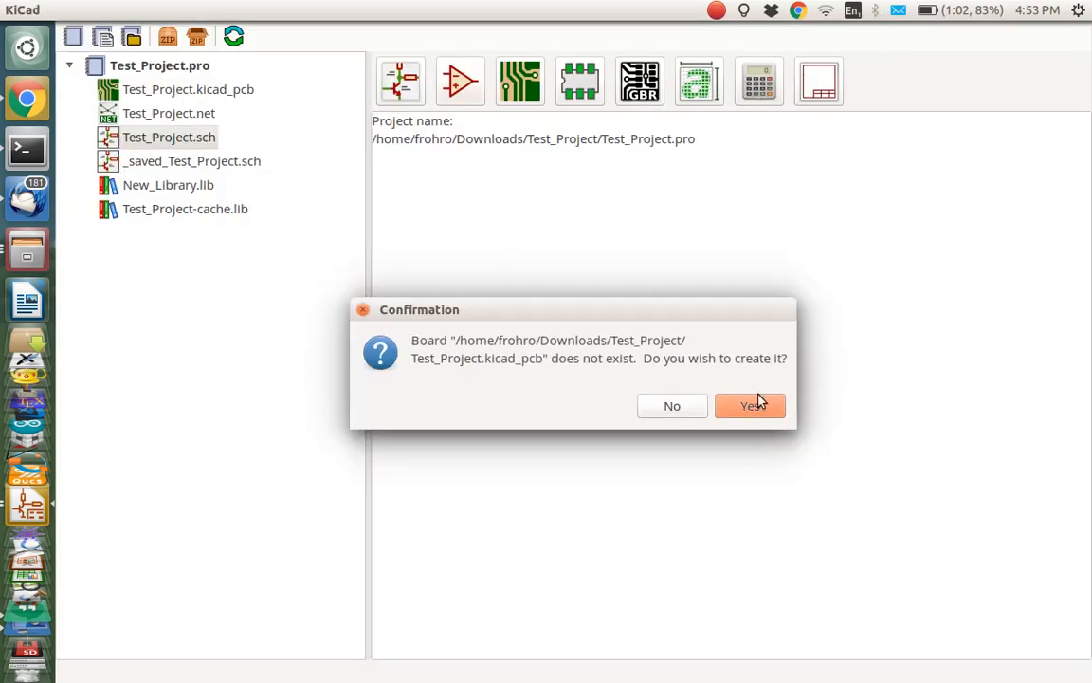
pyautogui.click(750, 406)
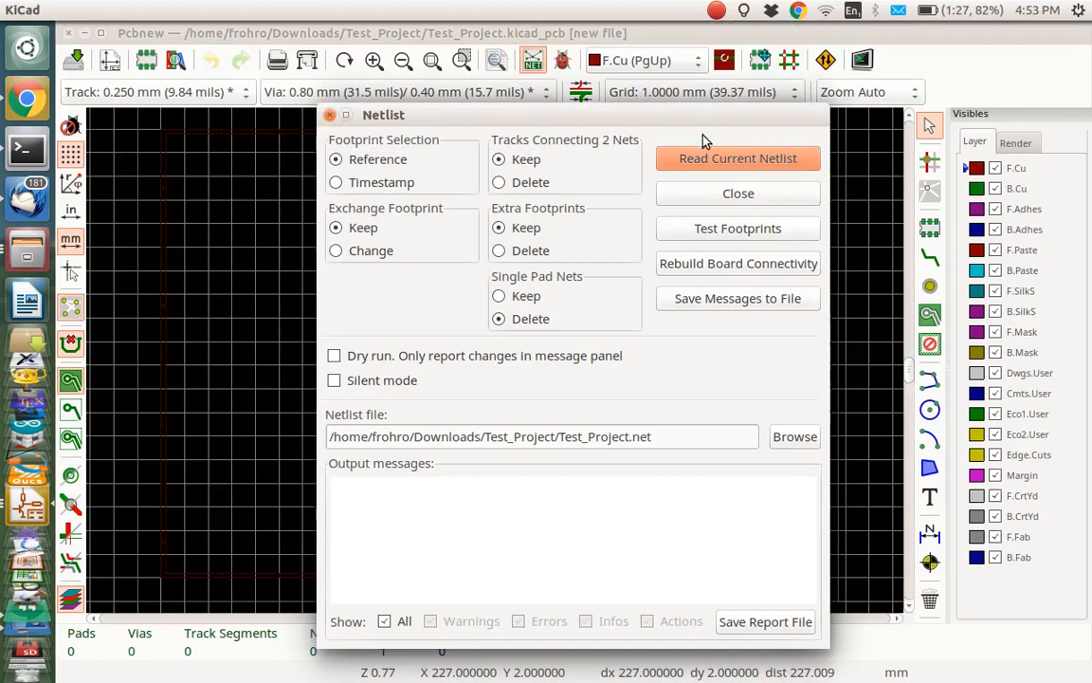
pyautogui.click(738, 159)
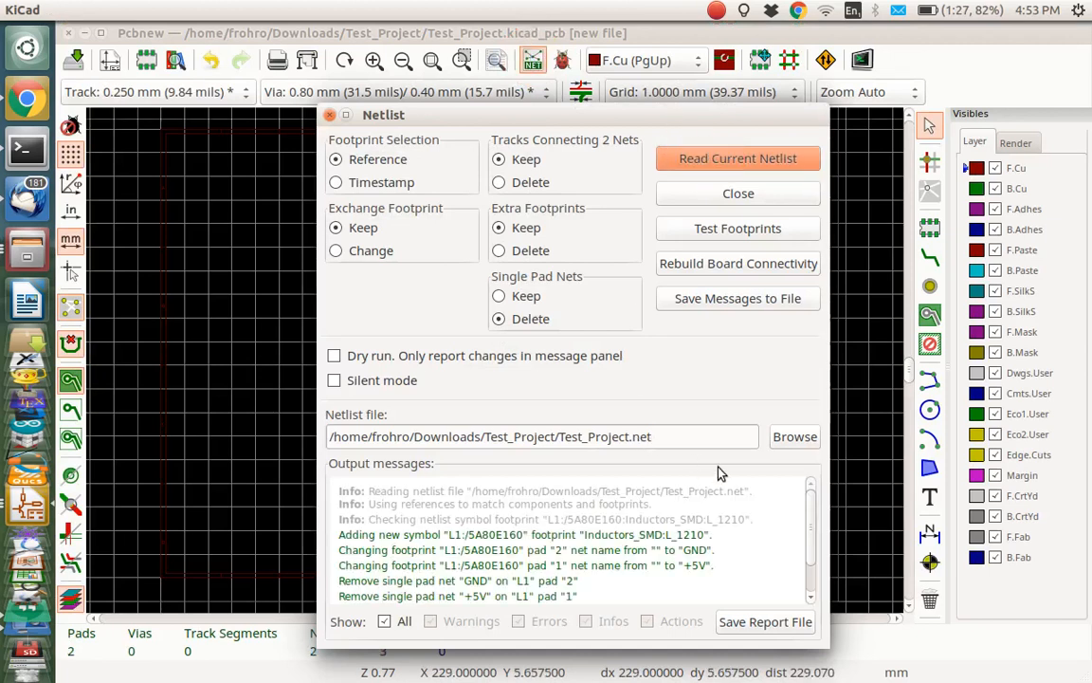
pyautogui.scroll(-3)
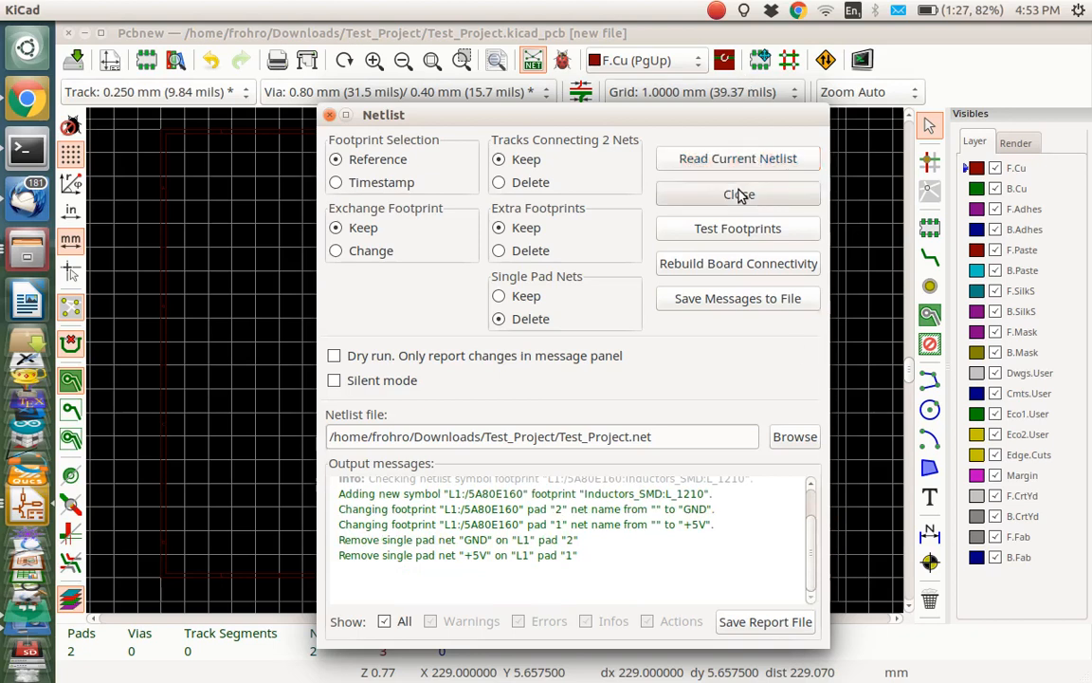
pyautogui.click(738, 194)
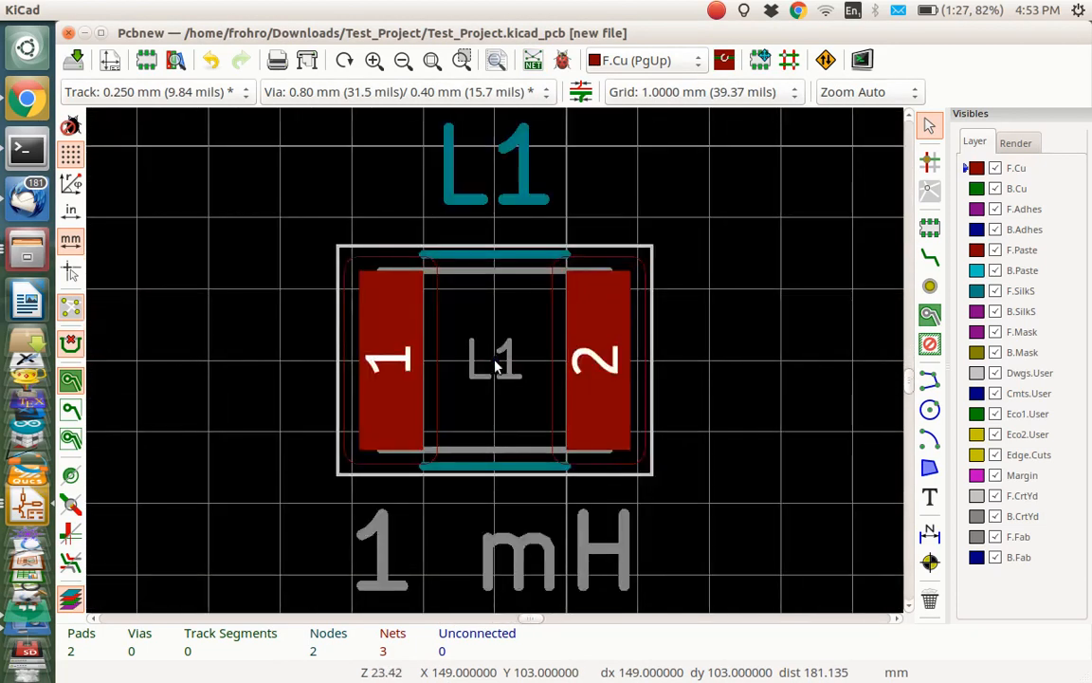
pyautogui.scroll(-3)
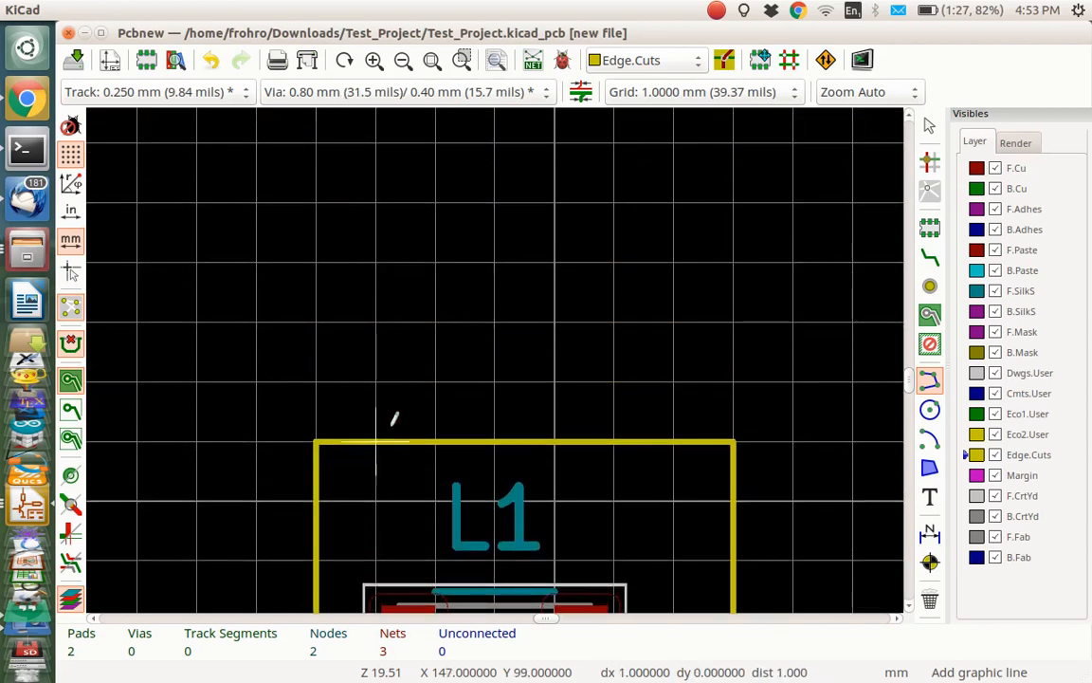
pyautogui.moveTo(756, 439)
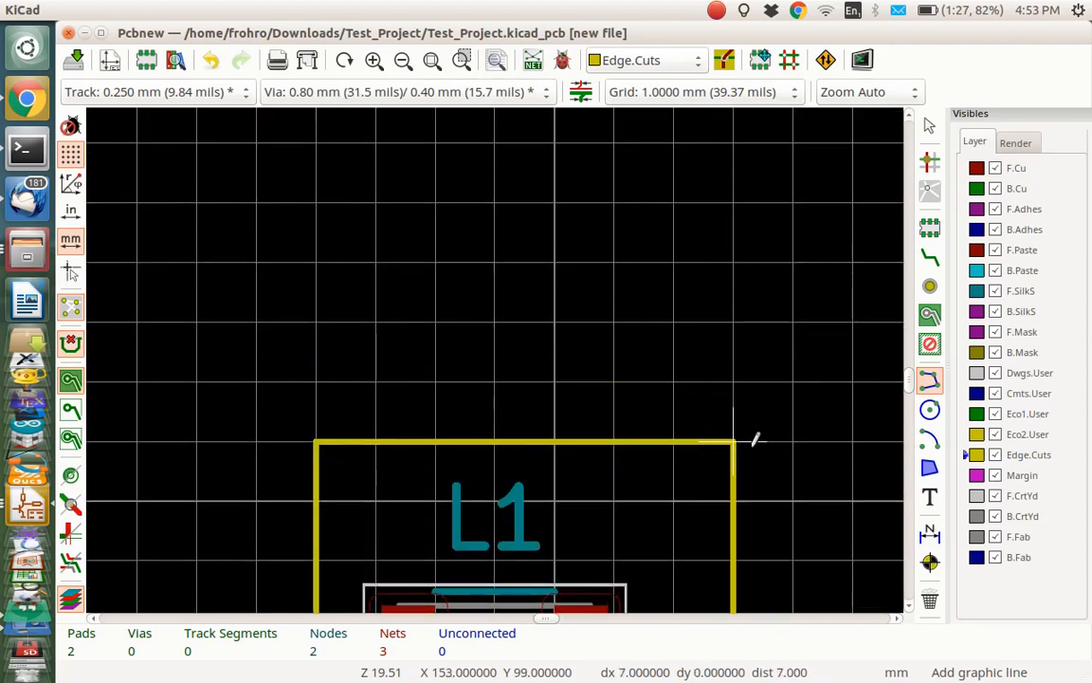
pyautogui.moveTo(719, 403)
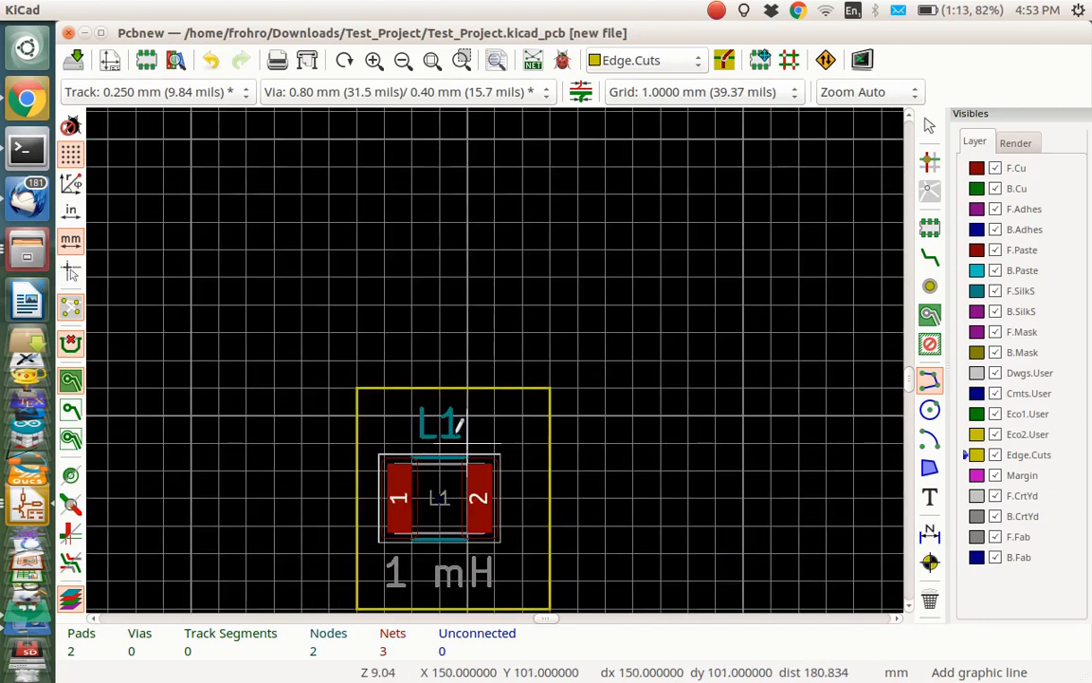
# - Close the rectangular Edge.Cuts outline around L1's 1210 footprint
pyautogui.click(861, 60)
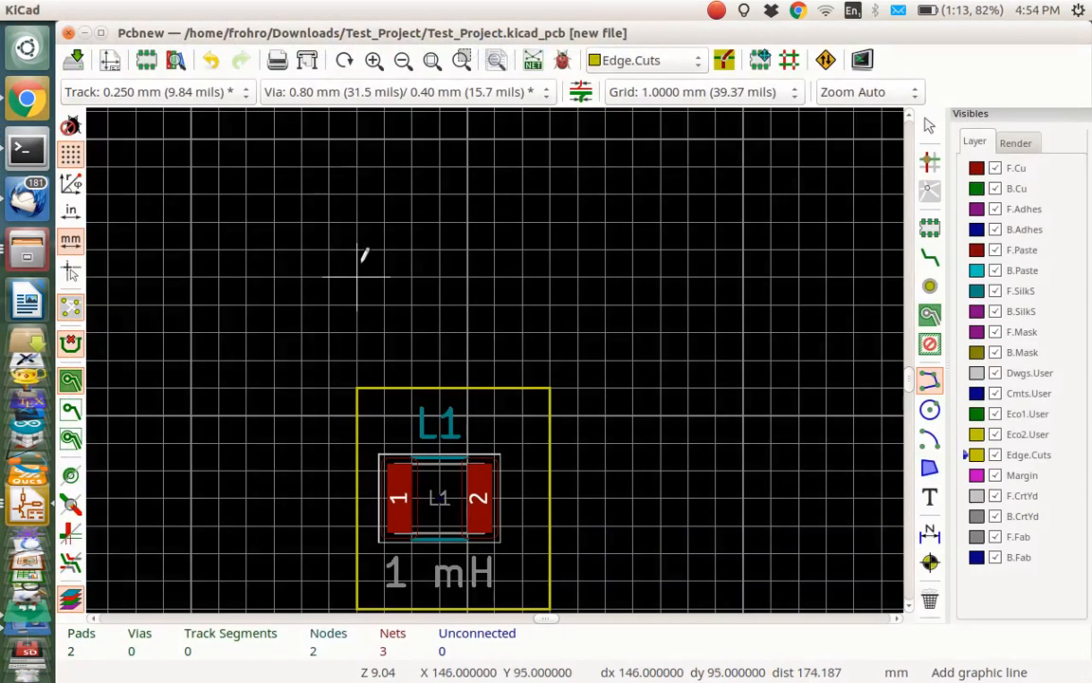
pyautogui.moveTo(441, 500)
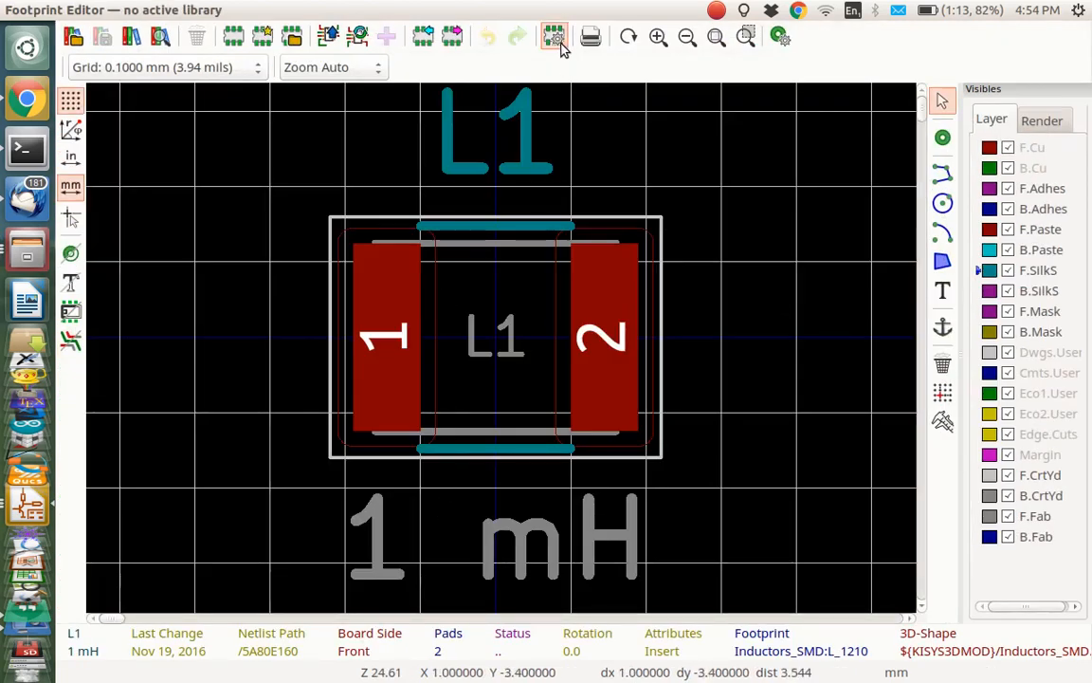
# - Open L1 footprint properties to view the assigned L_1210.wrl 3D model
pyautogui.click(554, 36)
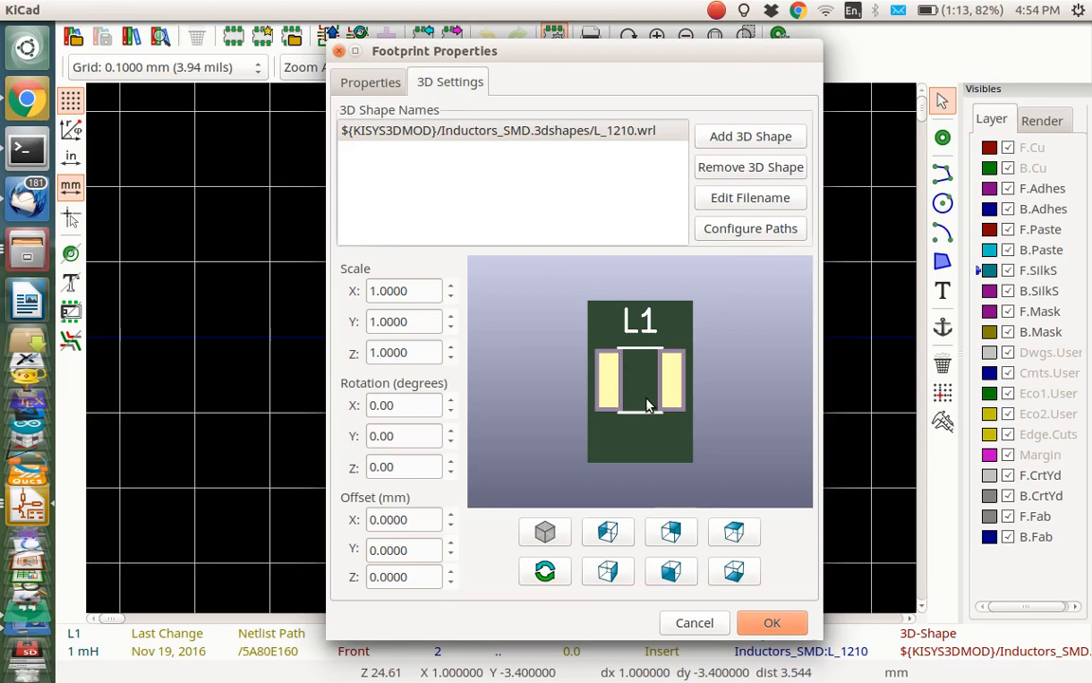
pyautogui.moveTo(758, 228)
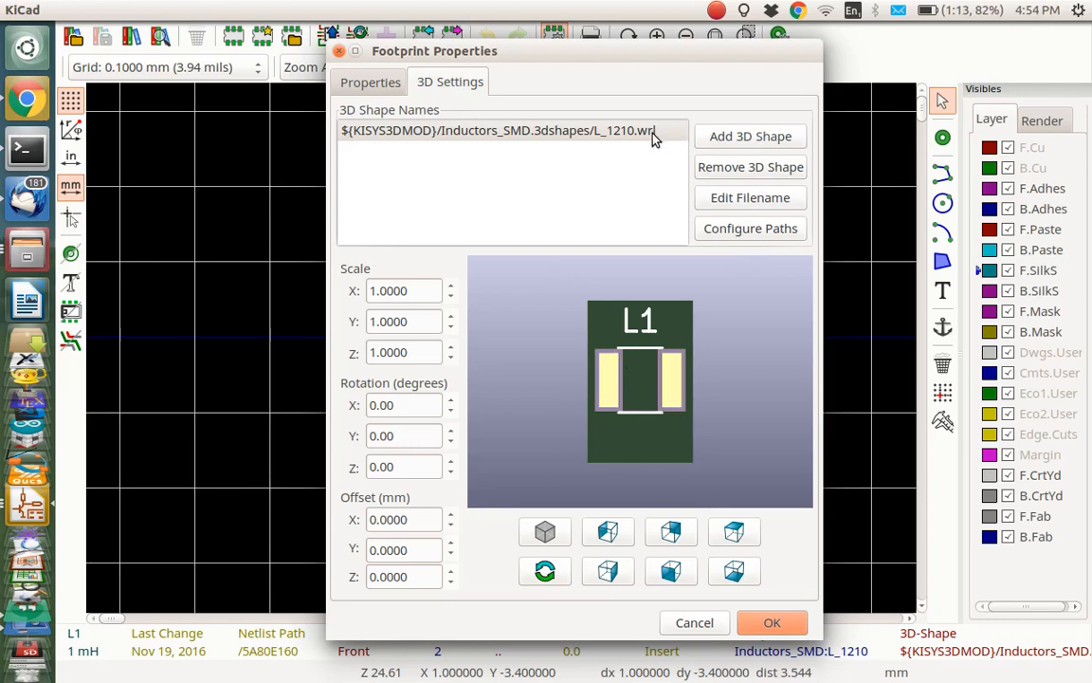
pyautogui.moveTo(722, 149)
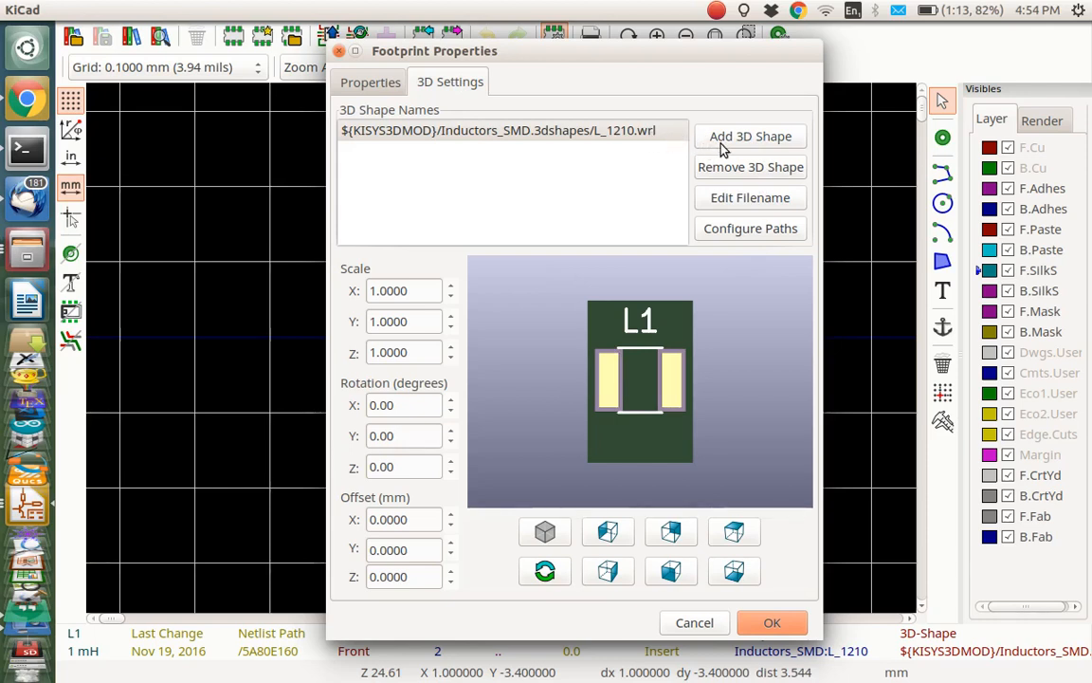
pyautogui.moveTo(723, 152)
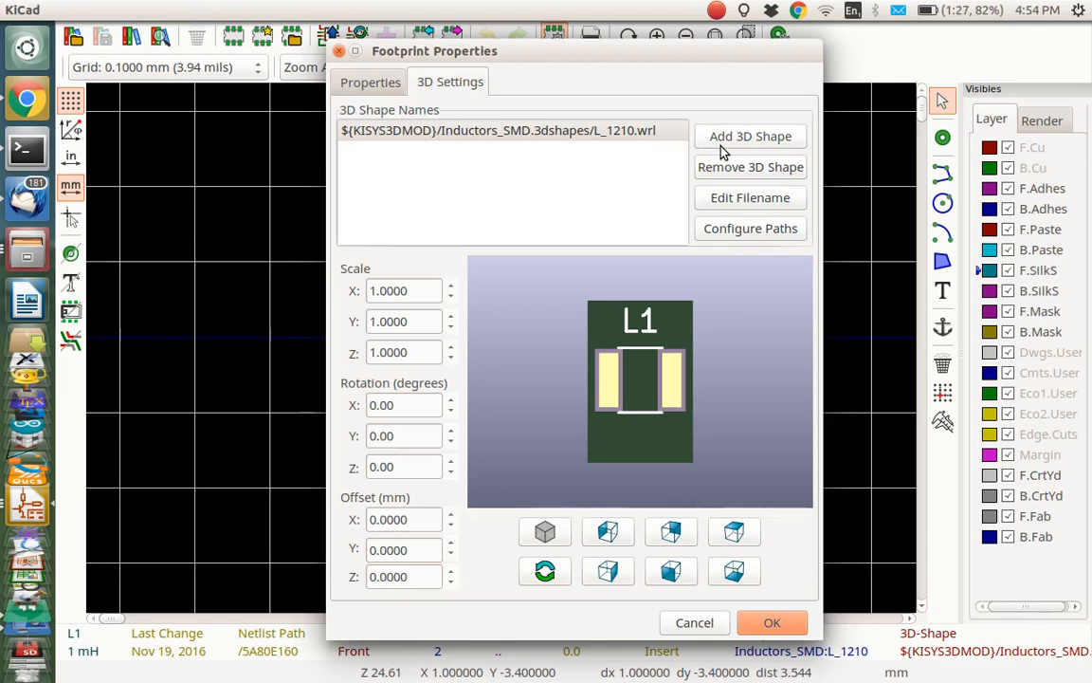
pyautogui.moveTo(719, 155)
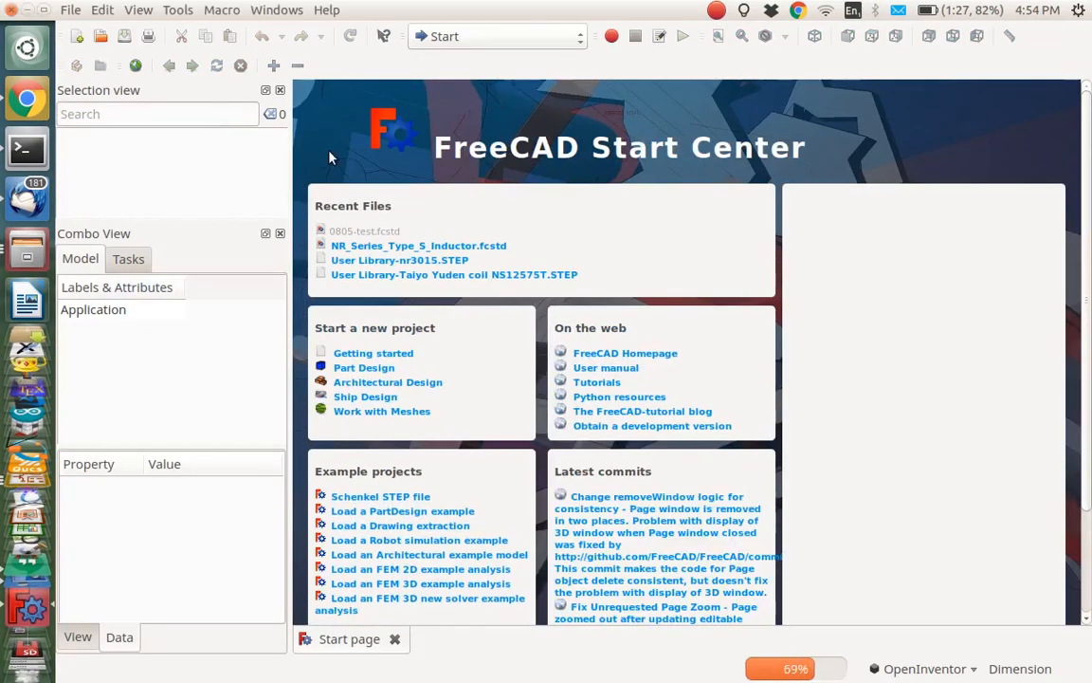
pyautogui.moveTo(497, 36)
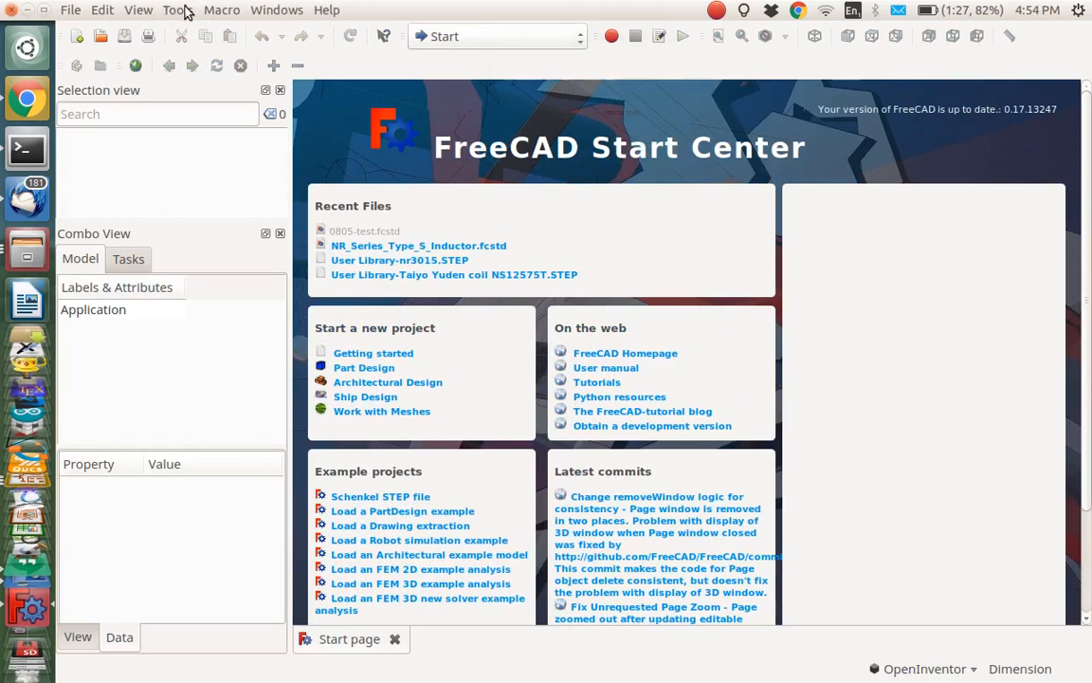
# - Activate the kicad StepUp workbench in FreeCAD and create a new document
pyautogui.click(178, 10)
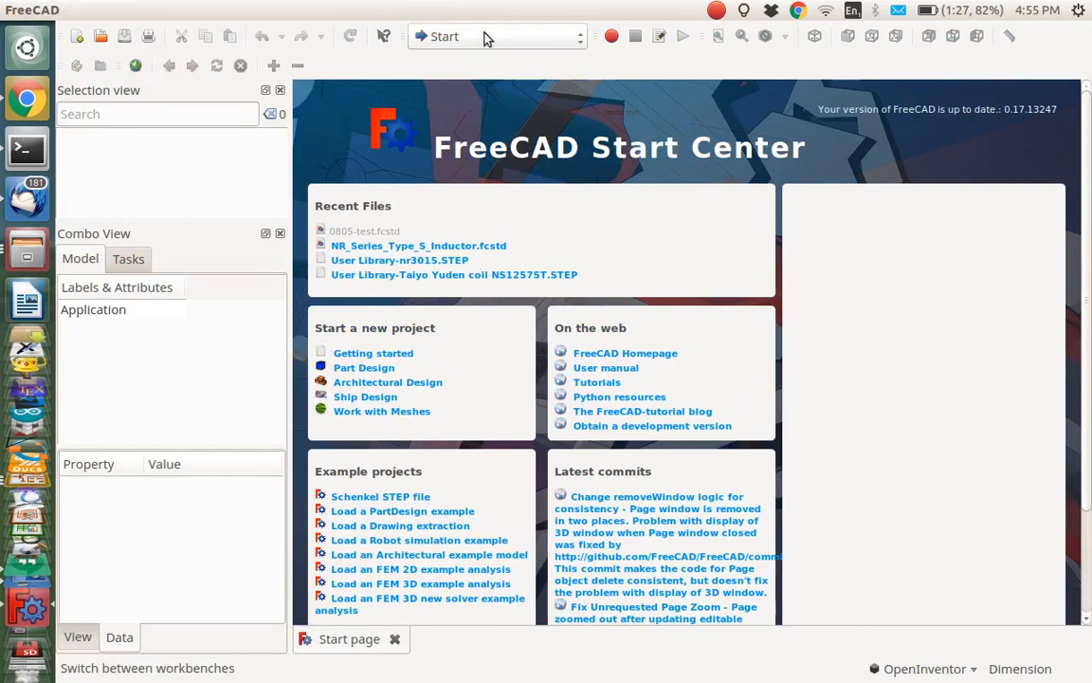
pyautogui.click(493, 36)
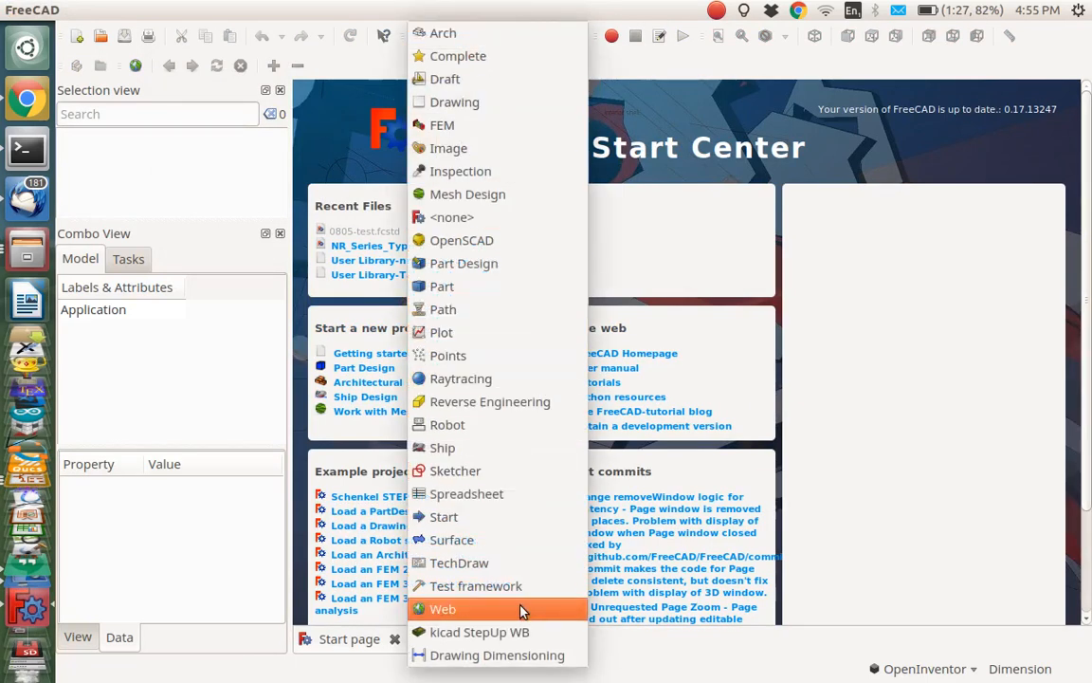
pyautogui.click(479, 632)
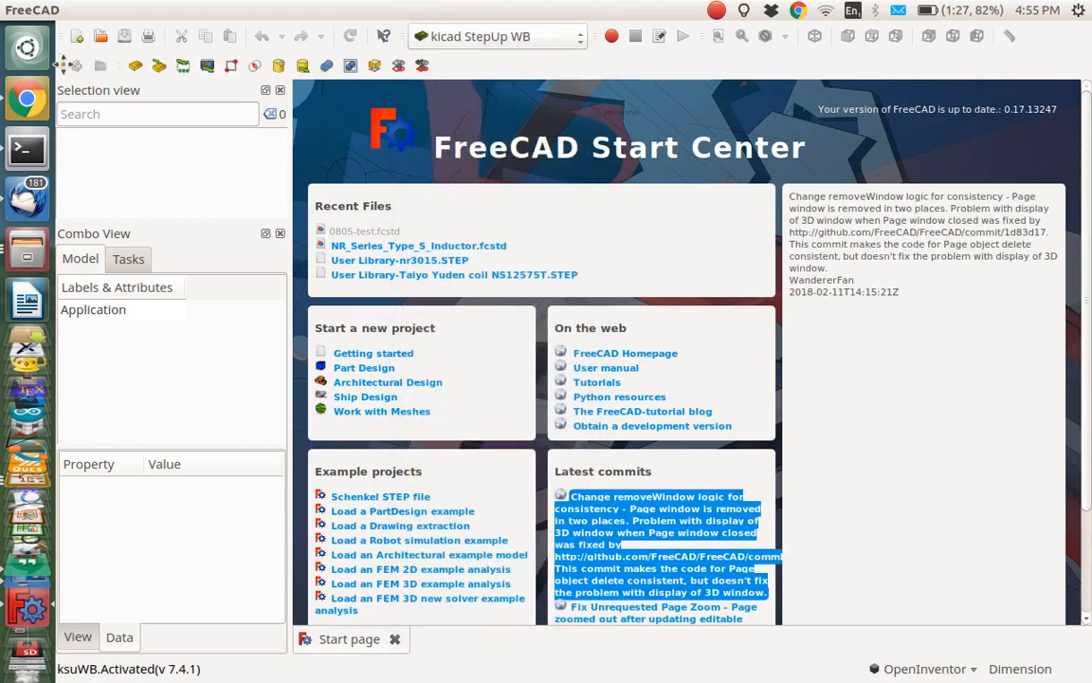
pyautogui.click(76, 36)
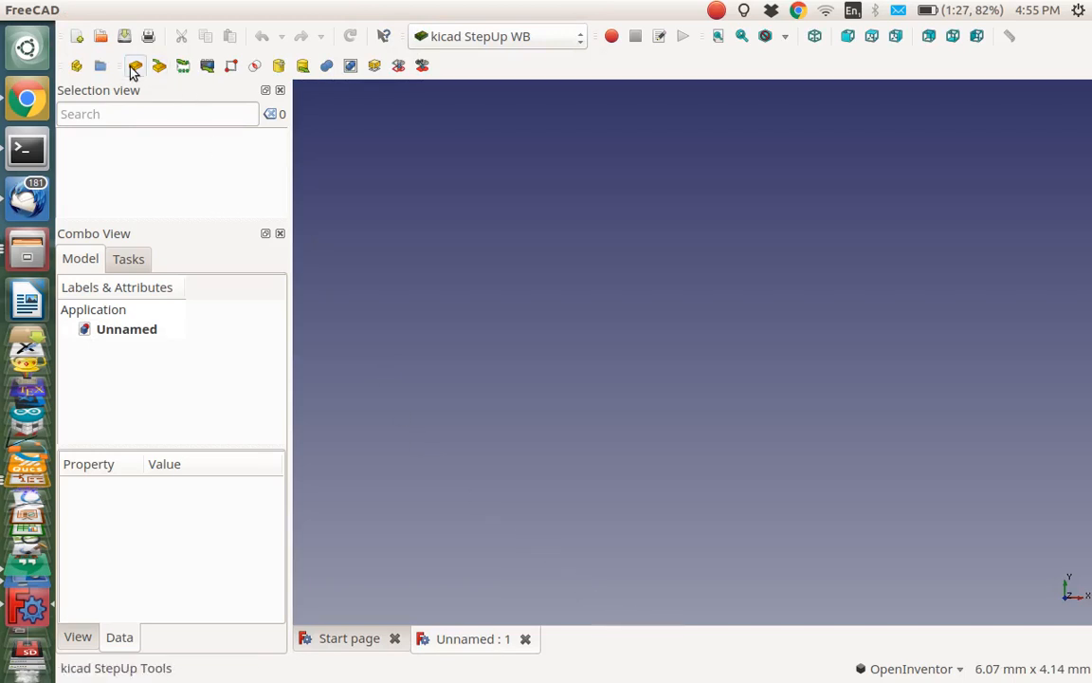
# - Open the kicad StepUp Tools panel and its Import 3D File dialog
pyautogui.click(136, 65)
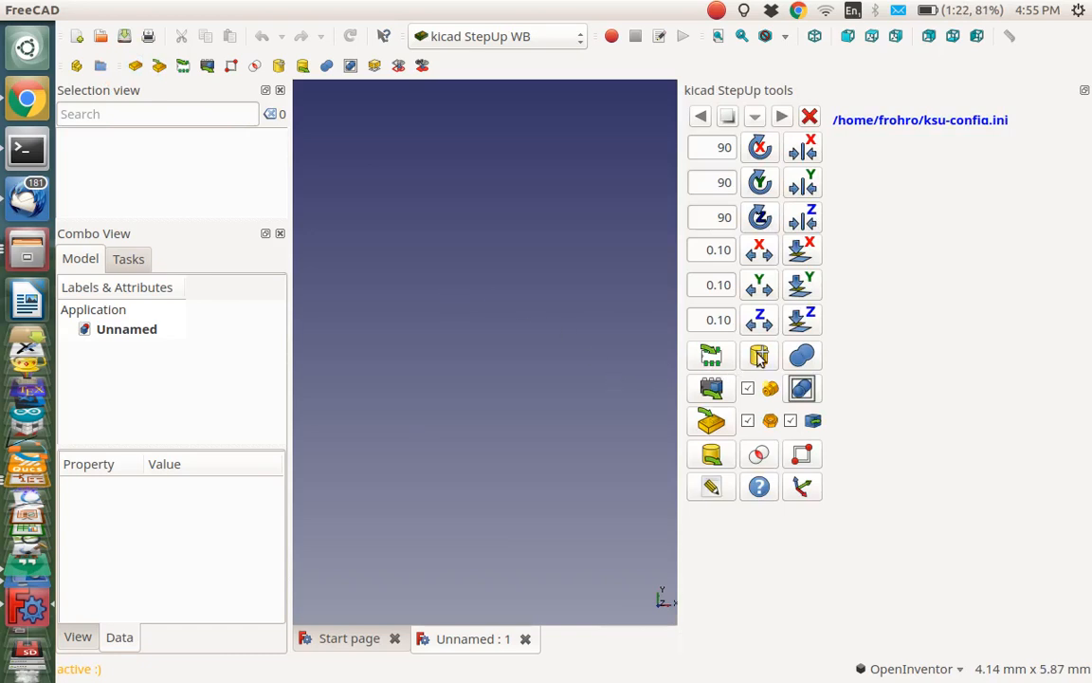
pyautogui.click(759, 355)
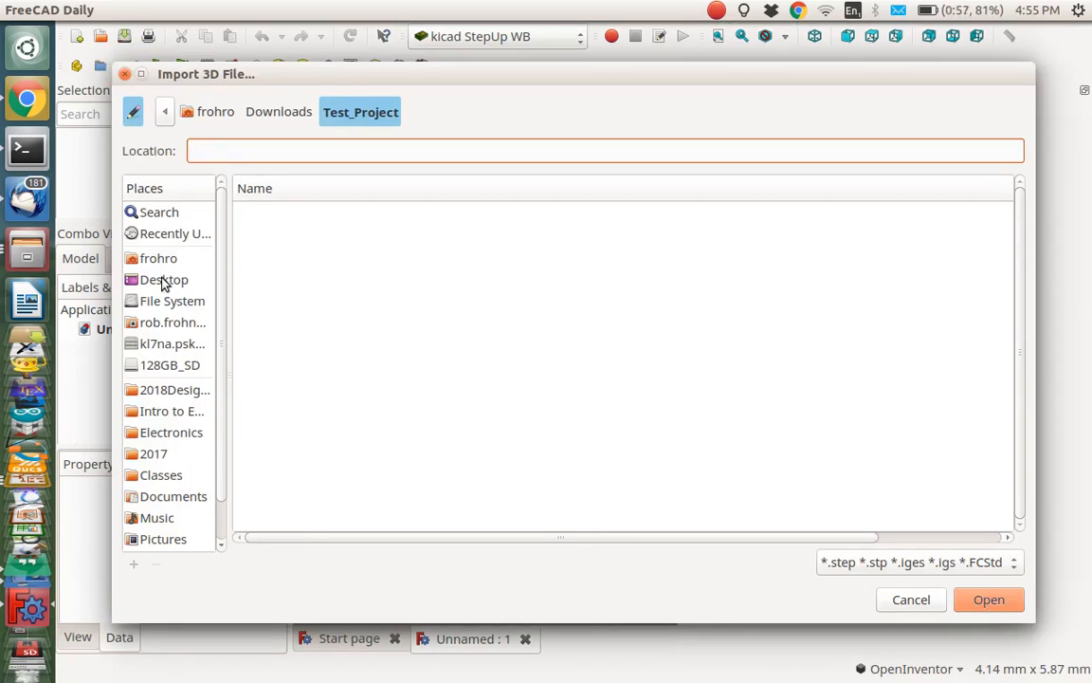
# - Import User Library-CBC3225.STEP from the Downloads folder
pyautogui.click(158, 258)
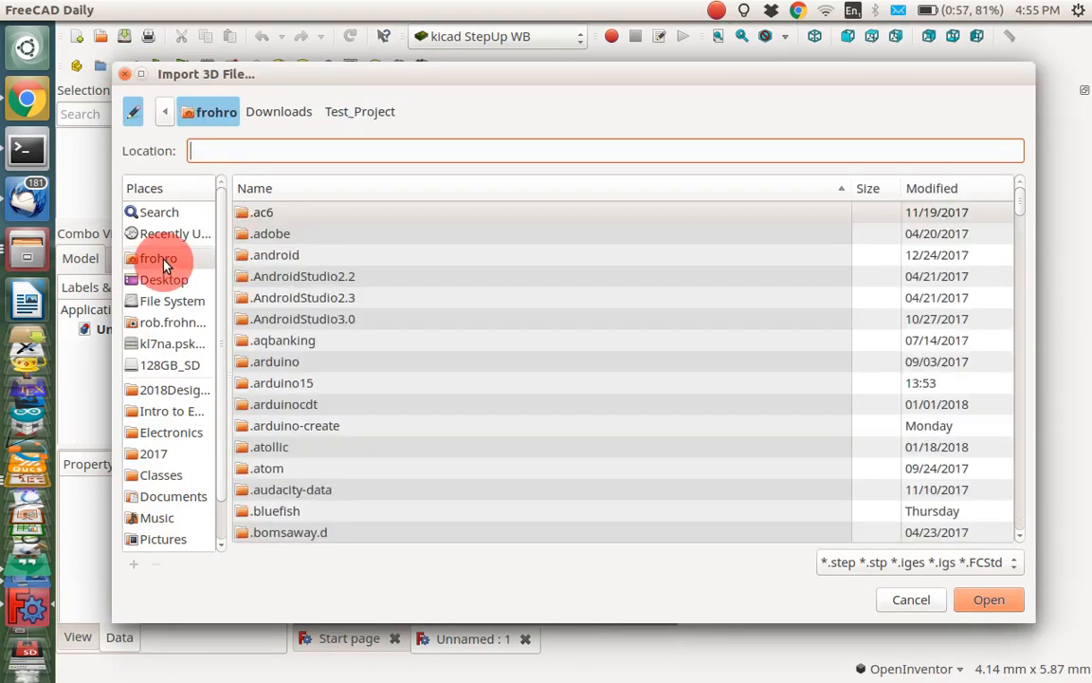
pyautogui.scroll(-3)
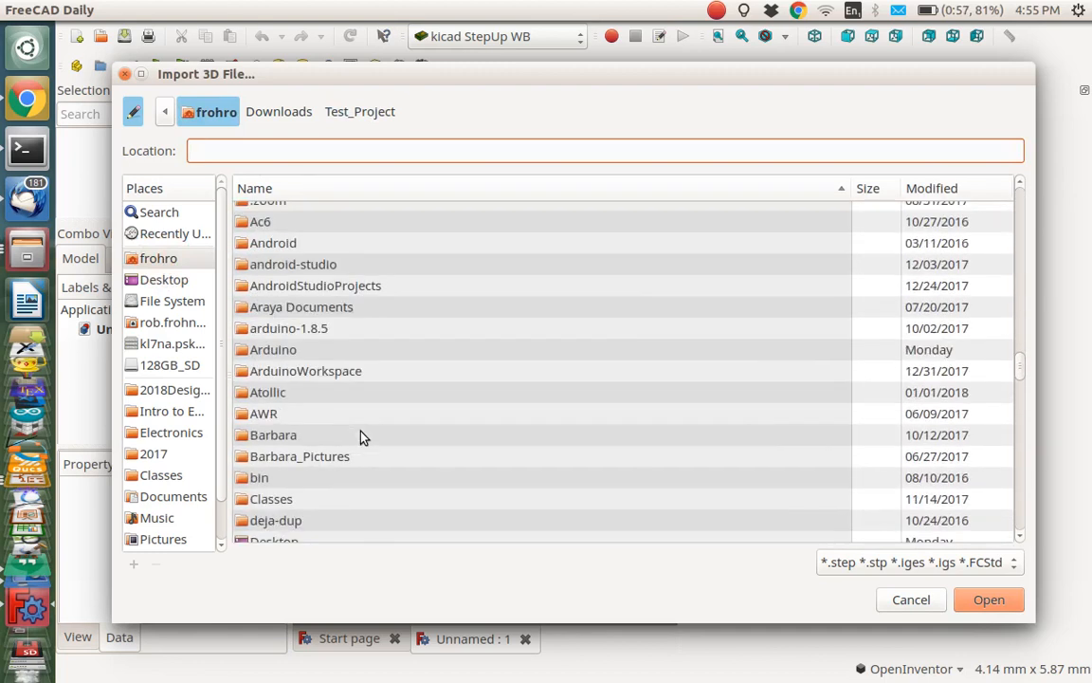
pyautogui.click(278, 111)
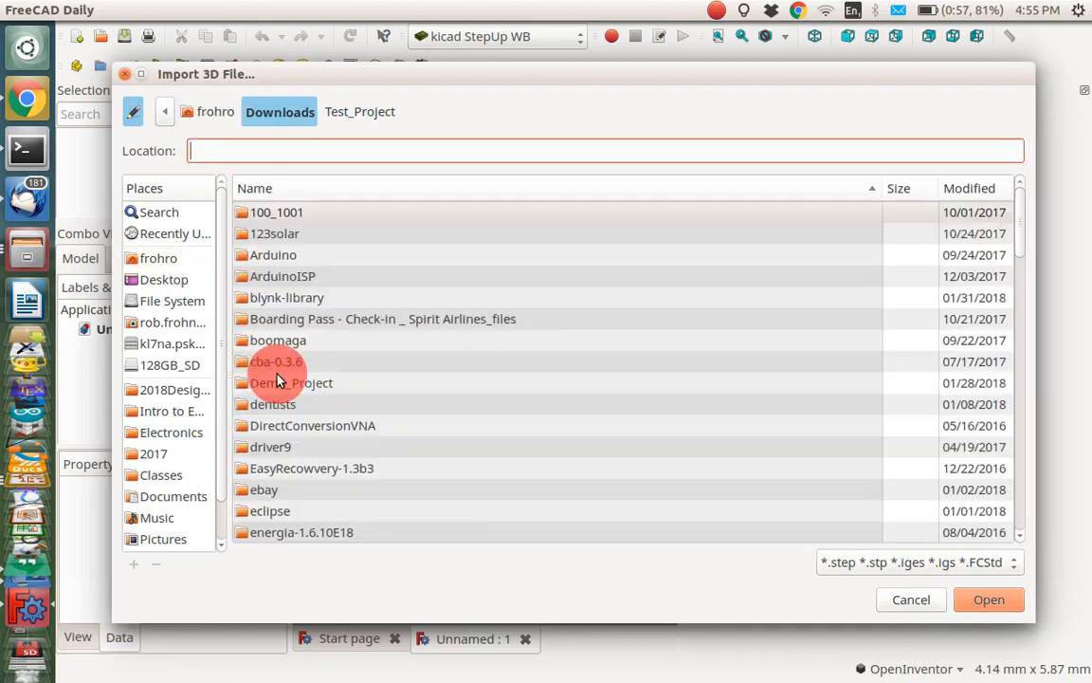
pyautogui.scroll(-3)
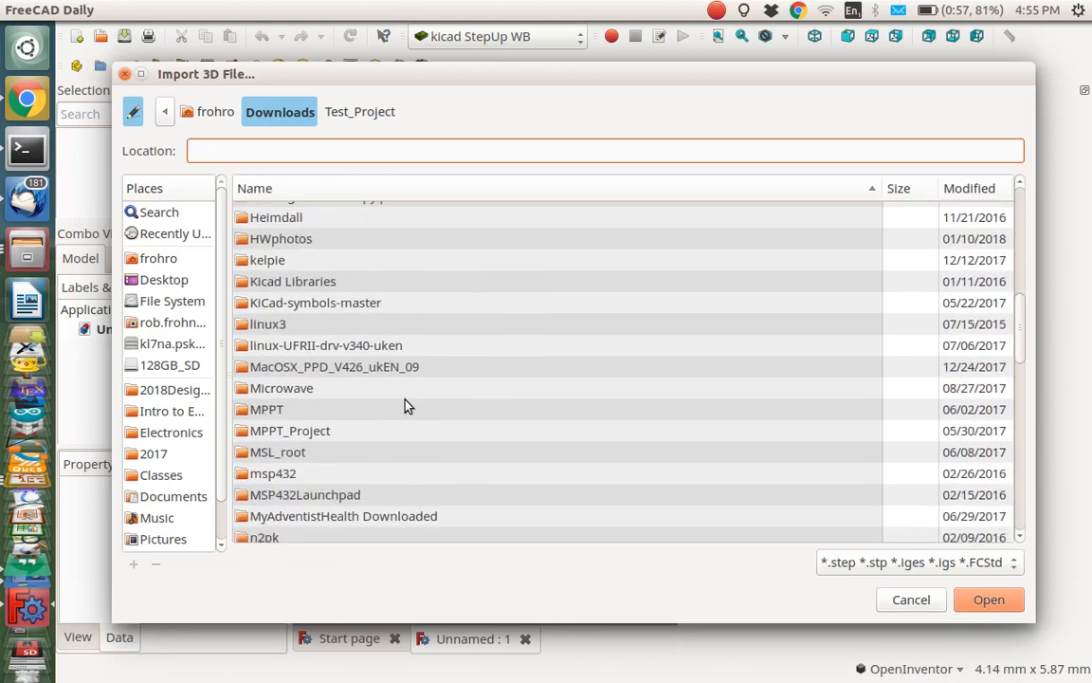
pyautogui.scroll(-3)
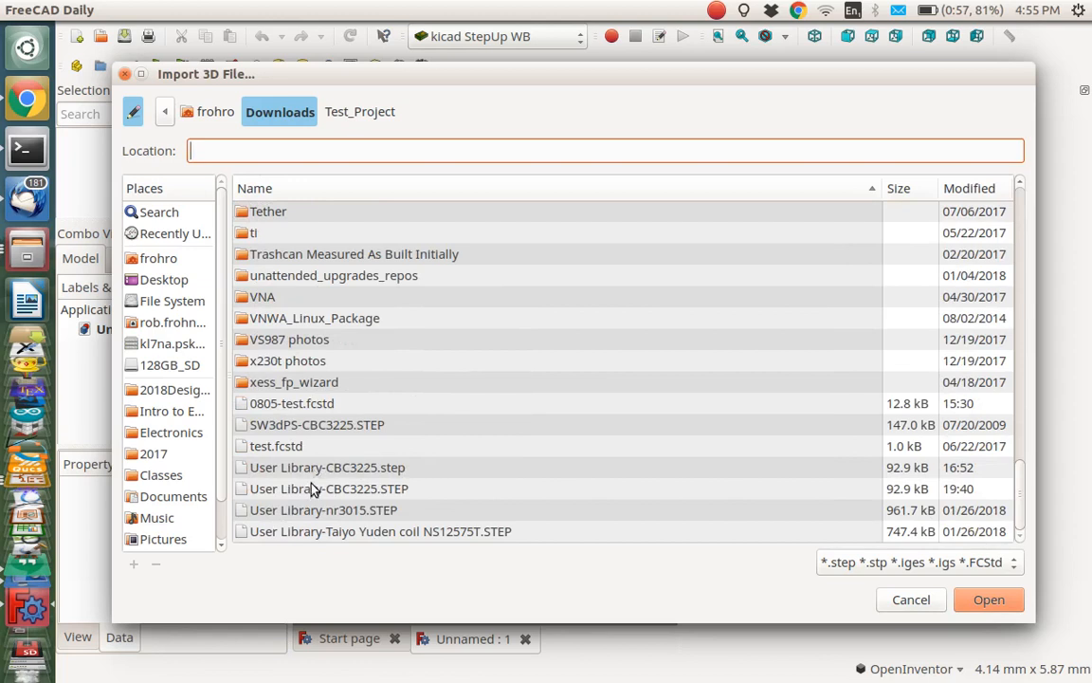
pyautogui.click(330, 489)
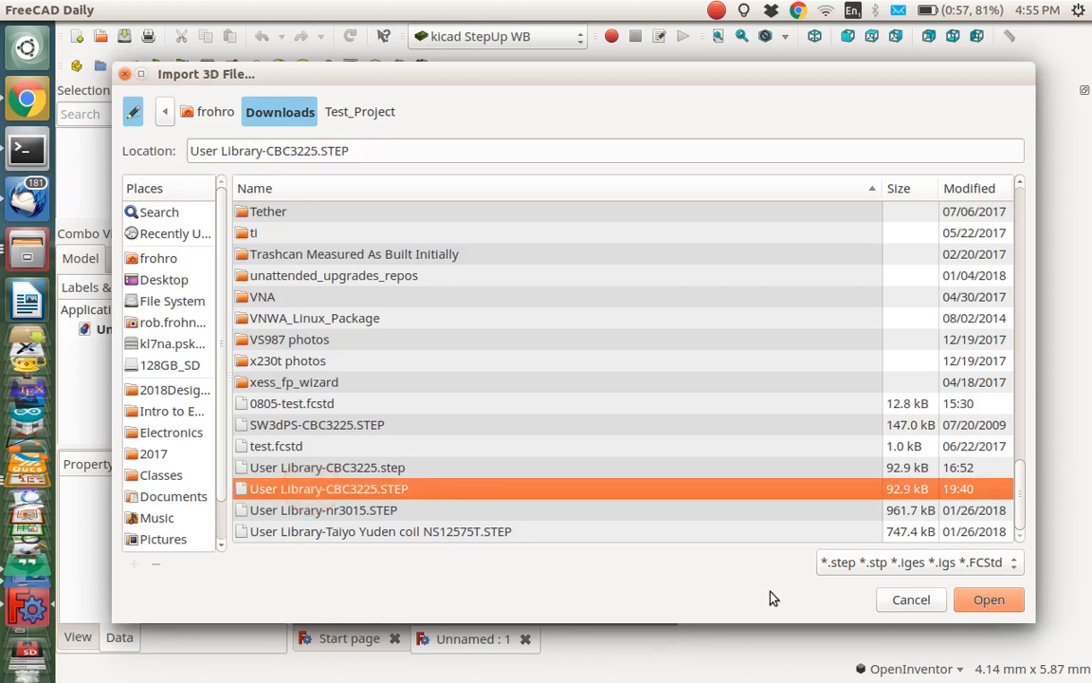
pyautogui.click(988, 599)
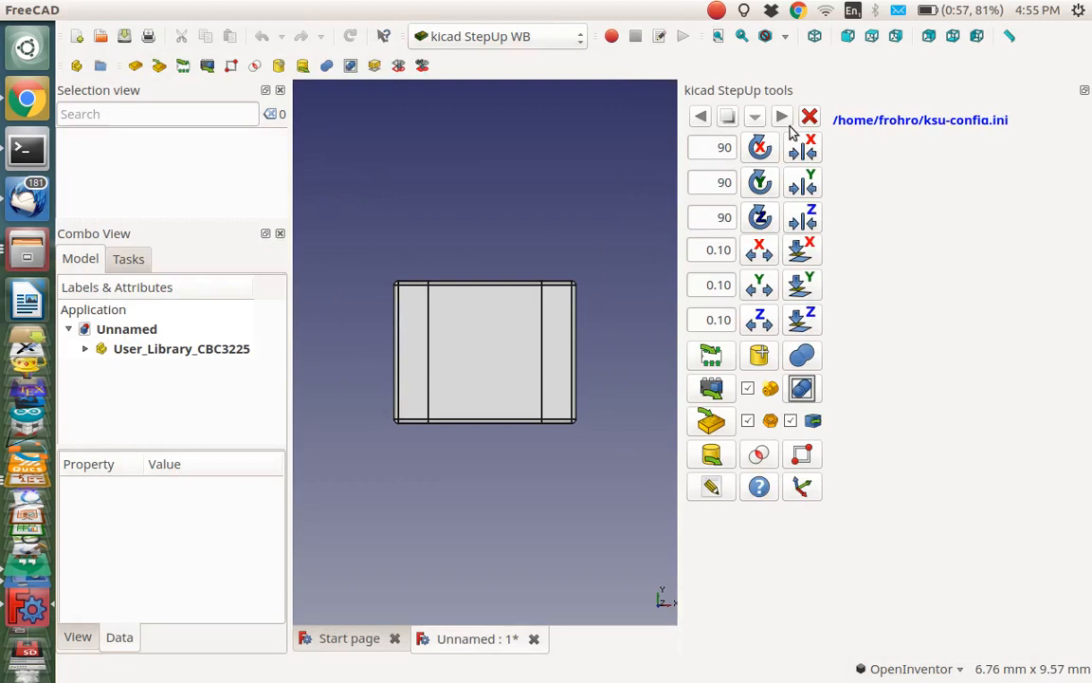
# - View the part isometrically, expand the CBC3225 model, and select the User Library-CBC3225 core body
pyautogui.click(814, 36)
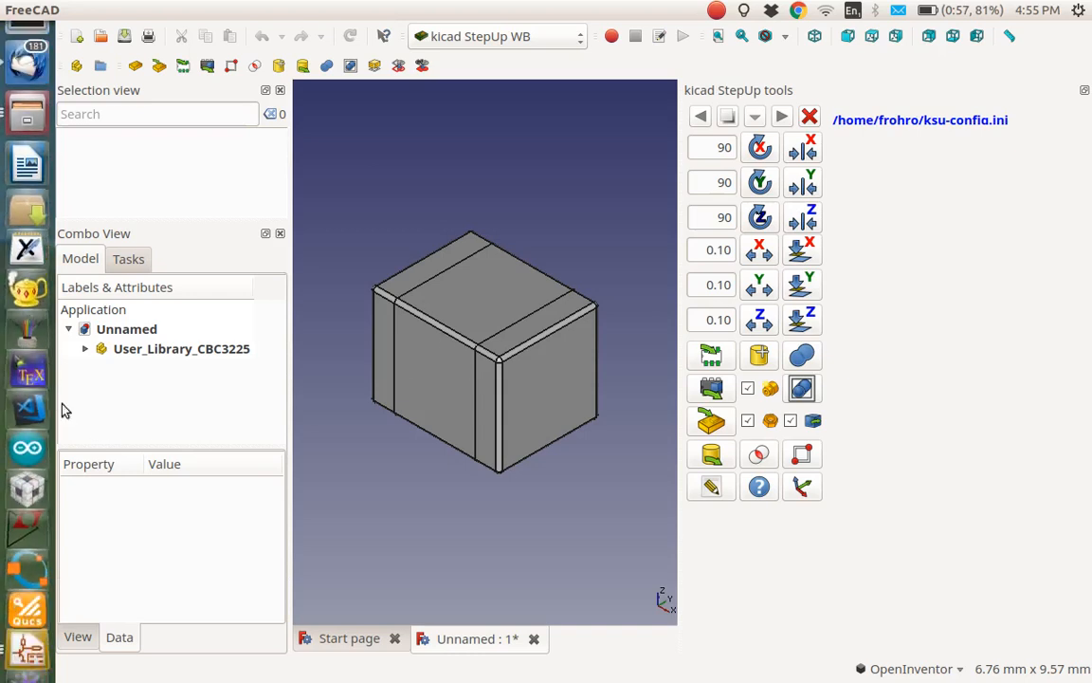
pyautogui.click(85, 348)
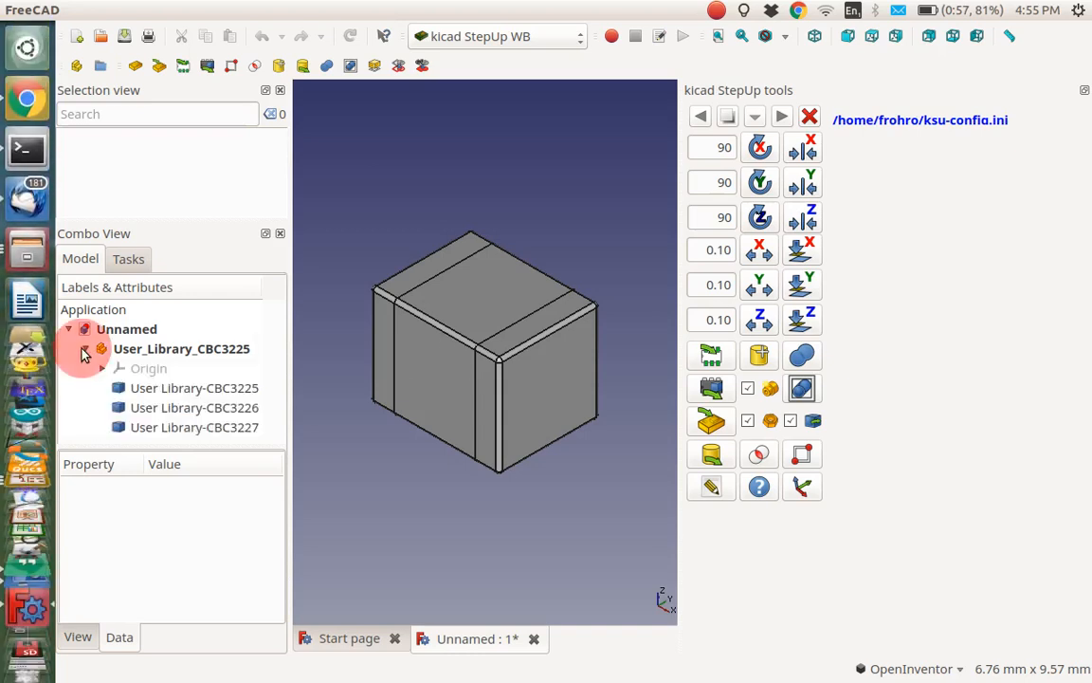
pyautogui.click(194, 388)
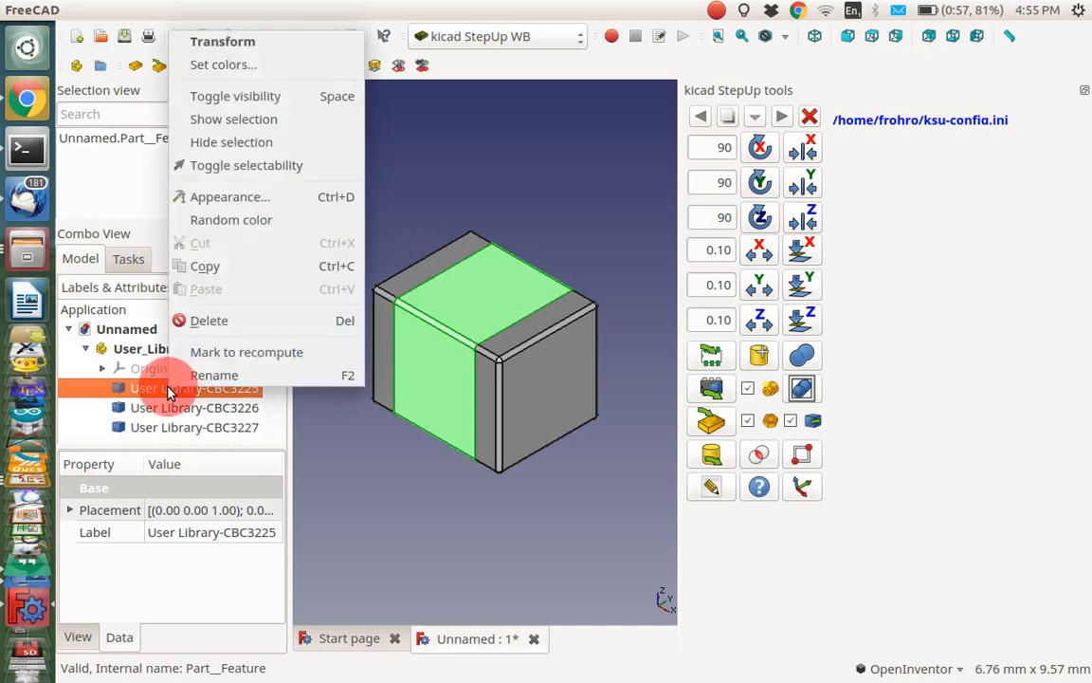
pyautogui.moveTo(234, 119)
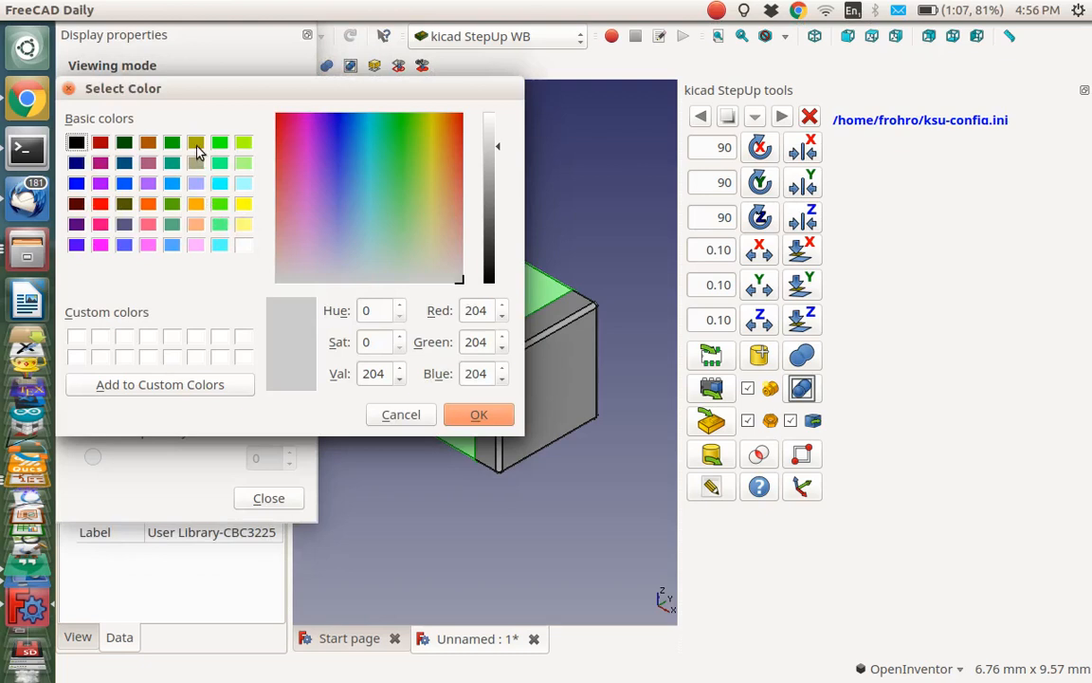
# - Colour the User Library-CBC3225 core body olive yellow (RGB 170, 170, 0)
pyautogui.click(196, 142)
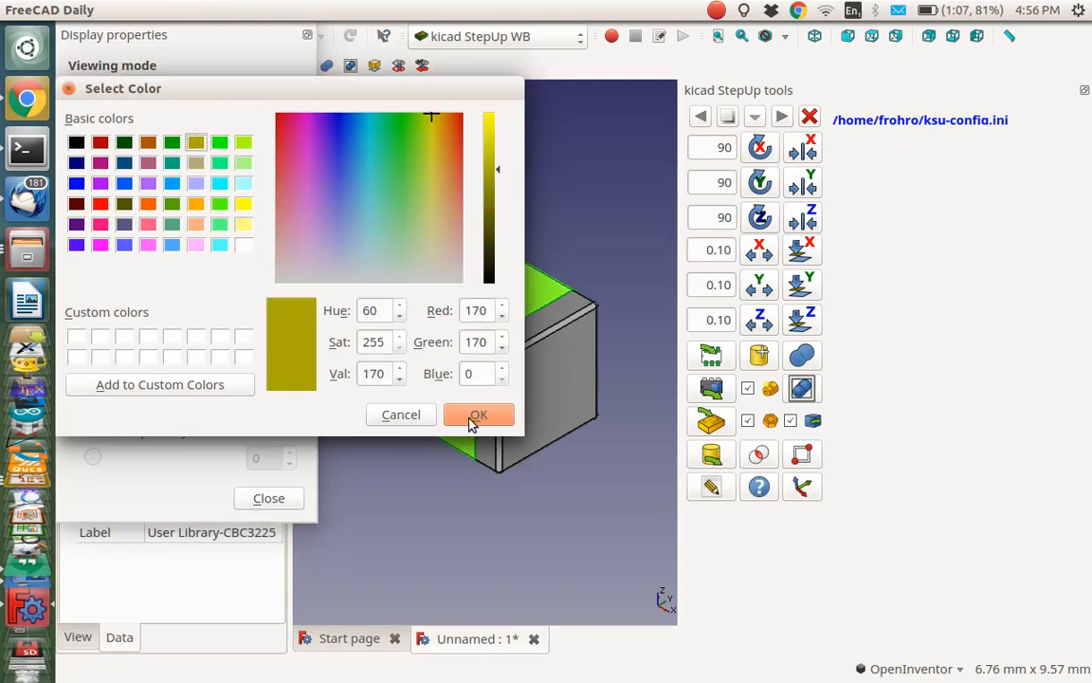
pyautogui.click(479, 415)
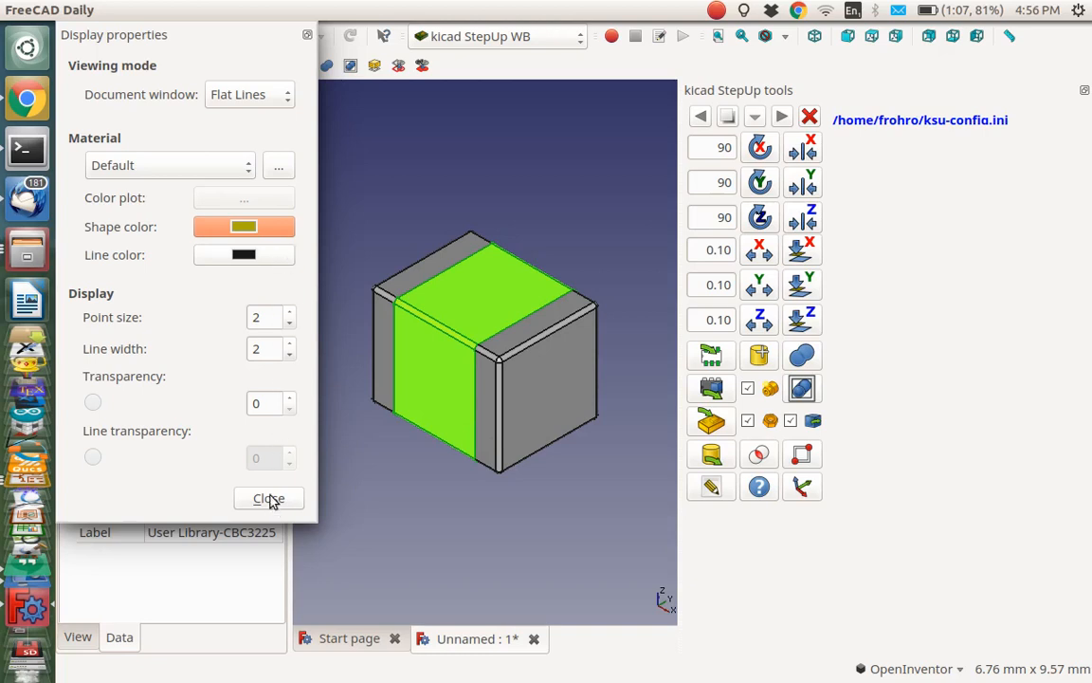
pyautogui.click(269, 498)
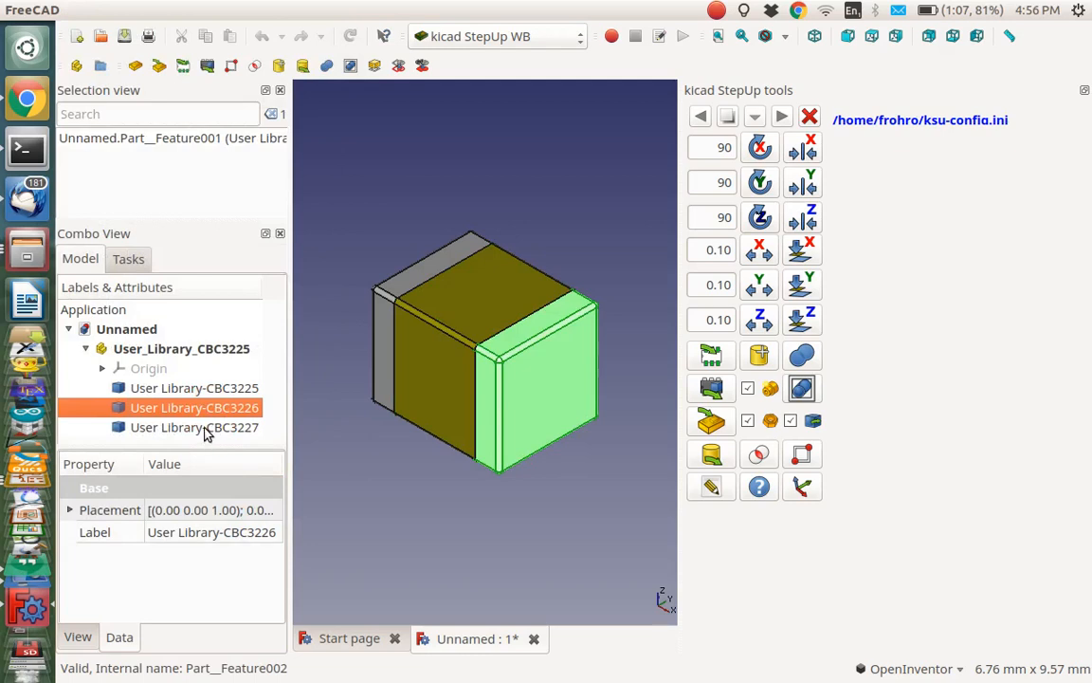
# - Colour end caps CBC3226 and CBC3227 pale khaki (RGB 170, 170, 127)
pyautogui.click(194, 427)
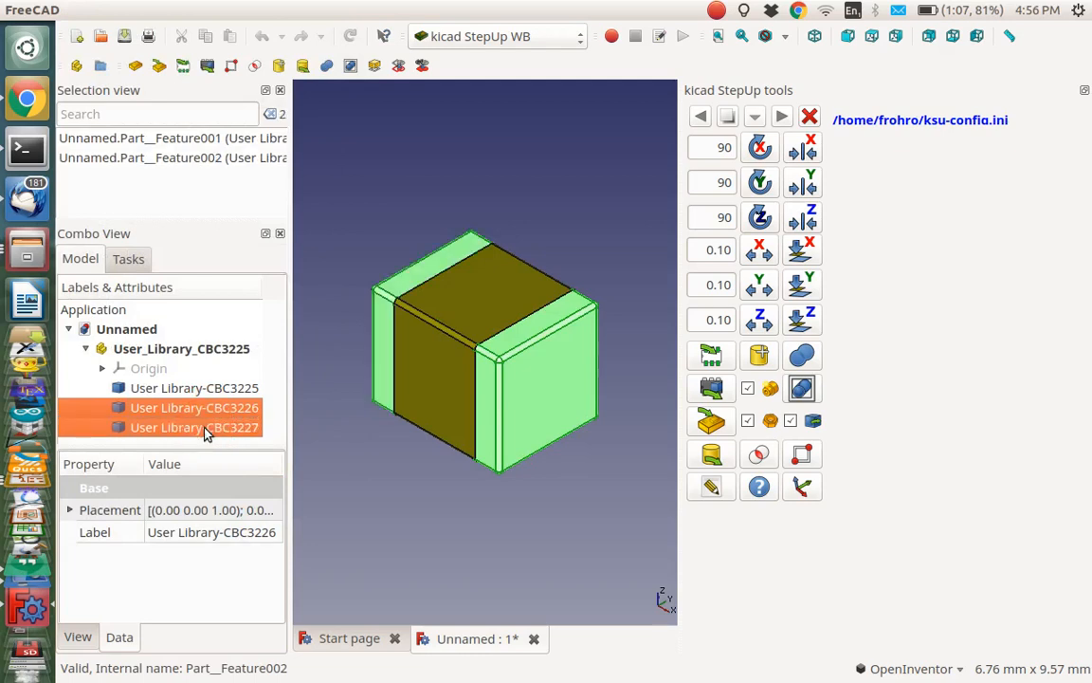
pyautogui.rightClick(194, 426)
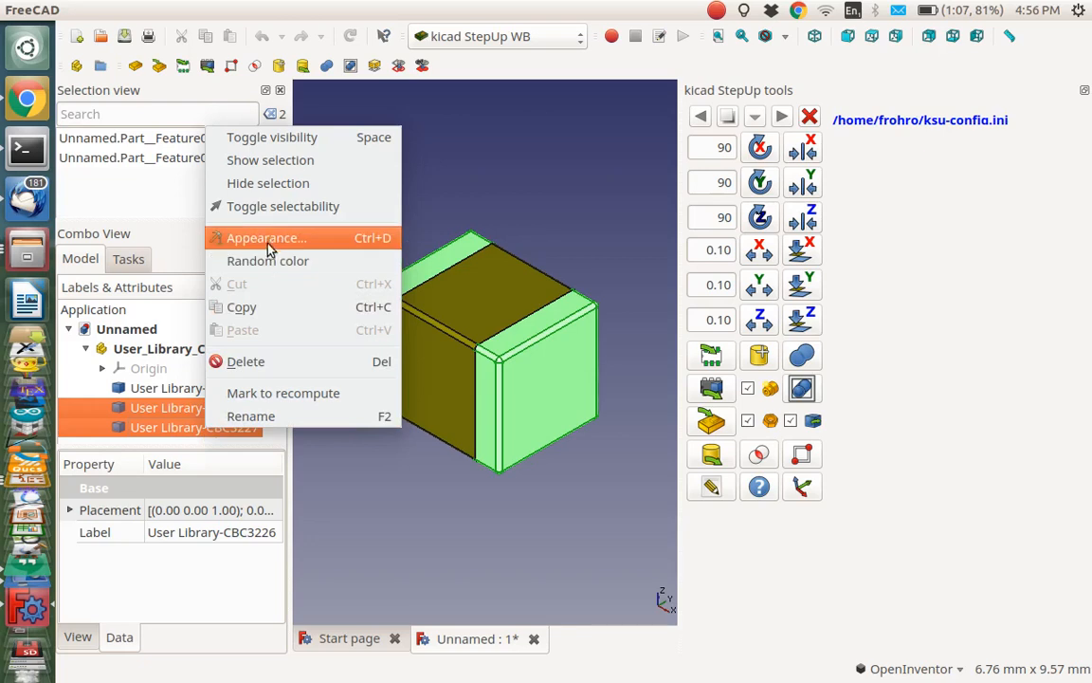
pyautogui.click(266, 237)
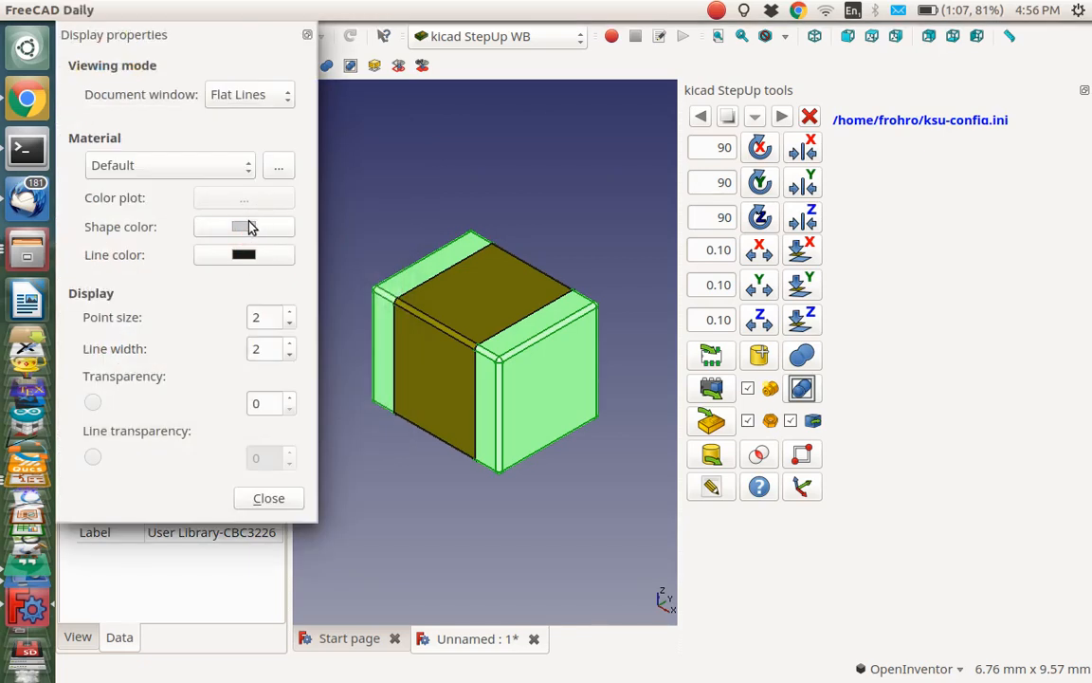
pyautogui.click(244, 226)
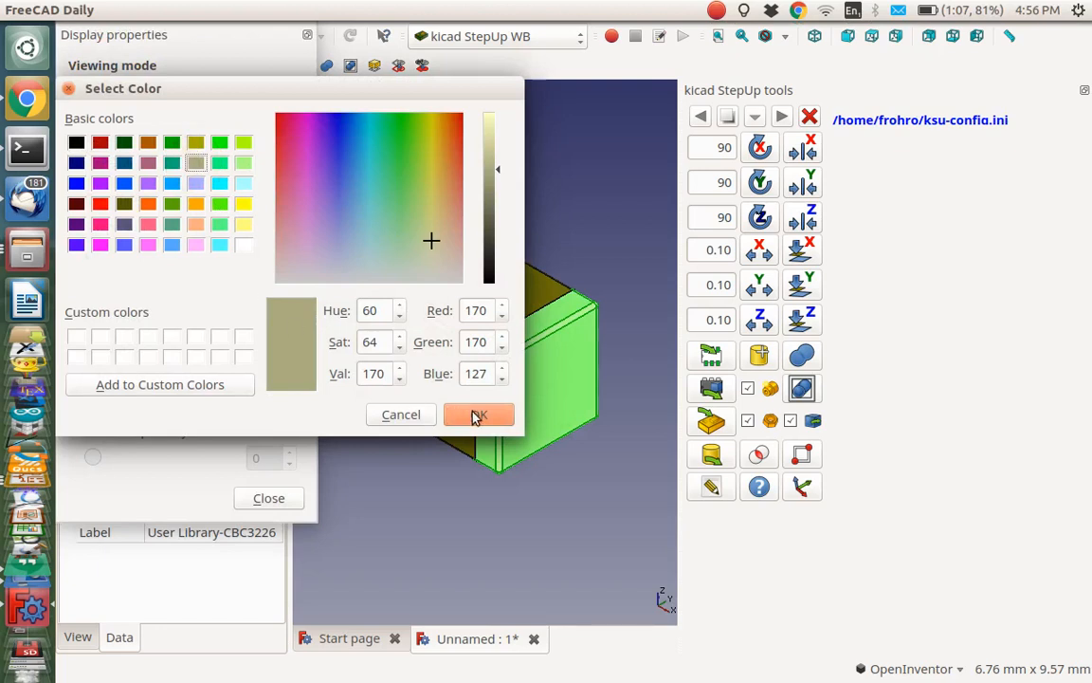
pyautogui.click(479, 414)
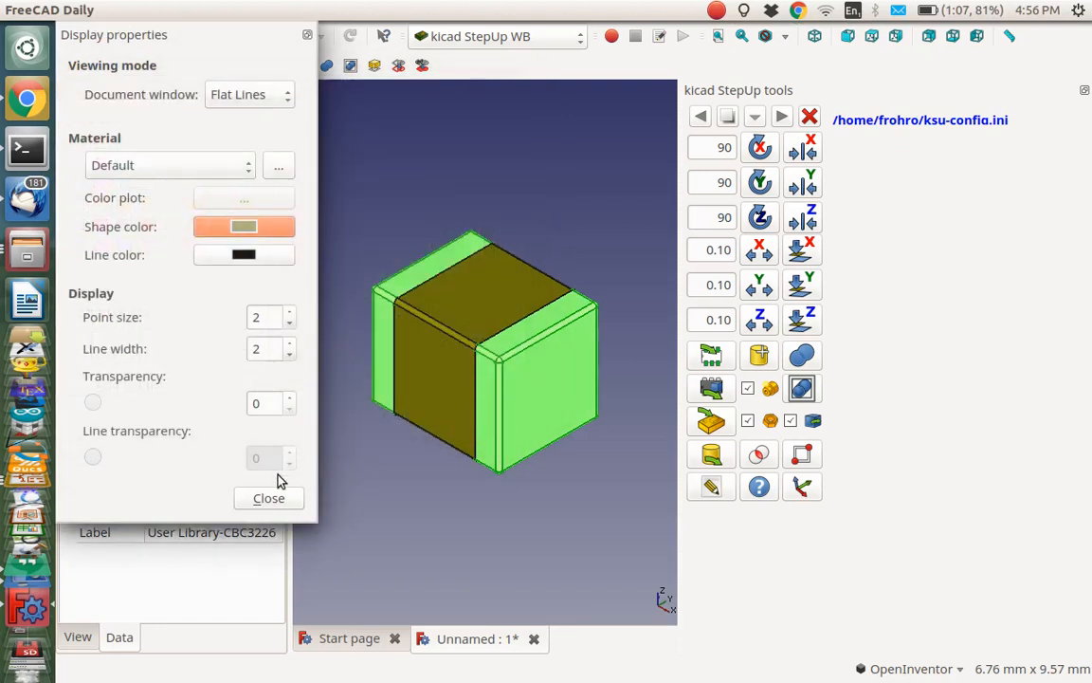
pyautogui.click(269, 498)
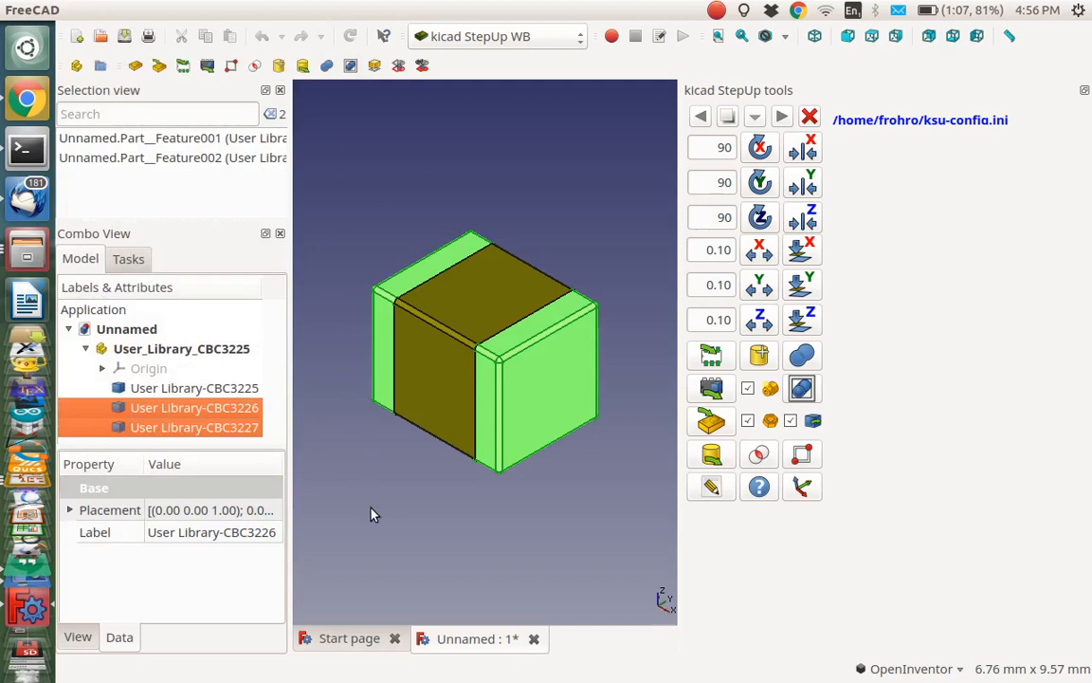
pyautogui.moveTo(402, 523)
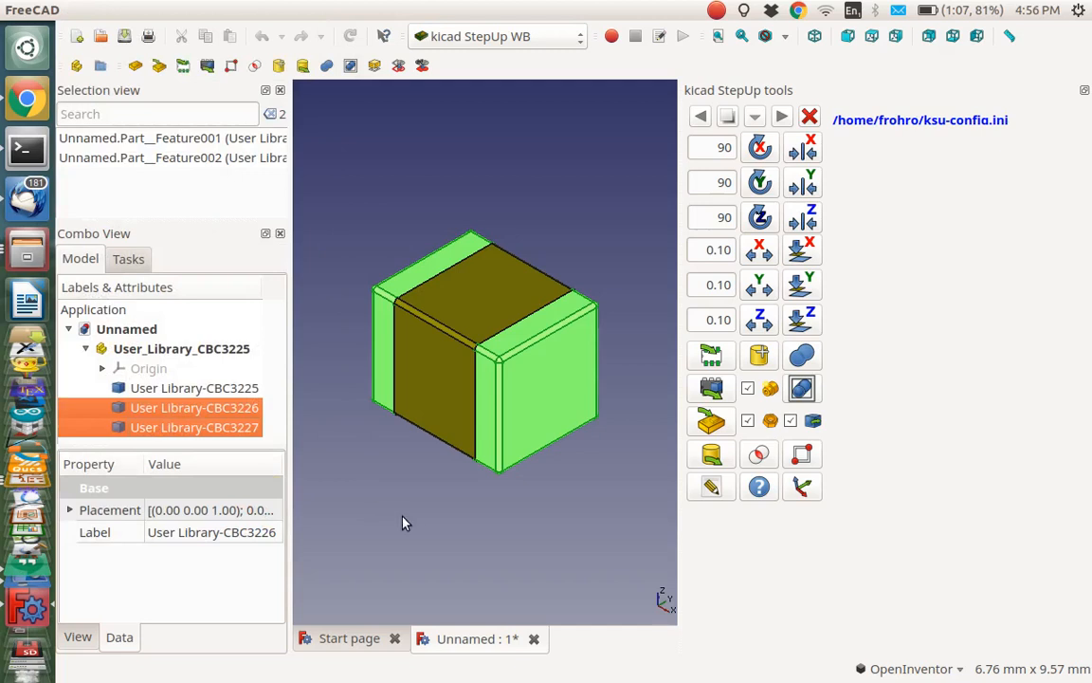
pyautogui.moveTo(399, 525)
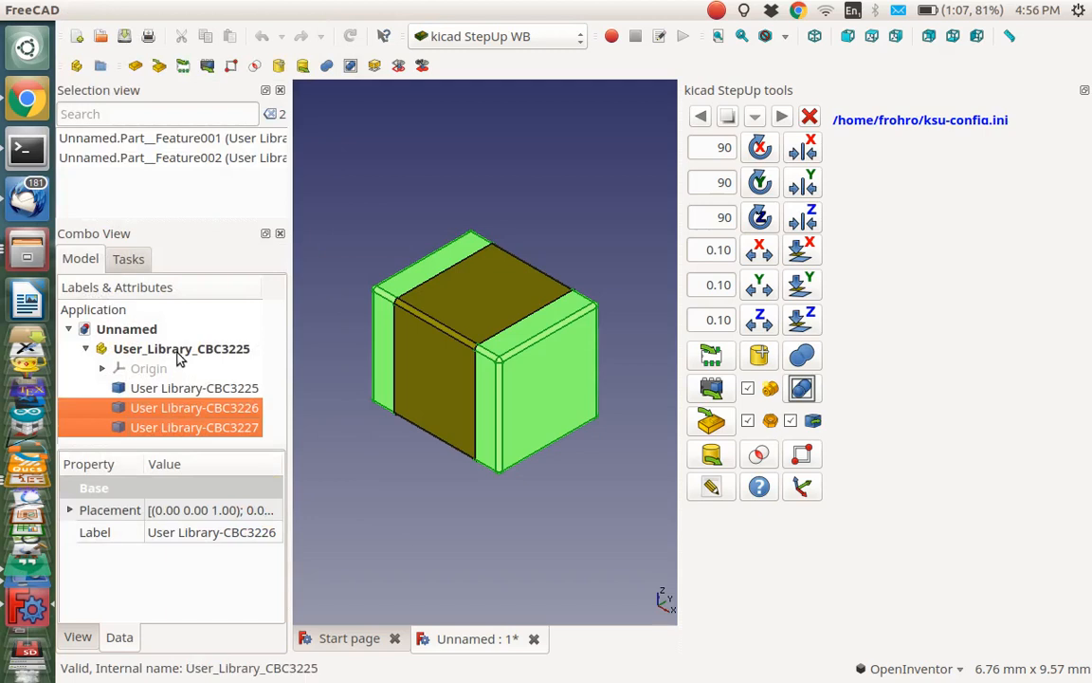
# - Select User_Library_CBC3225 and collapse it to a single tree entry
pyautogui.click(181, 348)
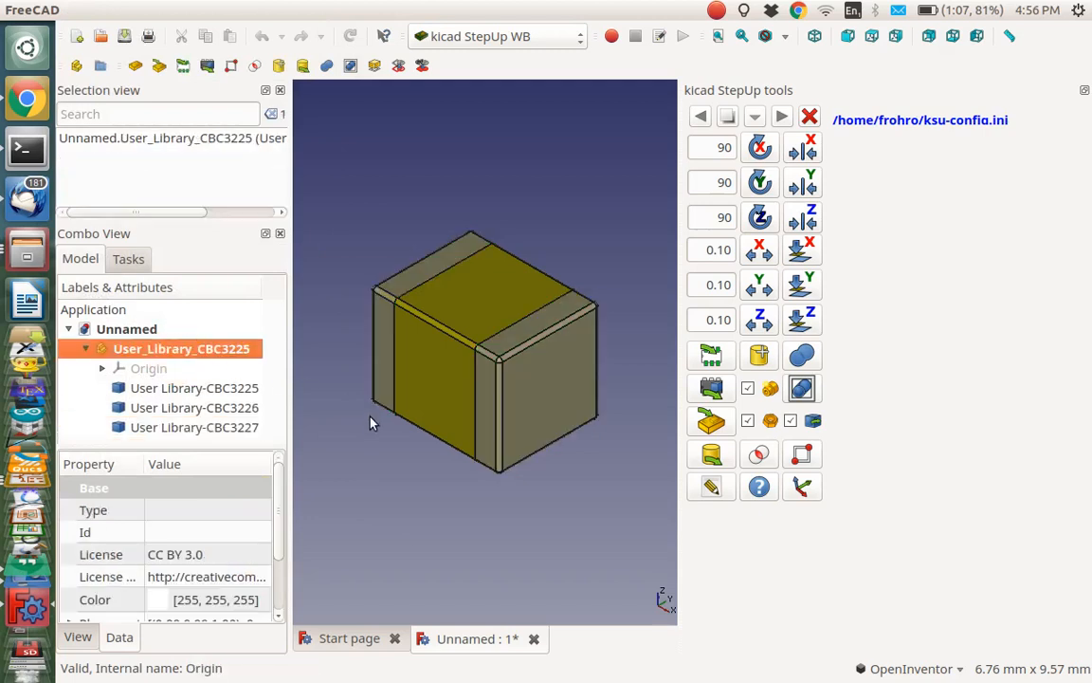
pyautogui.moveTo(147, 375)
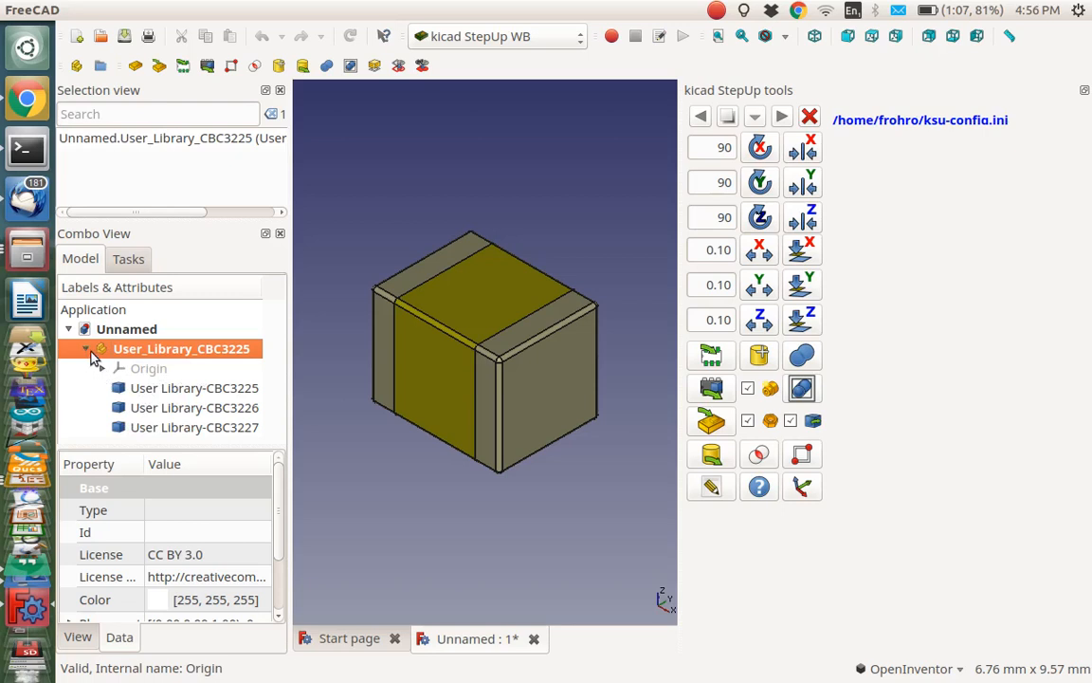
pyautogui.click(86, 348)
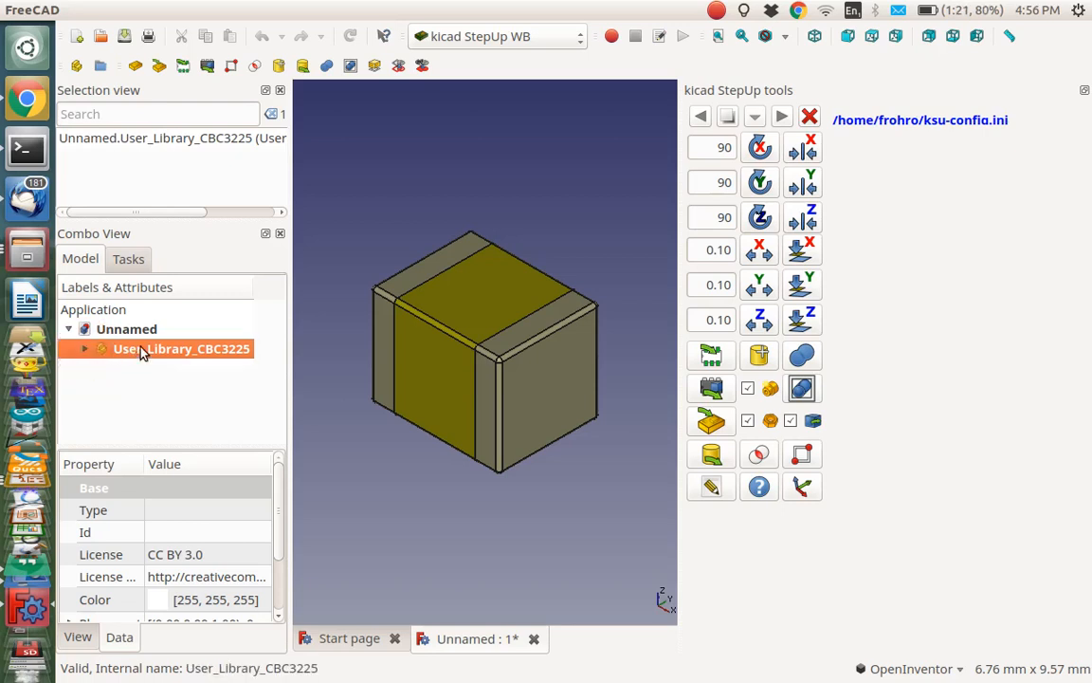
pyautogui.moveTo(379, 355)
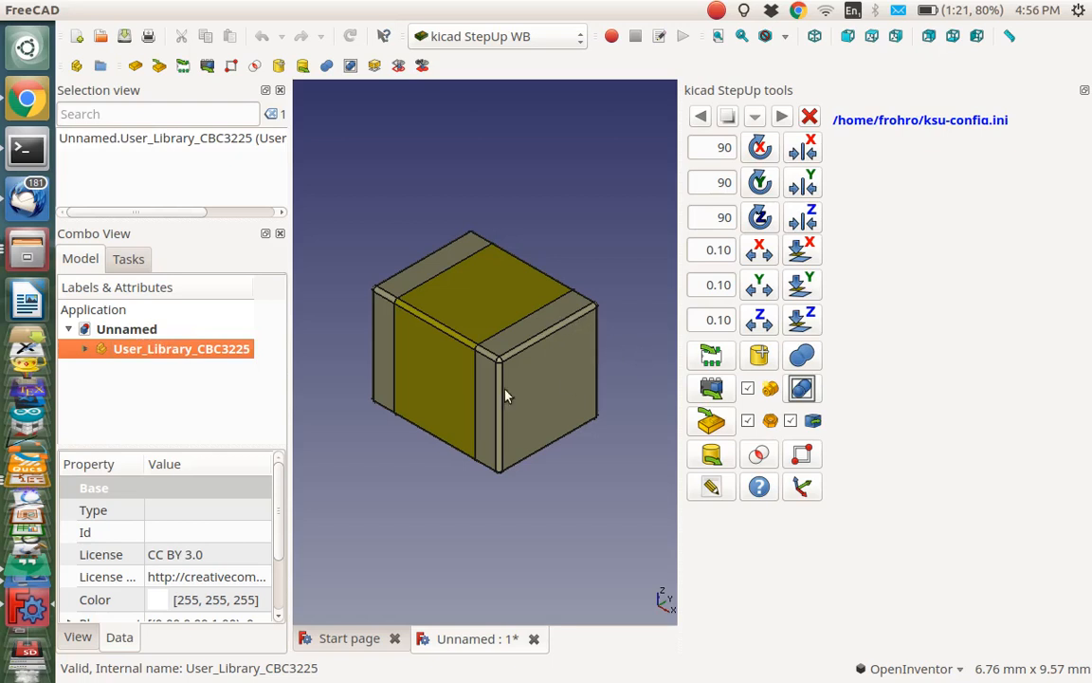
pyautogui.moveTo(668, 367)
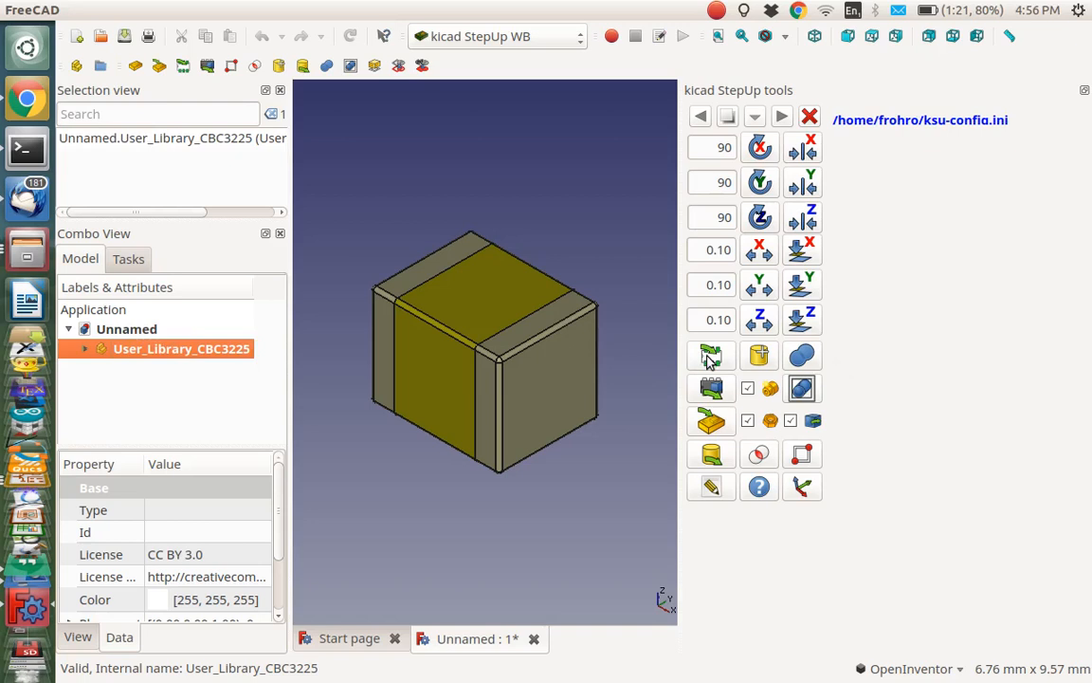
pyautogui.moveTo(711, 356)
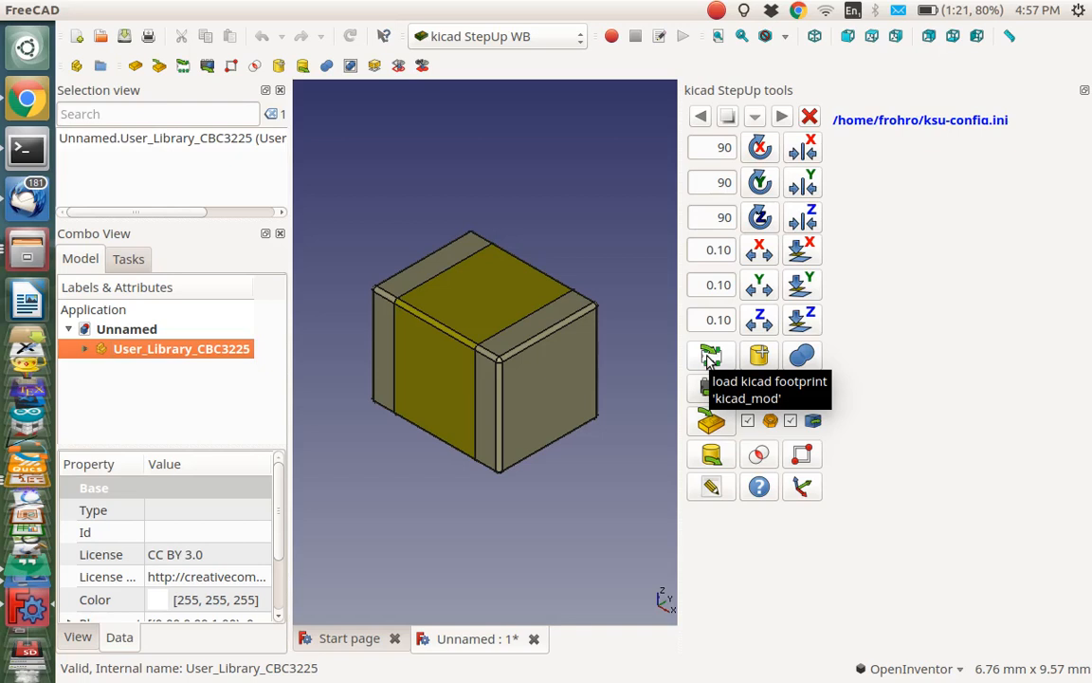
# - Use StepUp's 'load kicad footprint' to browse the Inductor_SMD.pretty library
pyautogui.click(710, 356)
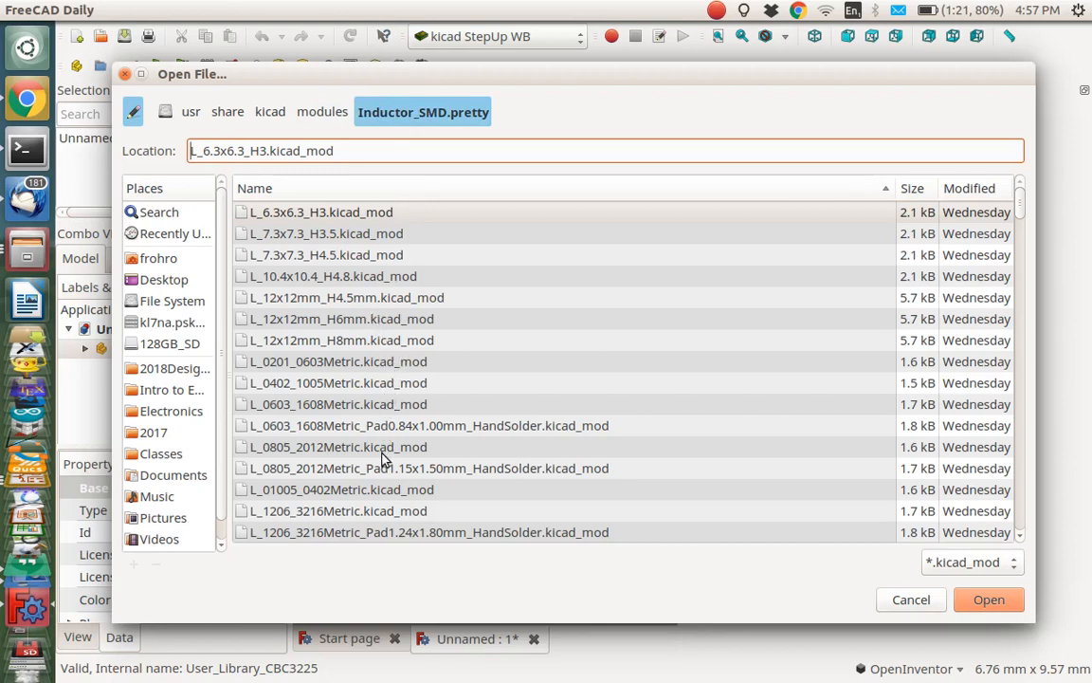
pyautogui.moveTo(384, 432)
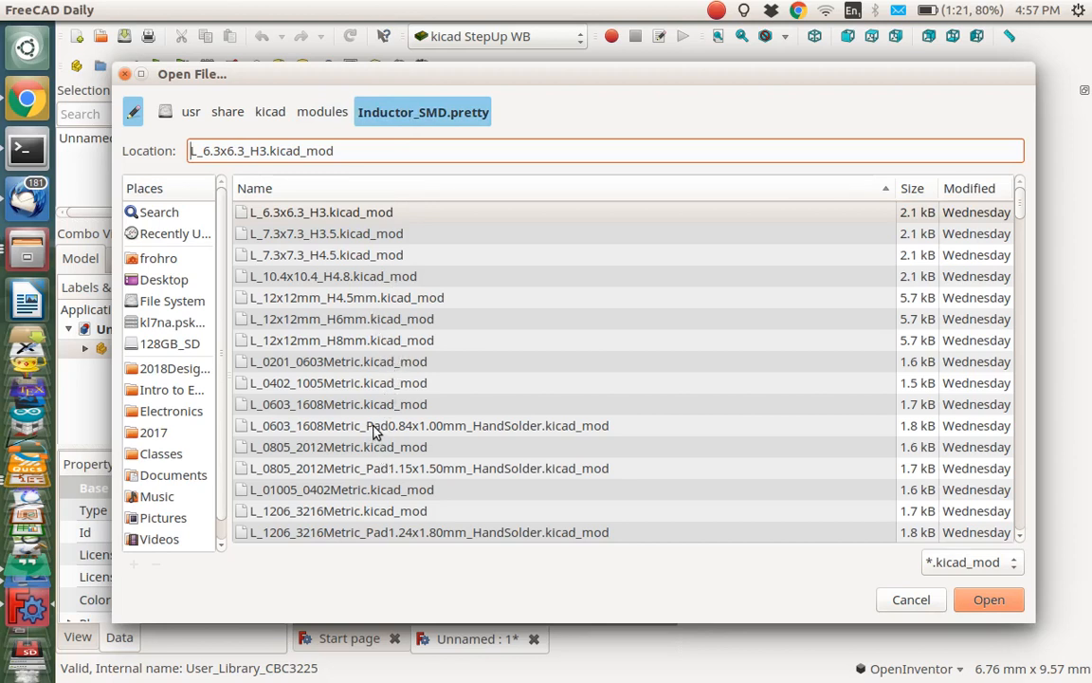
pyautogui.moveTo(293, 515)
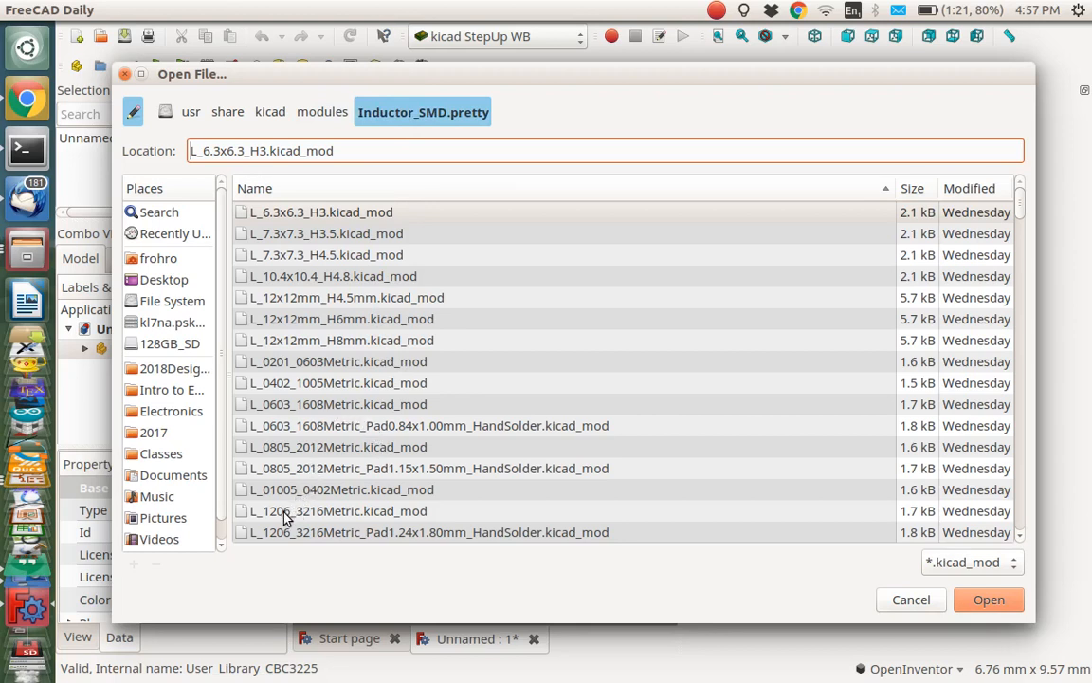
# - Load the L_1210_3225Metric.kicad_mod footprint beneath the inductor model
pyautogui.click(337, 510)
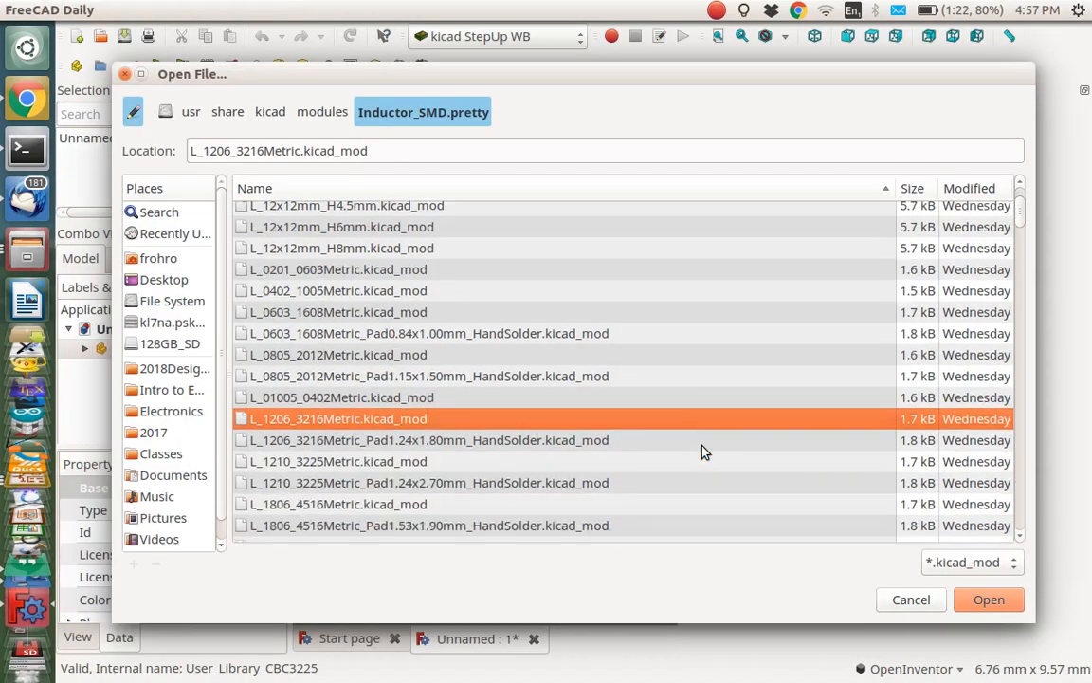
pyautogui.click(338, 461)
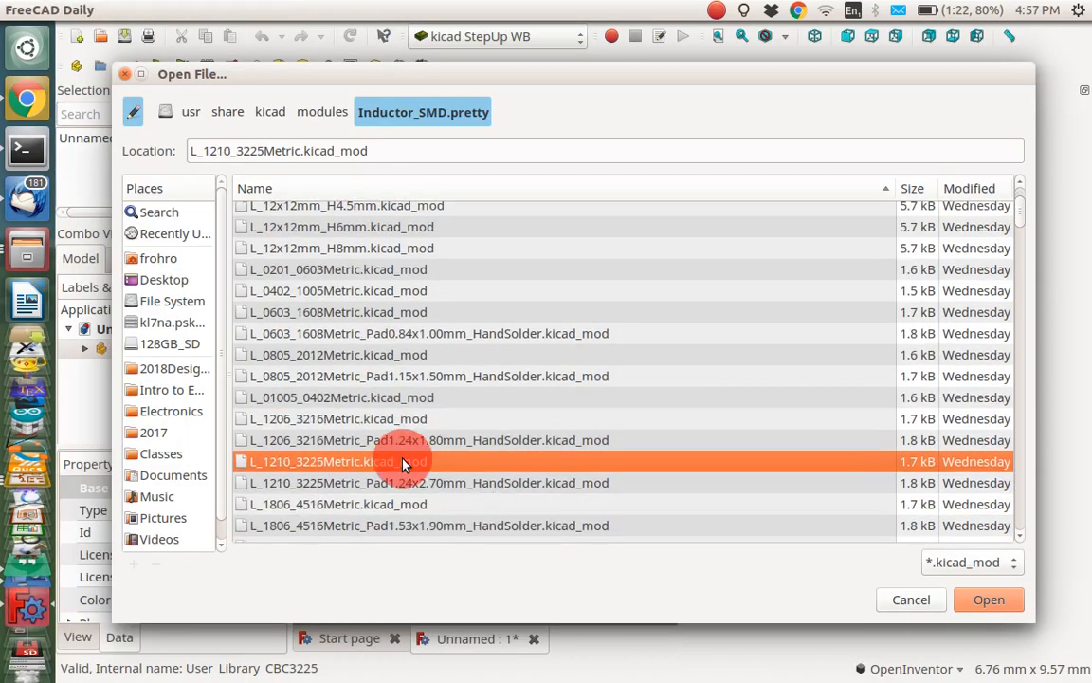
pyautogui.moveTo(692, 526)
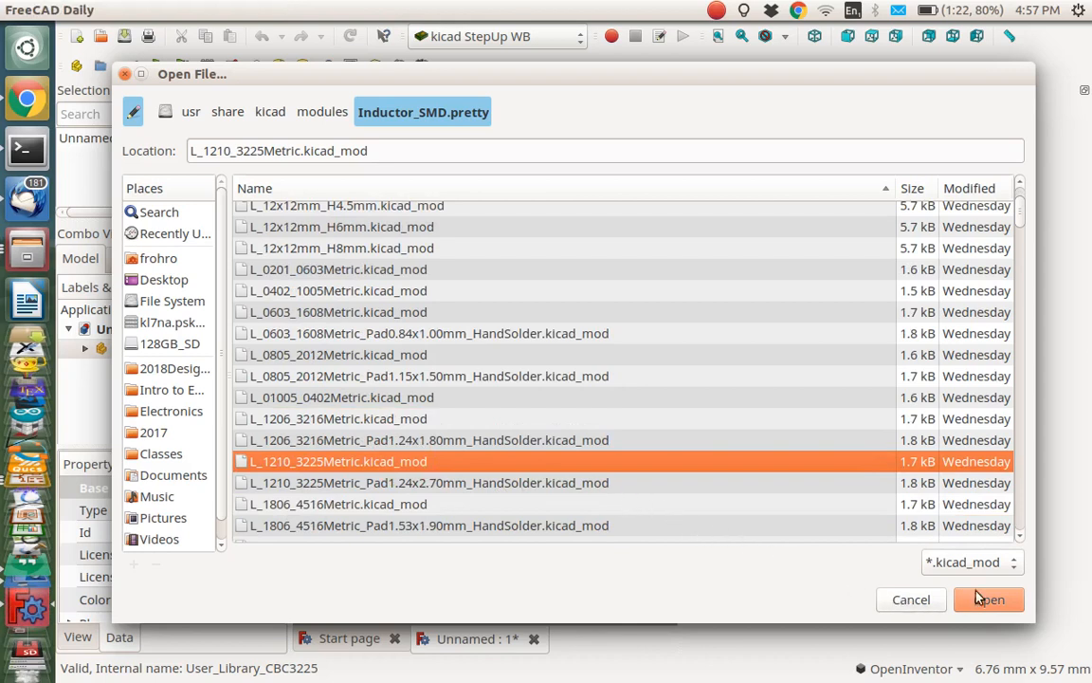
pyautogui.click(989, 598)
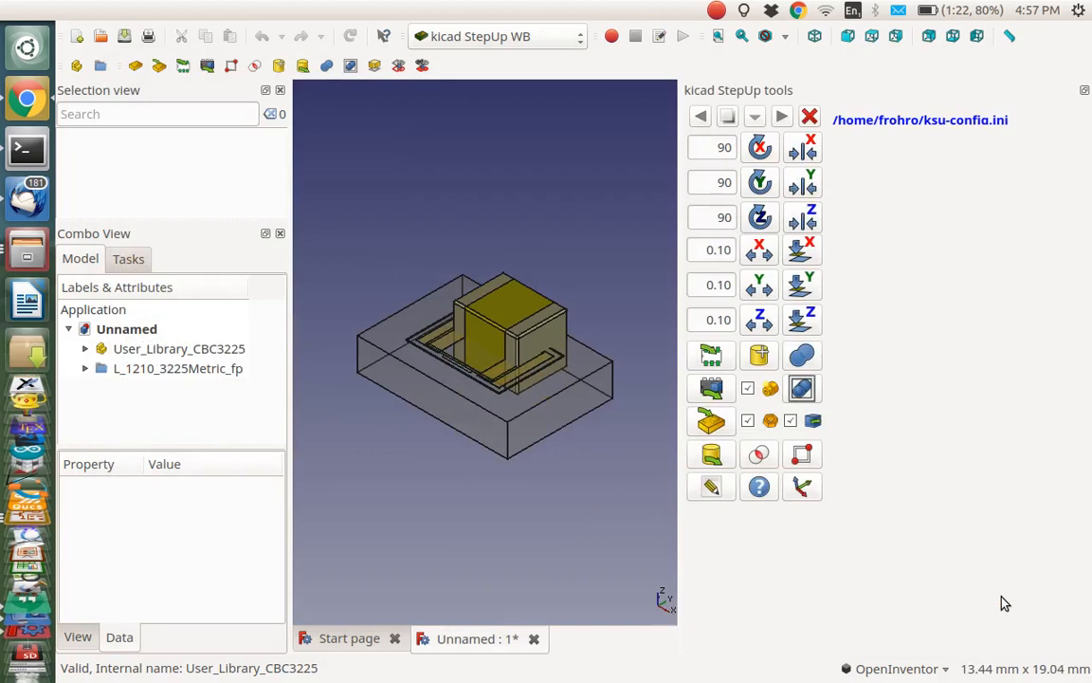
pyautogui.moveTo(704, 216)
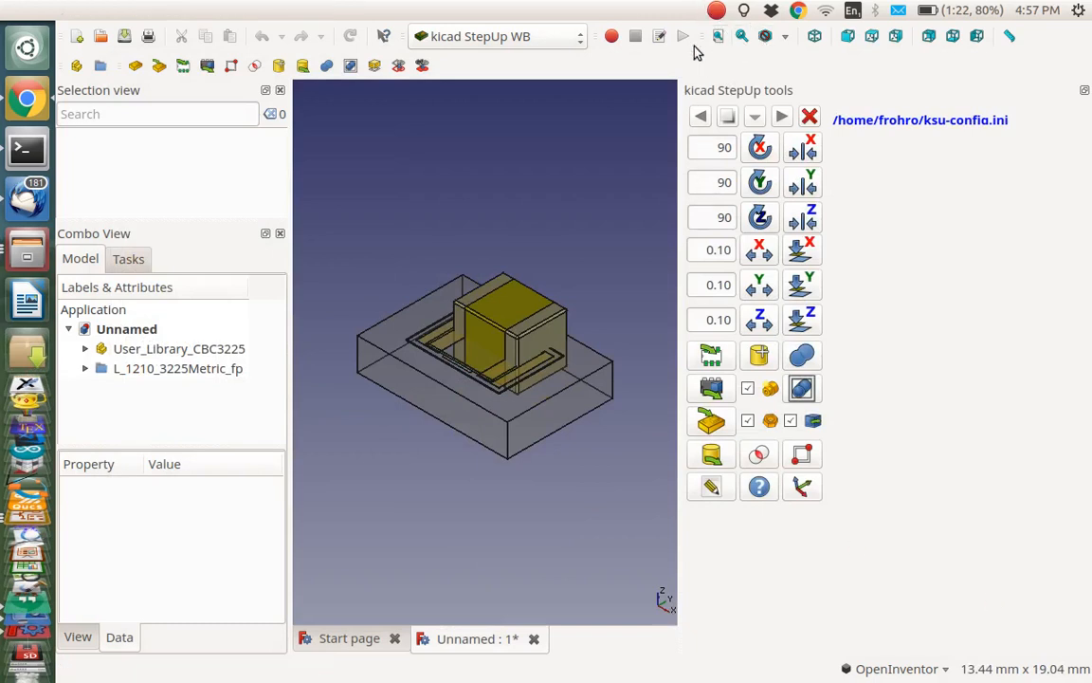
pyautogui.moveTo(837, 42)
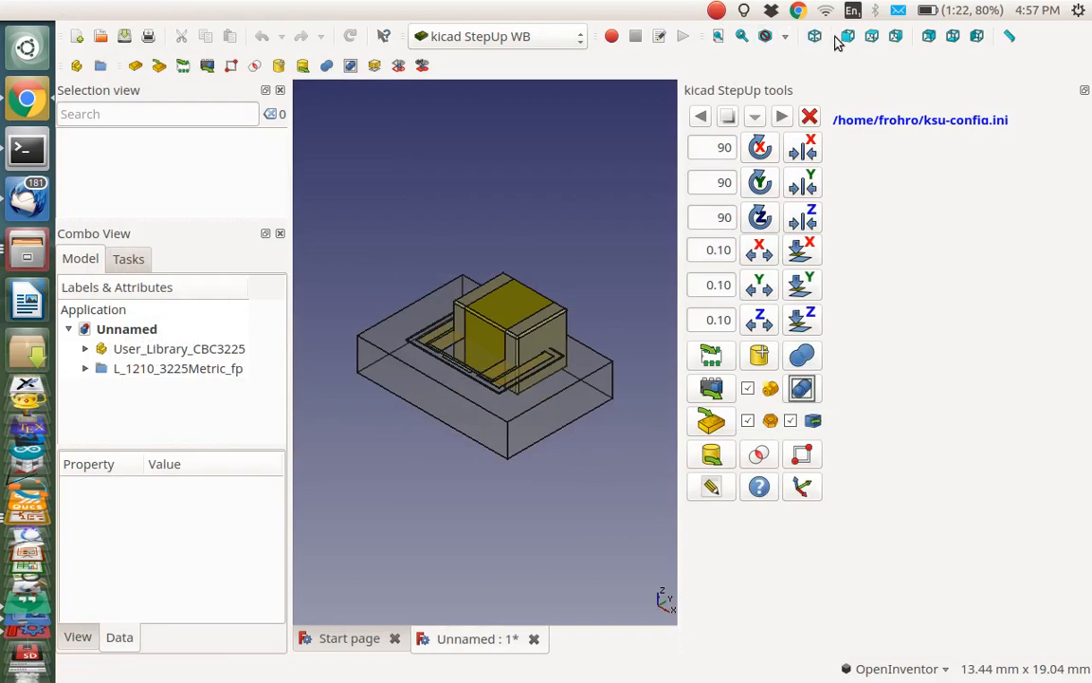
# - Dismiss the 'Error in selection' dialog and select only User_Library_CBC3225
pyautogui.click(847, 36)
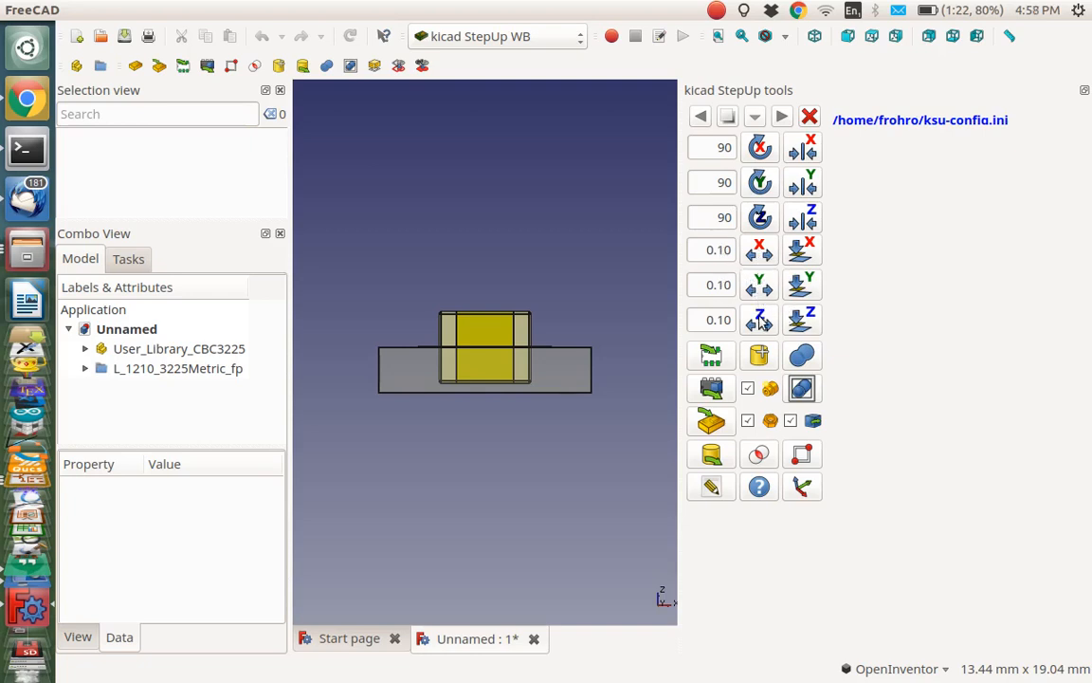
pyautogui.moveTo(759, 319)
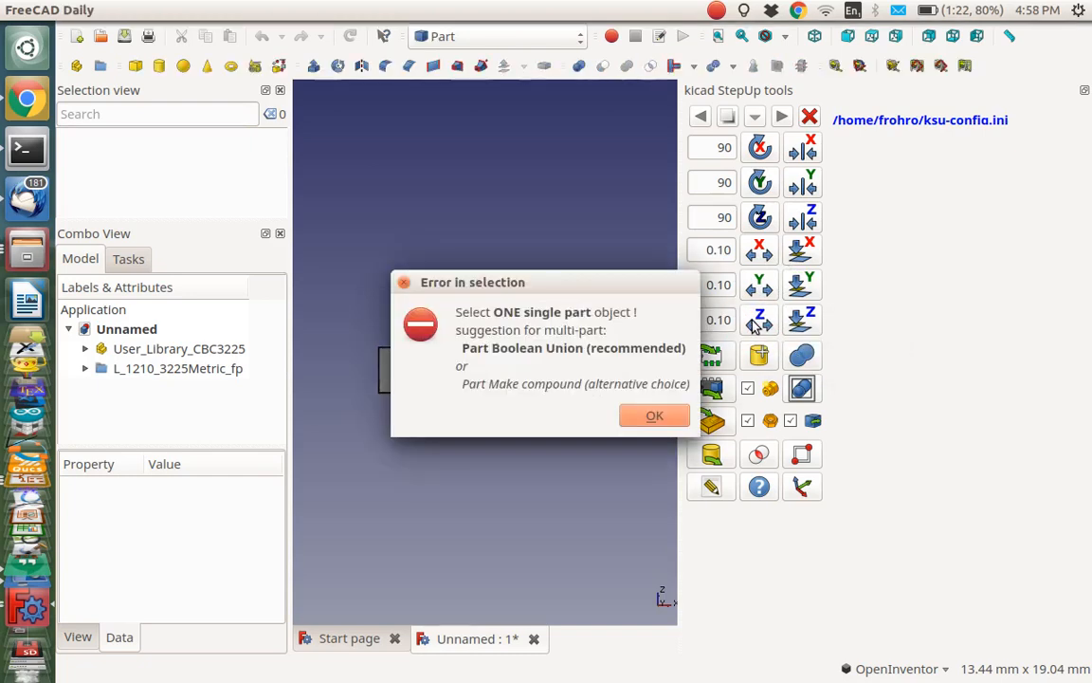
pyautogui.click(653, 416)
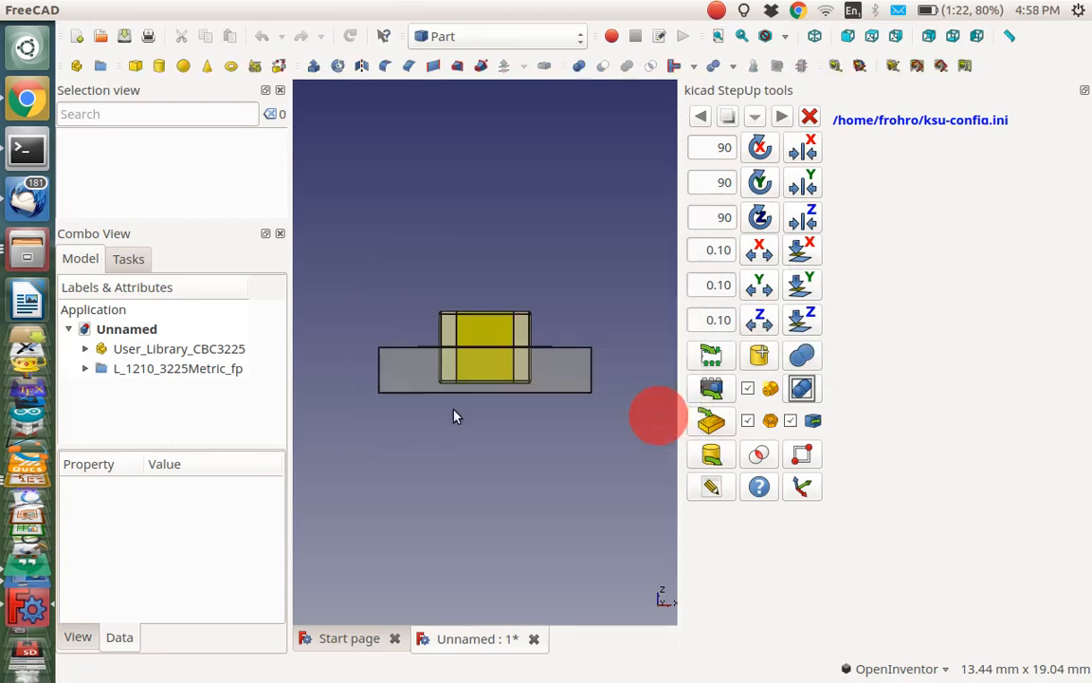
pyautogui.click(178, 348)
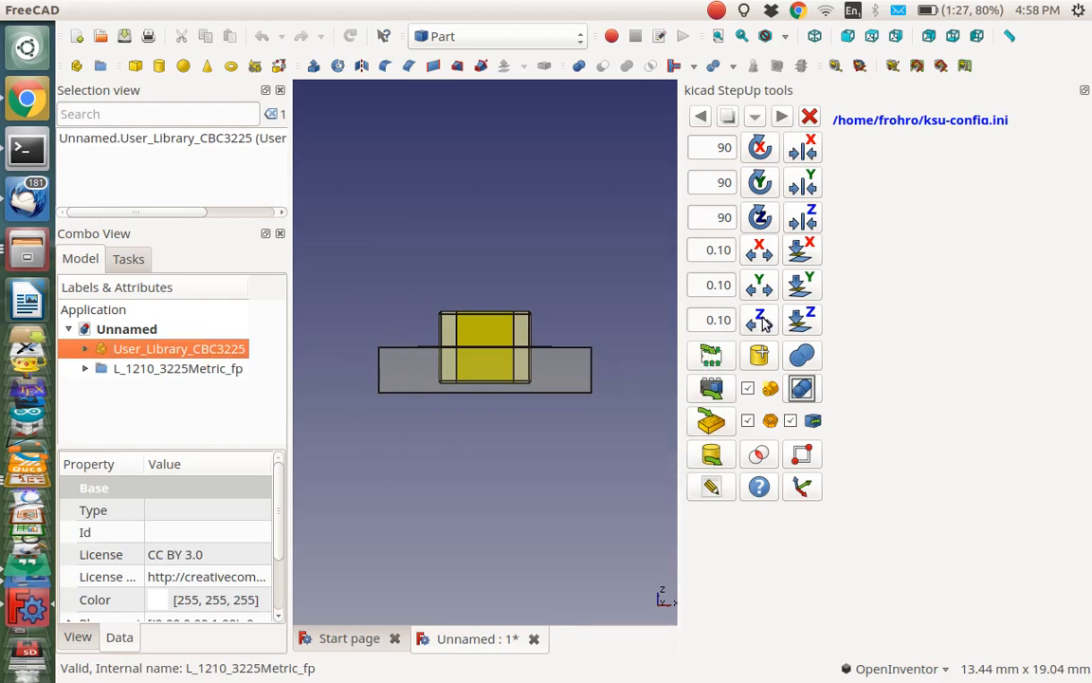
# - Nudge the inductor body four times by -0.10 along Y to centre it over the pads
pyautogui.click(180, 348)
pyautogui.write('-0.1')
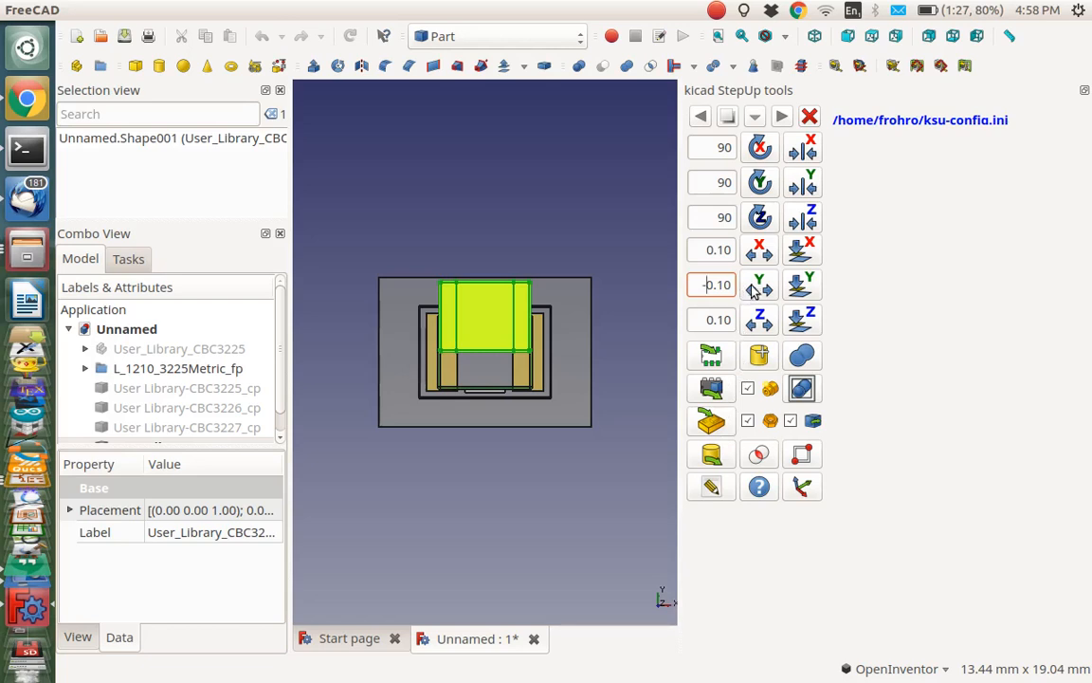
pyautogui.click(758, 285)
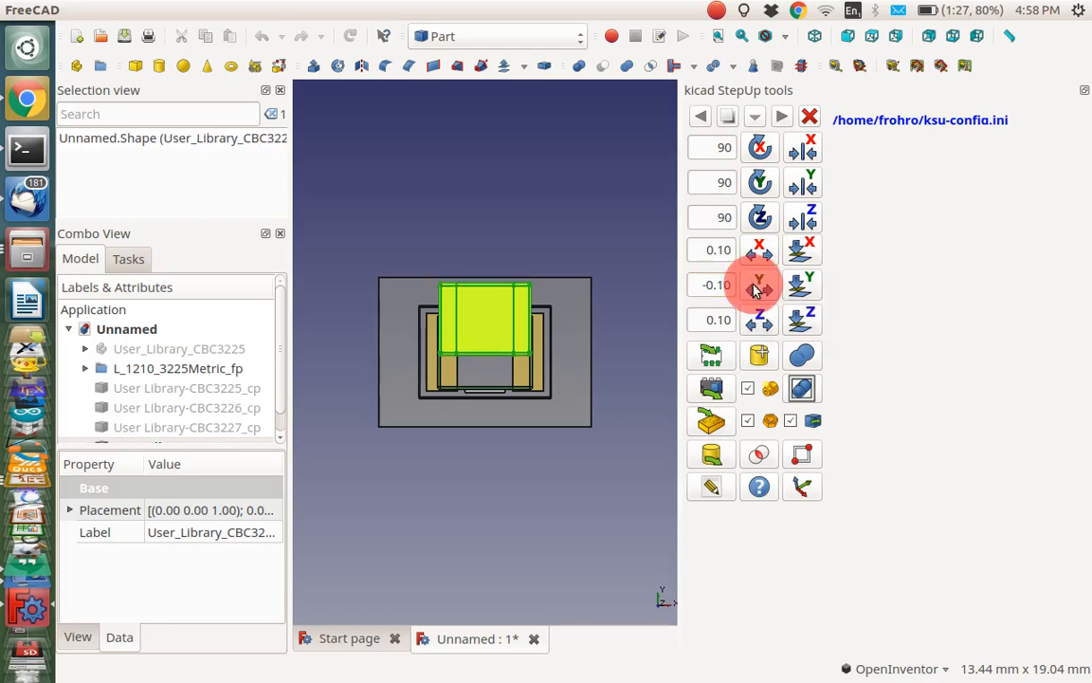
pyautogui.click(758, 285)
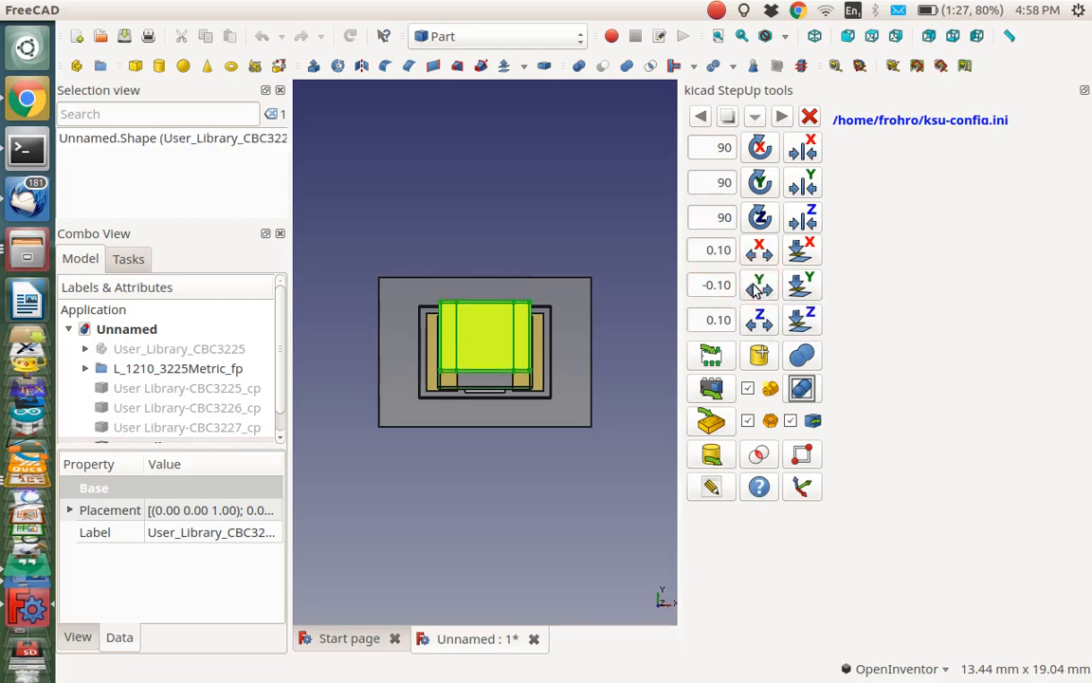
pyautogui.click(759, 284)
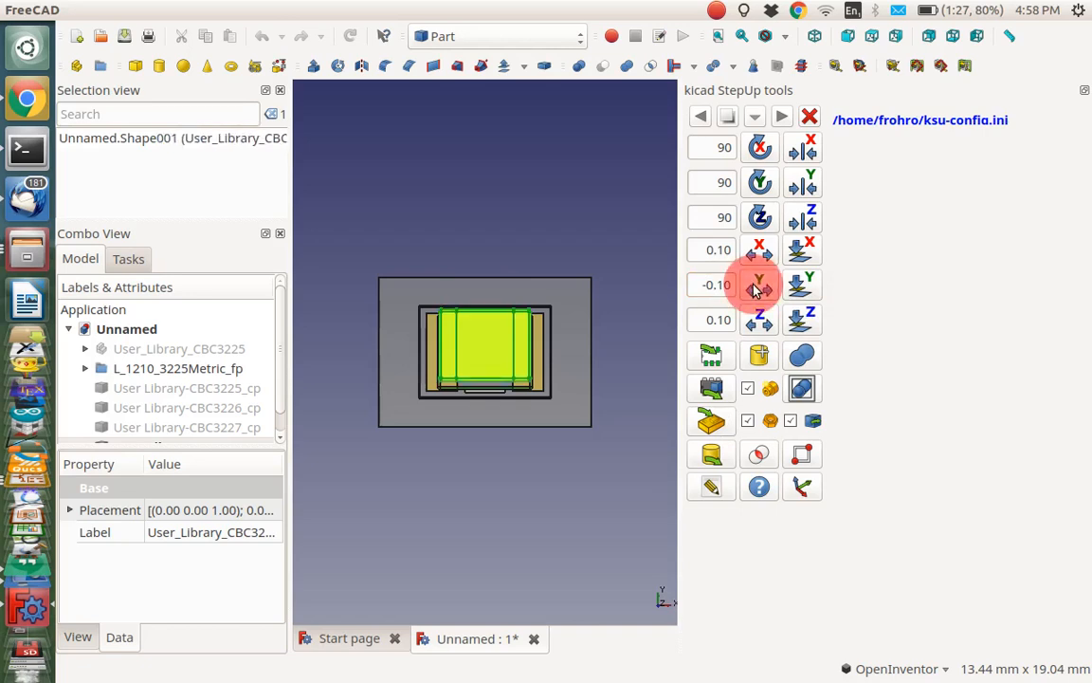
pyautogui.click(760, 284)
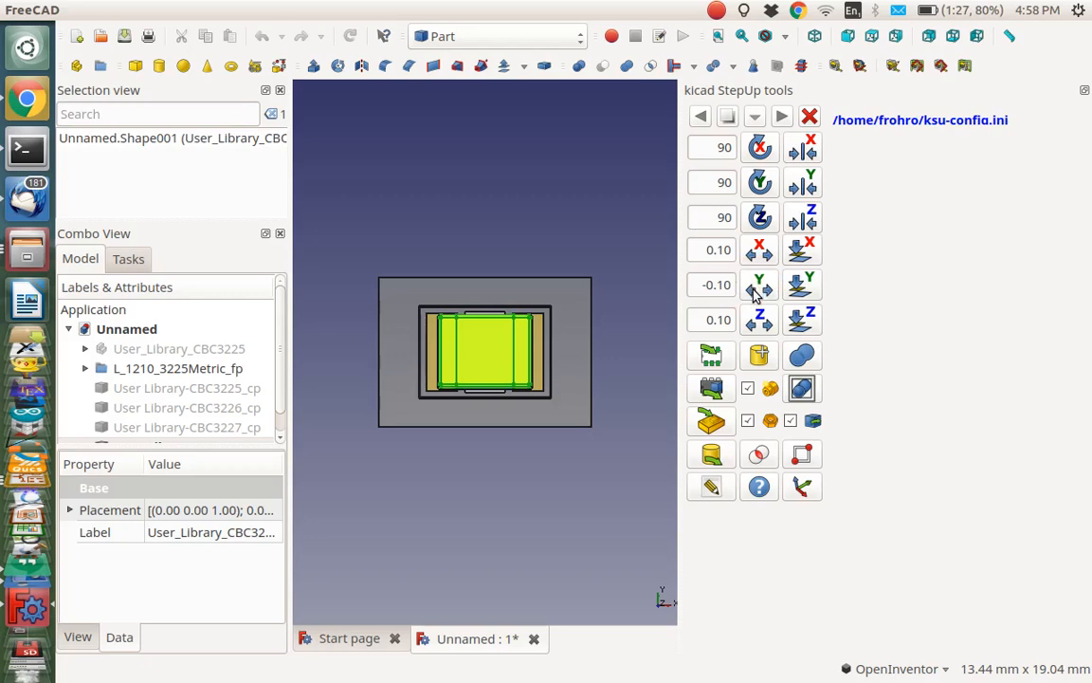
pyautogui.moveTo(733, 348)
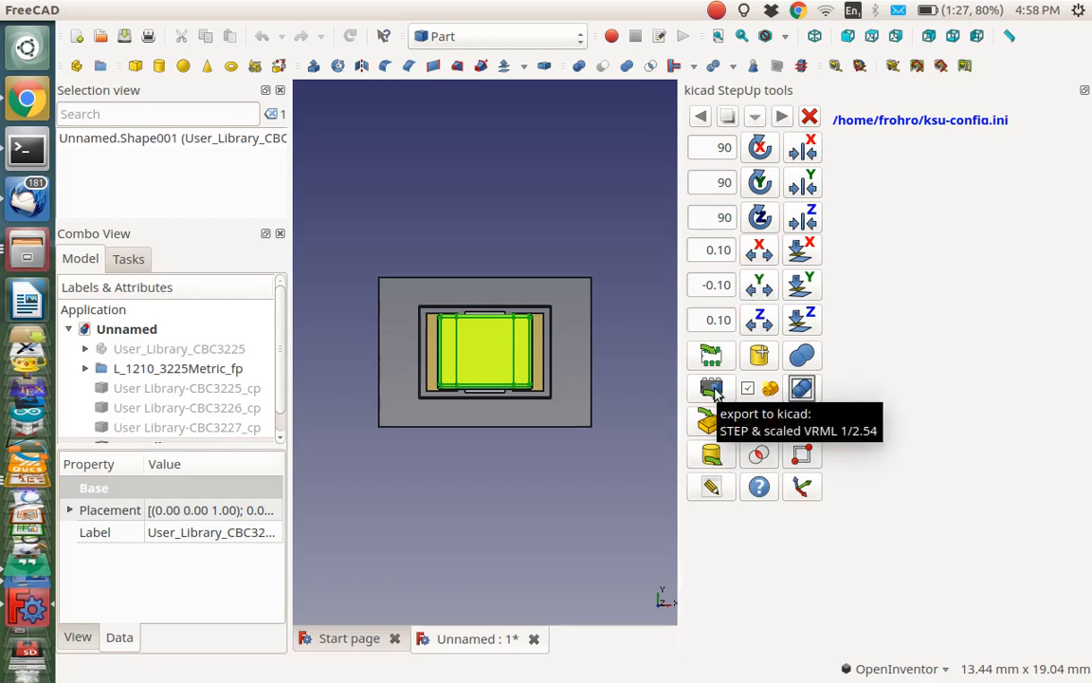
# - Export User_Library_CBC3225_cp.wrl and .step for KiCad, overwriting the existing files
pyautogui.click(711, 387)
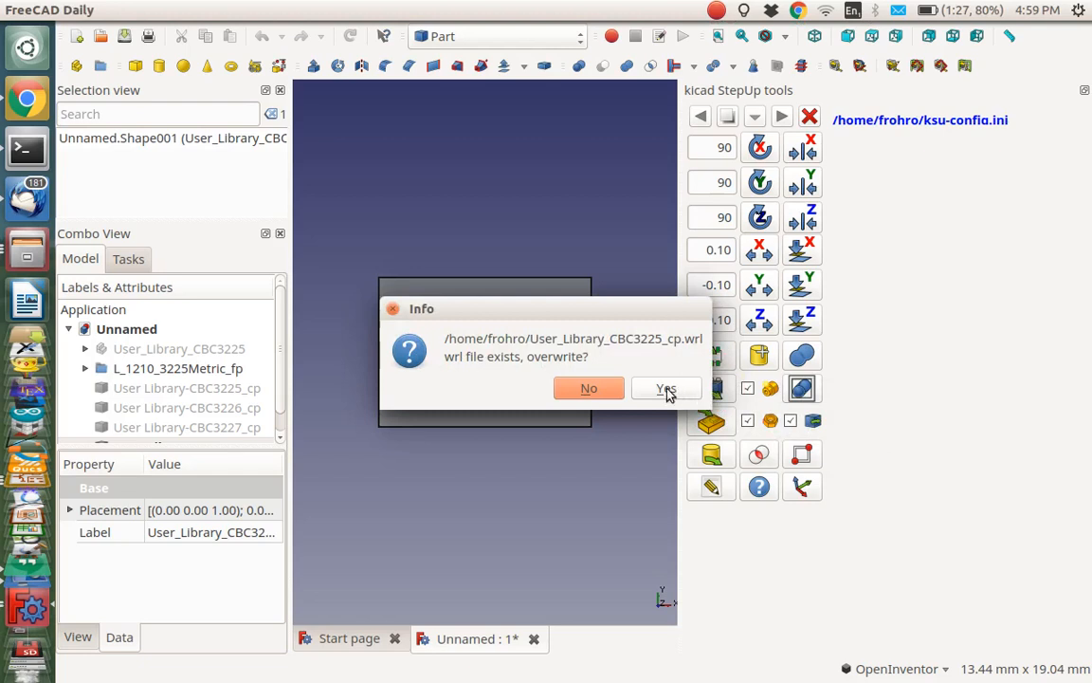
pyautogui.click(667, 388)
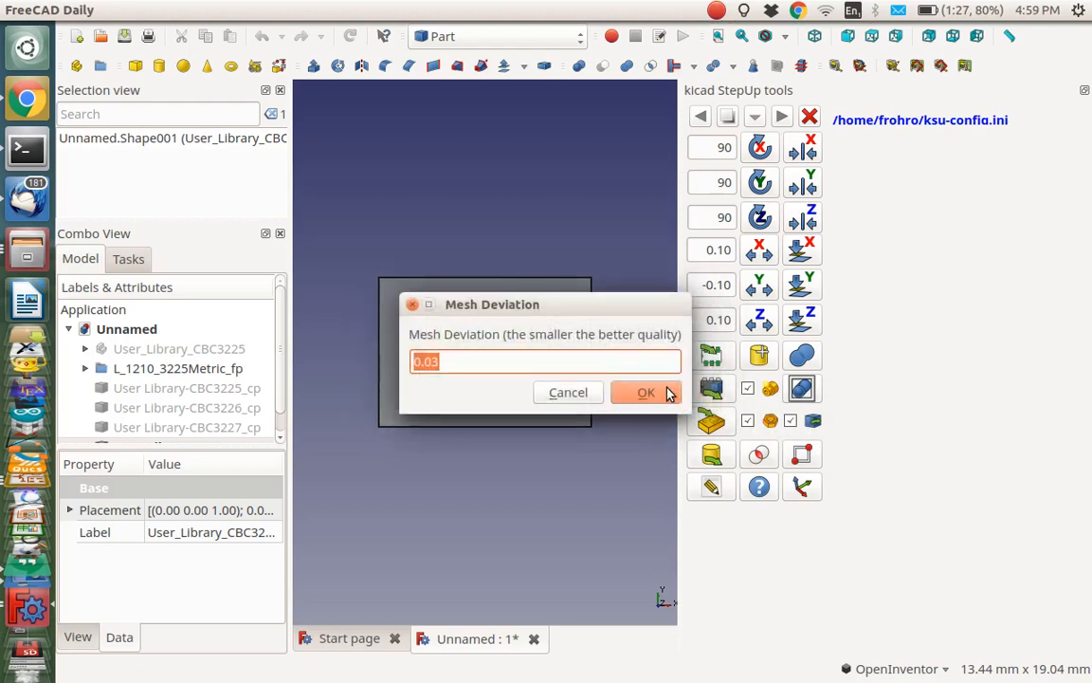
pyautogui.click(646, 391)
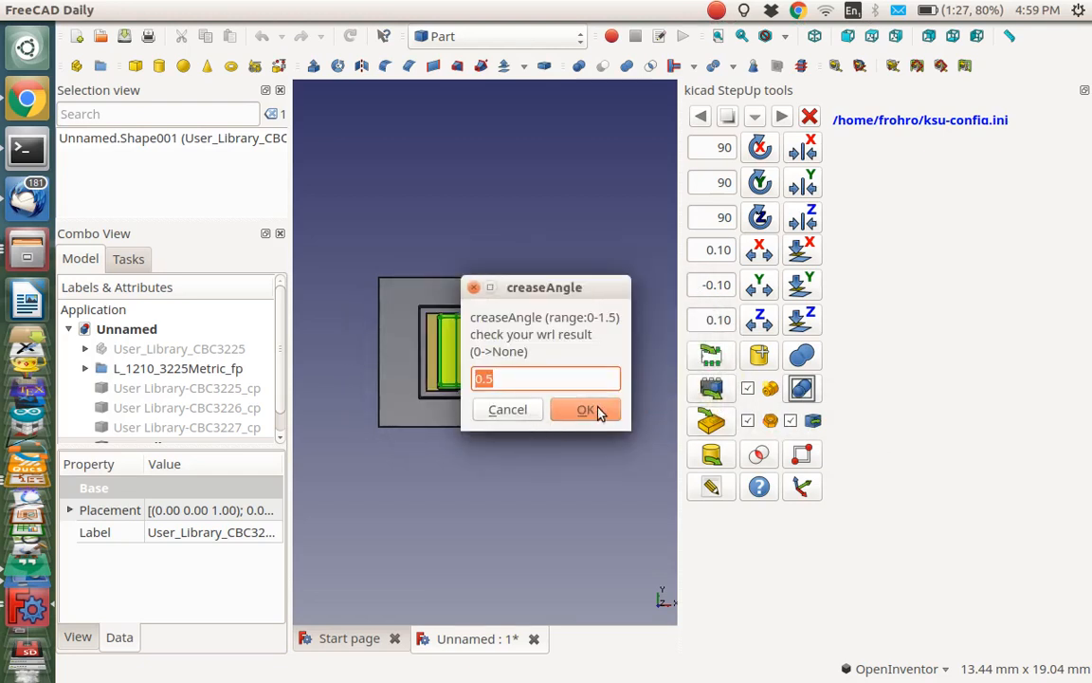
pyautogui.click(586, 408)
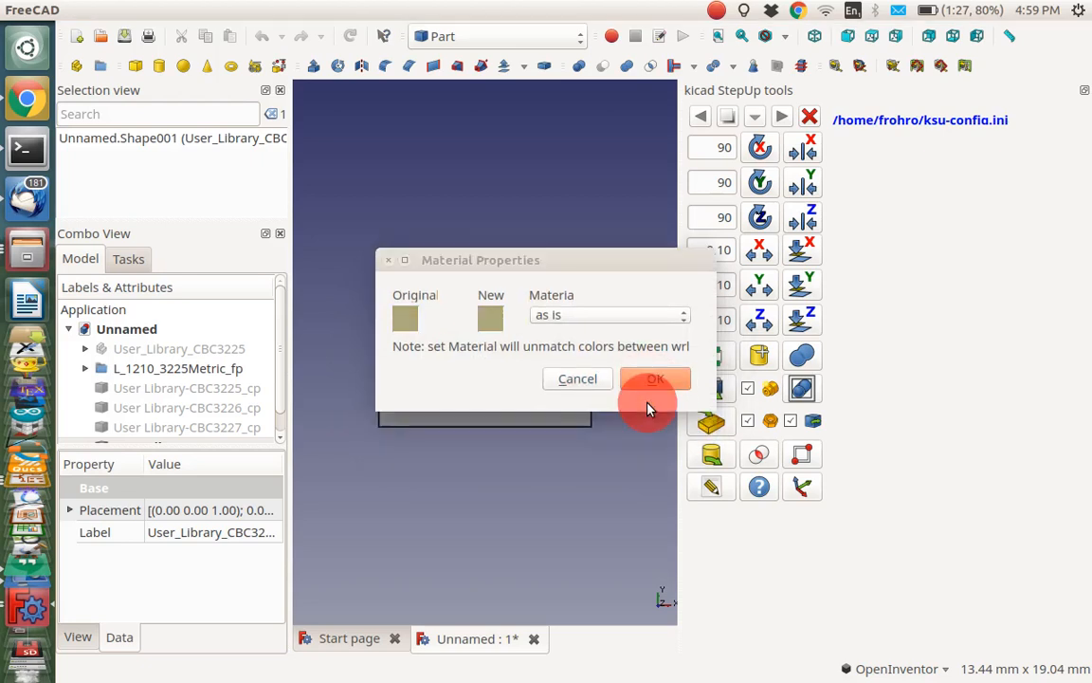
pyautogui.click(655, 379)
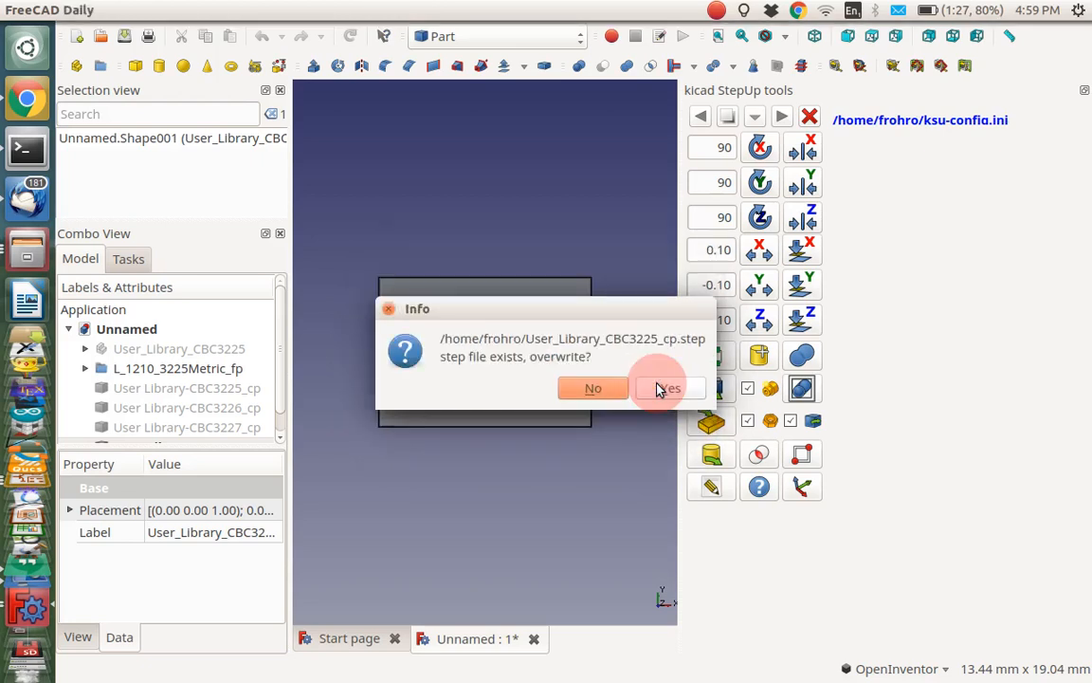
pyautogui.click(668, 388)
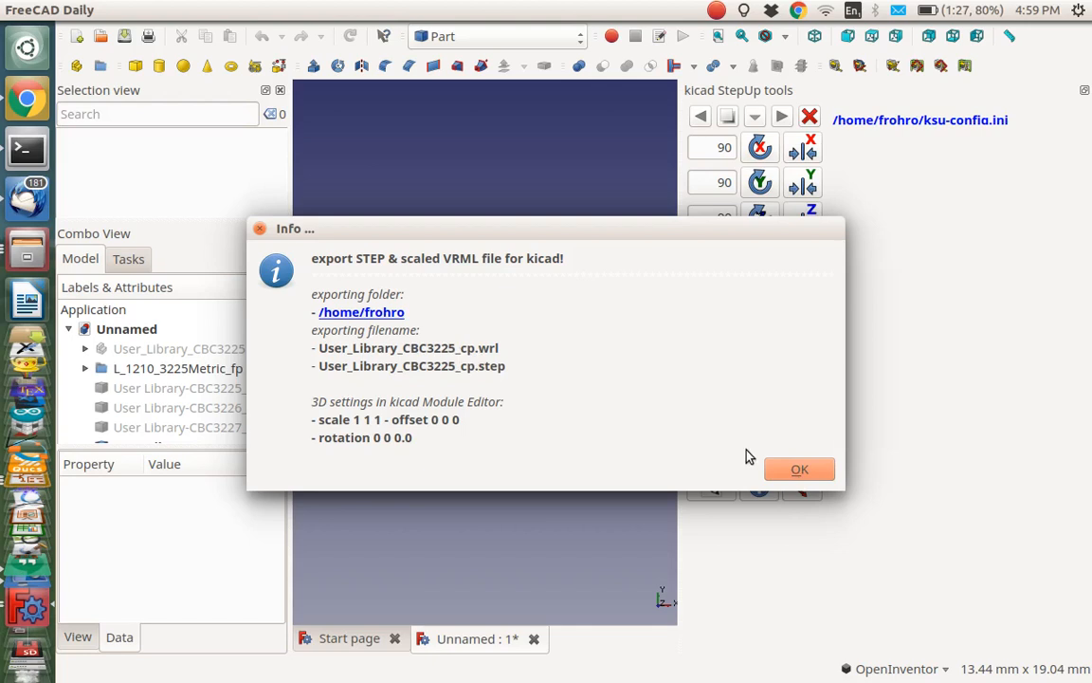
pyautogui.click(799, 469)
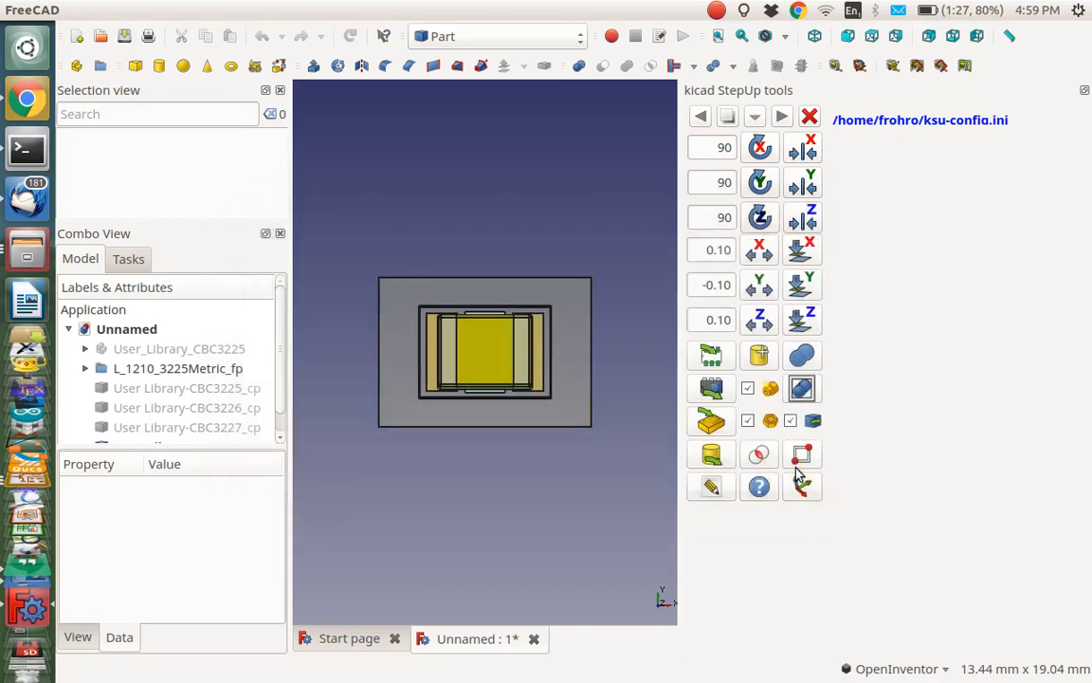
pyautogui.press('alt+tab')
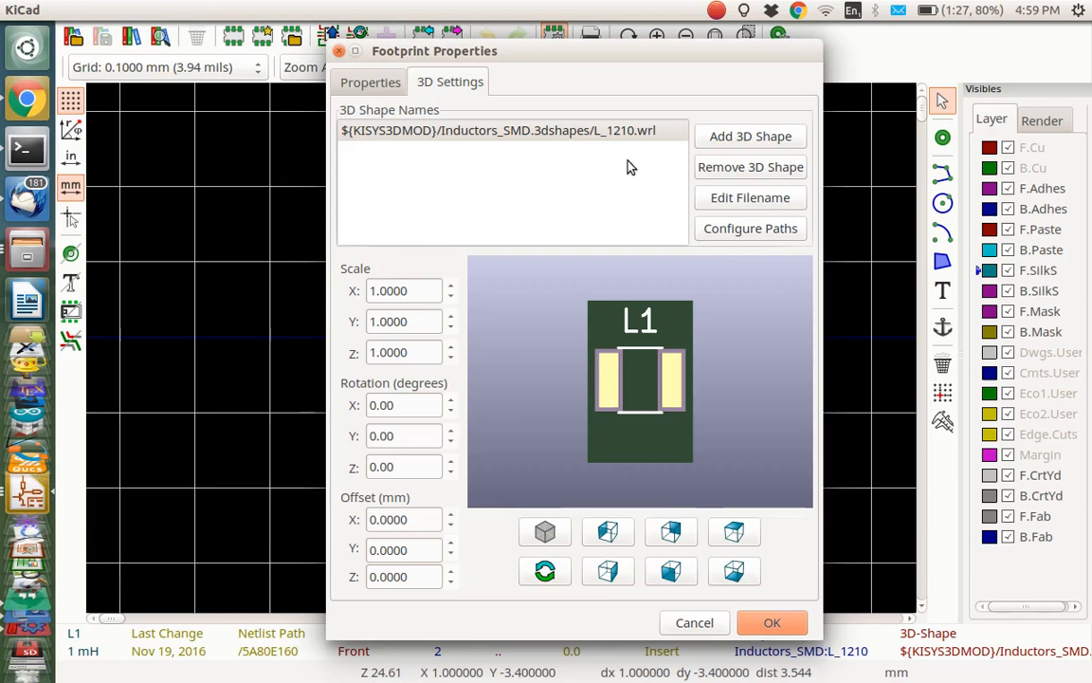
# - Add User_Library_CBC3225_cp.wrl as a second 3D model on L1 and accept the properties
pyautogui.click(750, 135)
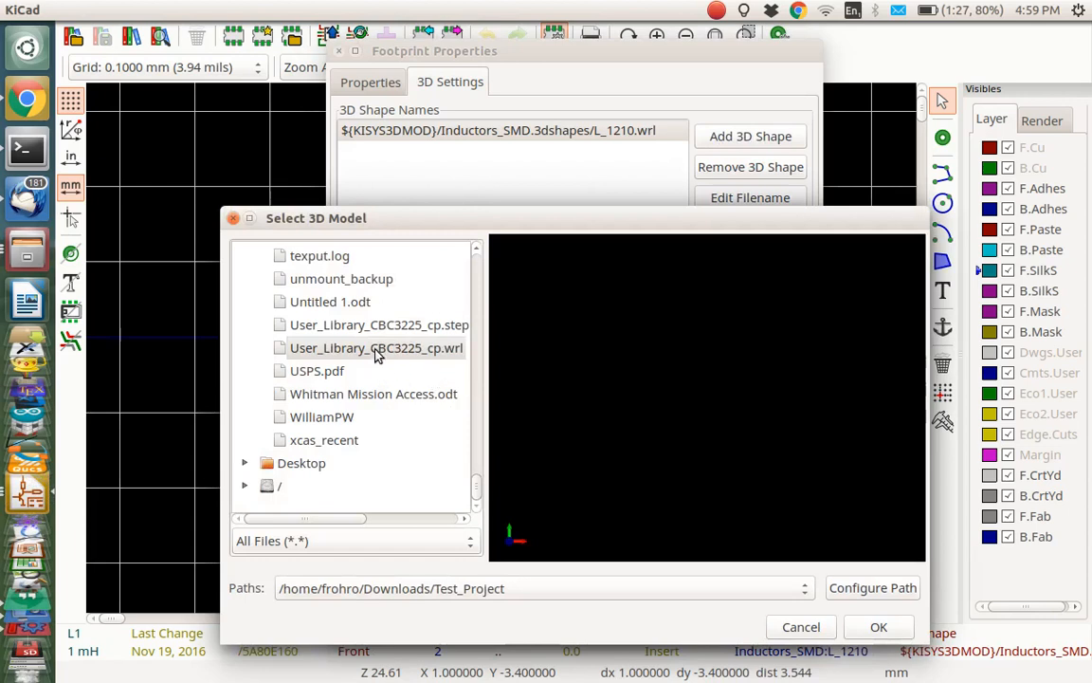
pyautogui.click(376, 348)
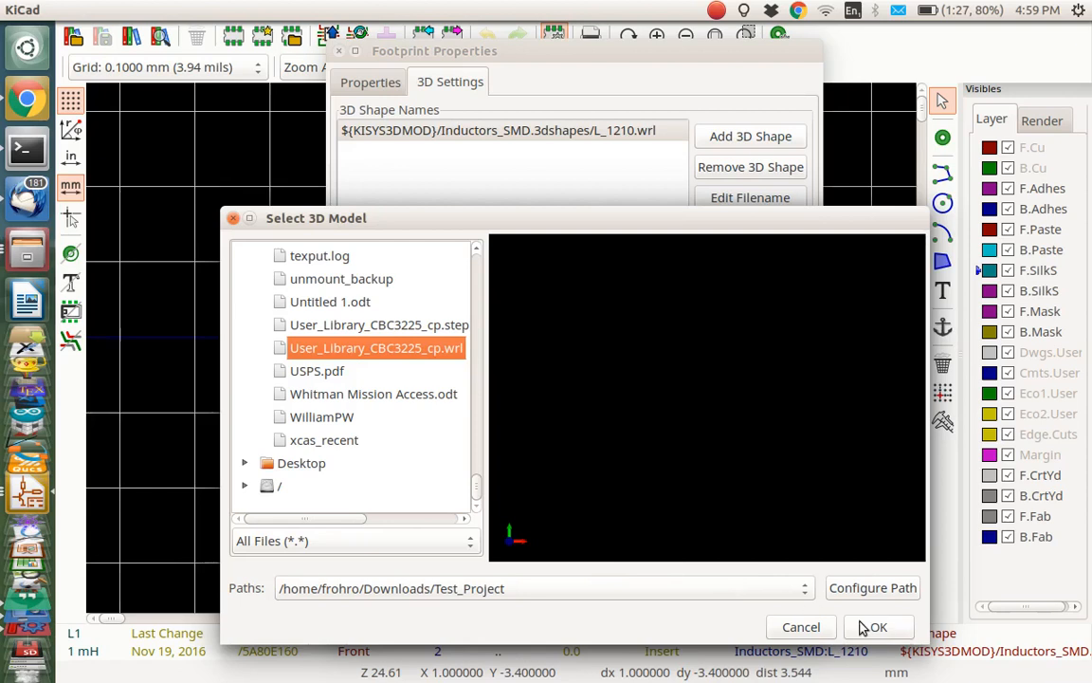
pyautogui.click(876, 627)
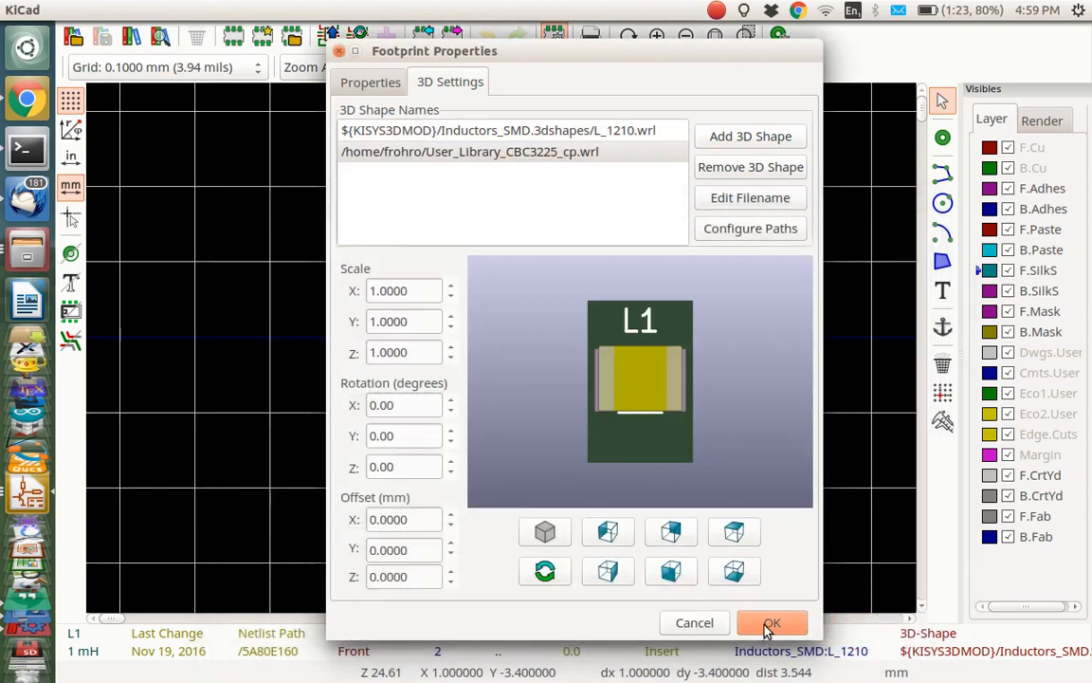
pyautogui.click(772, 623)
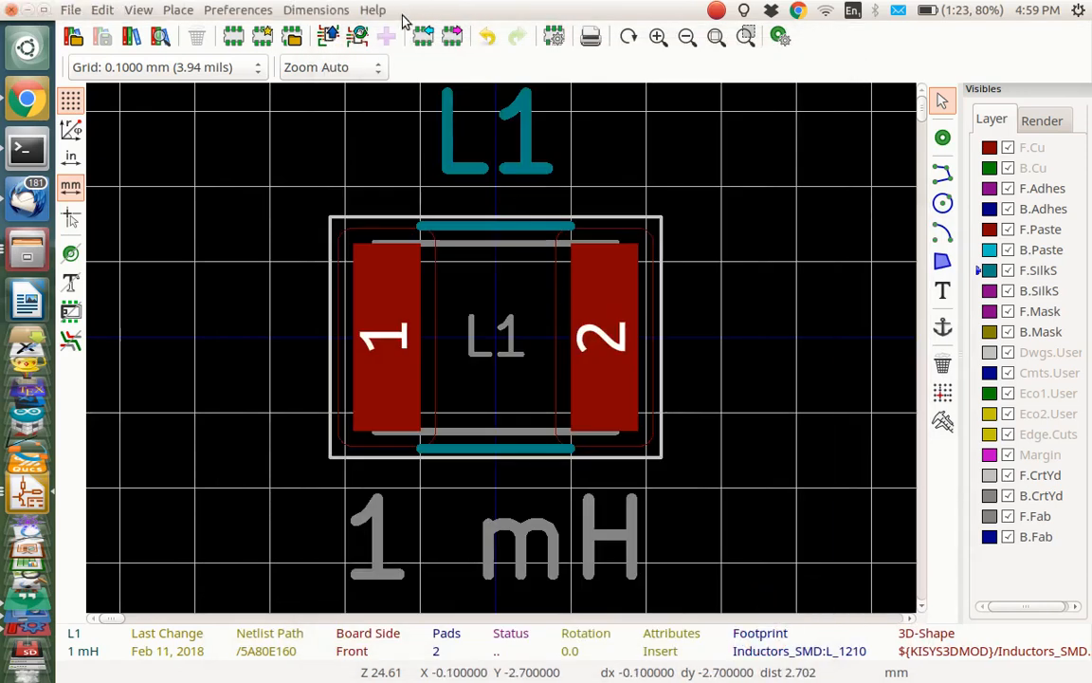
# - Switch to the board editor and open the board's 3D Viewer
pyautogui.click(359, 36)
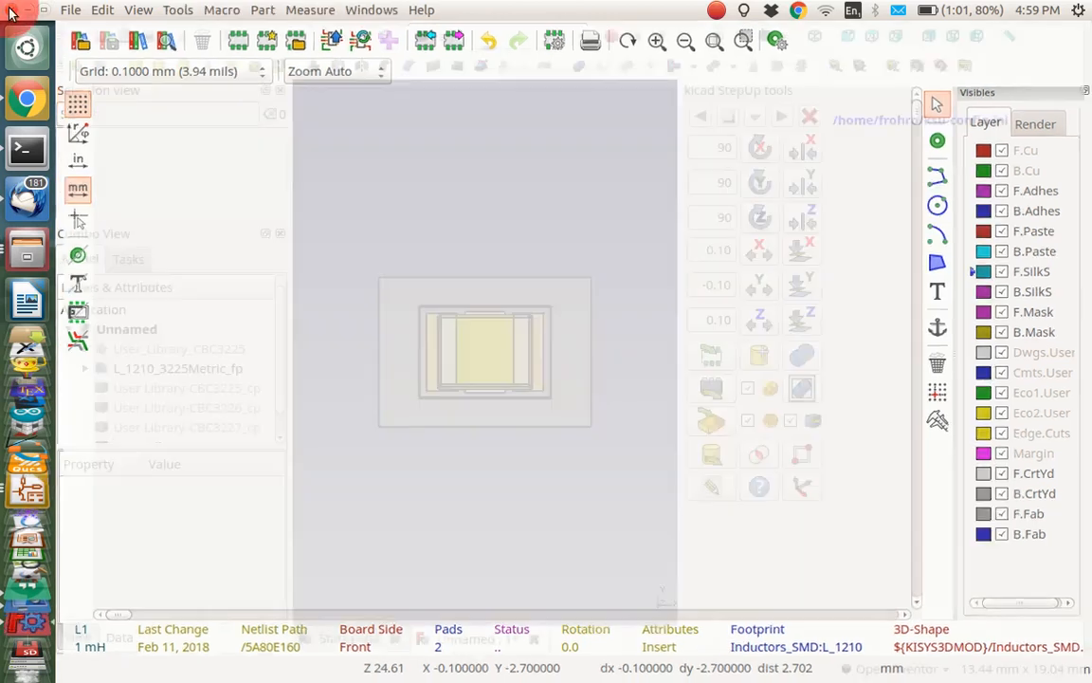
pyautogui.press('alt+tab')
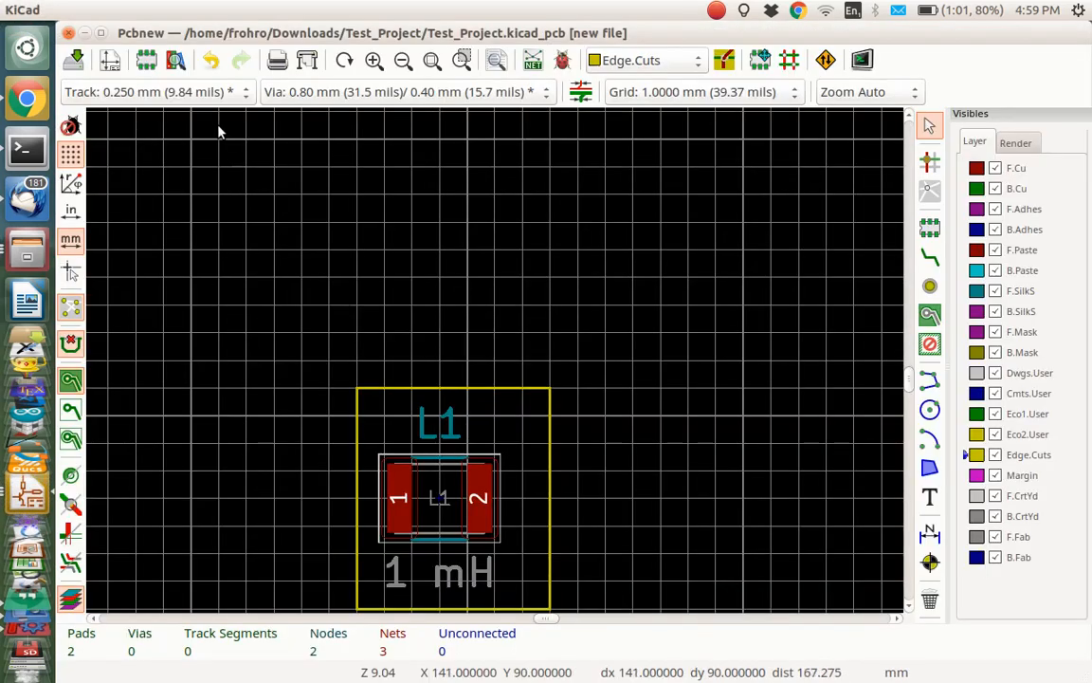
pyautogui.click(862, 59)
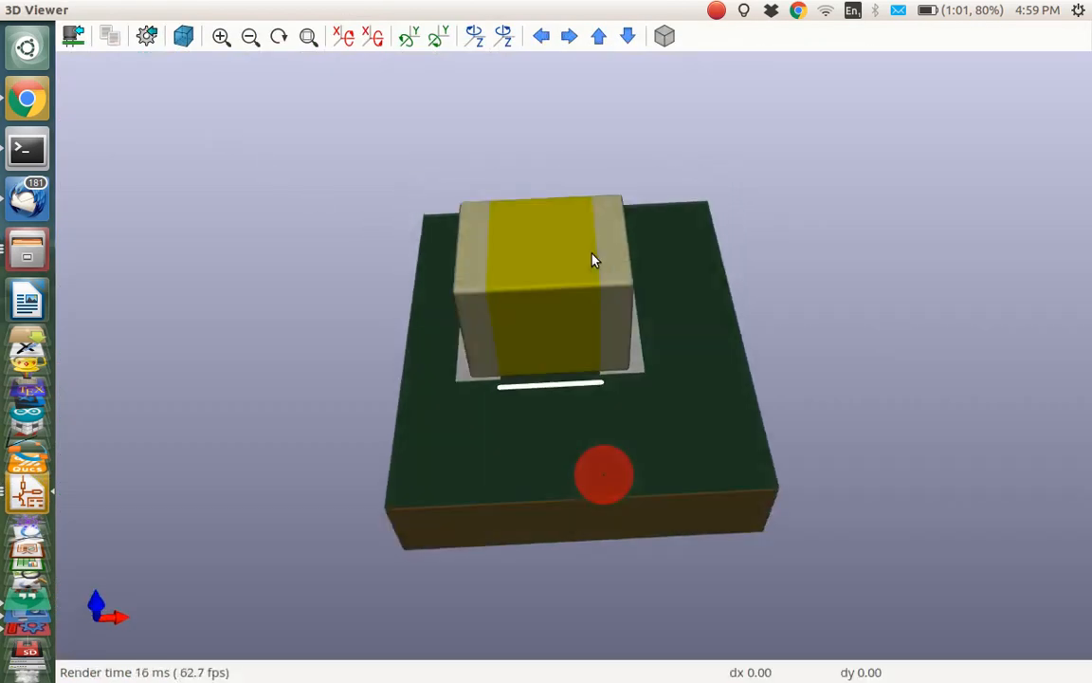
# - Orbit the board to inspect the coloured CBC3225 model on L1's pads from several sides
pyautogui.moveTo(593, 261); pyautogui.dragTo(834, 544)
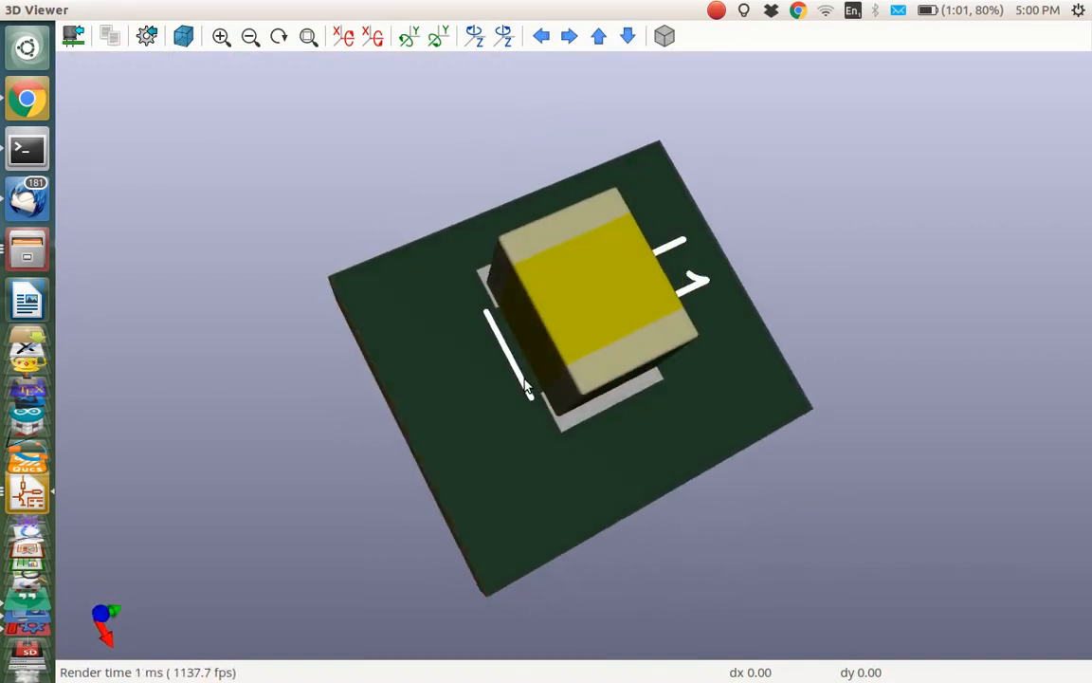
pyautogui.moveTo(527, 388); pyautogui.dragTo(510, 531)
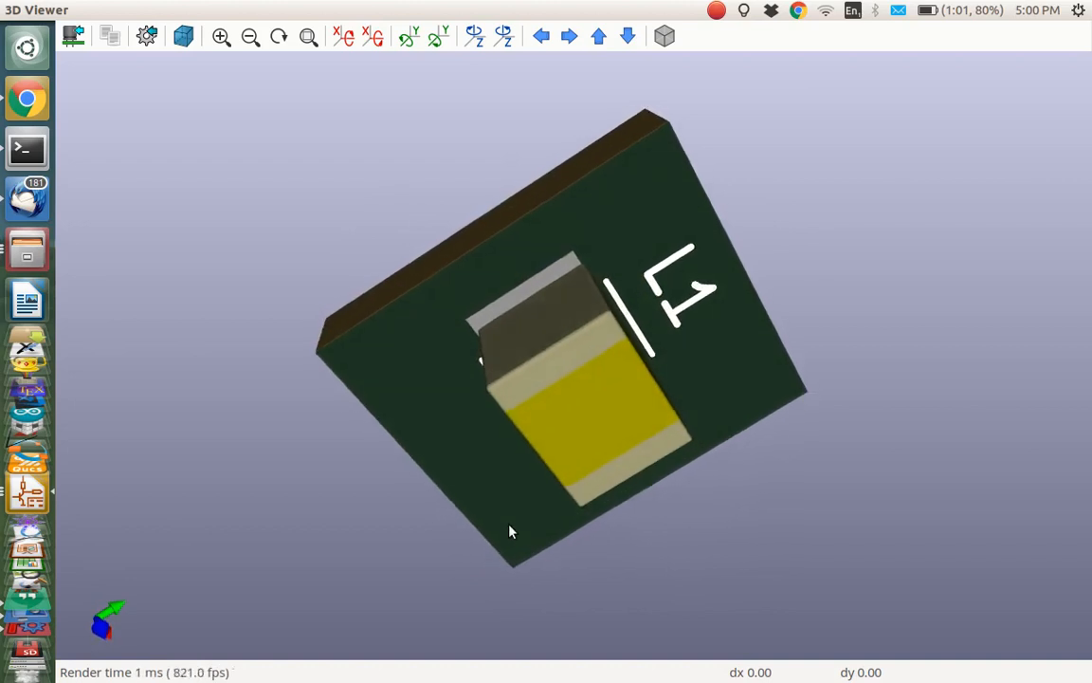
pyautogui.moveTo(512, 531); pyautogui.dragTo(407, 337)
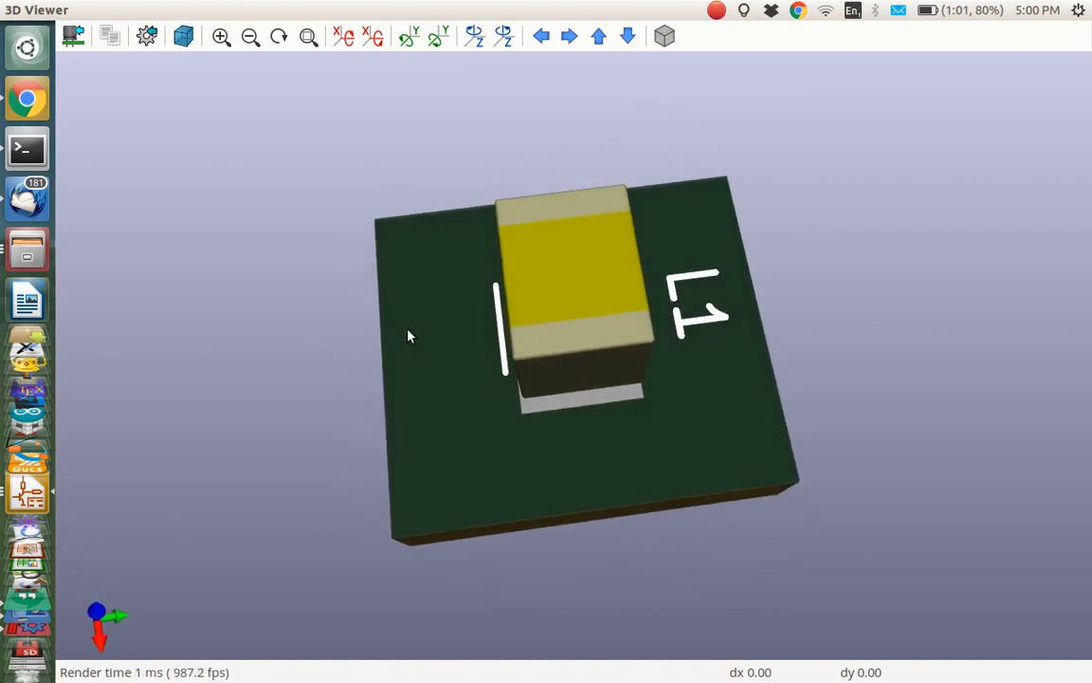
pyautogui.moveTo(408, 336); pyautogui.dragTo(526, 465)
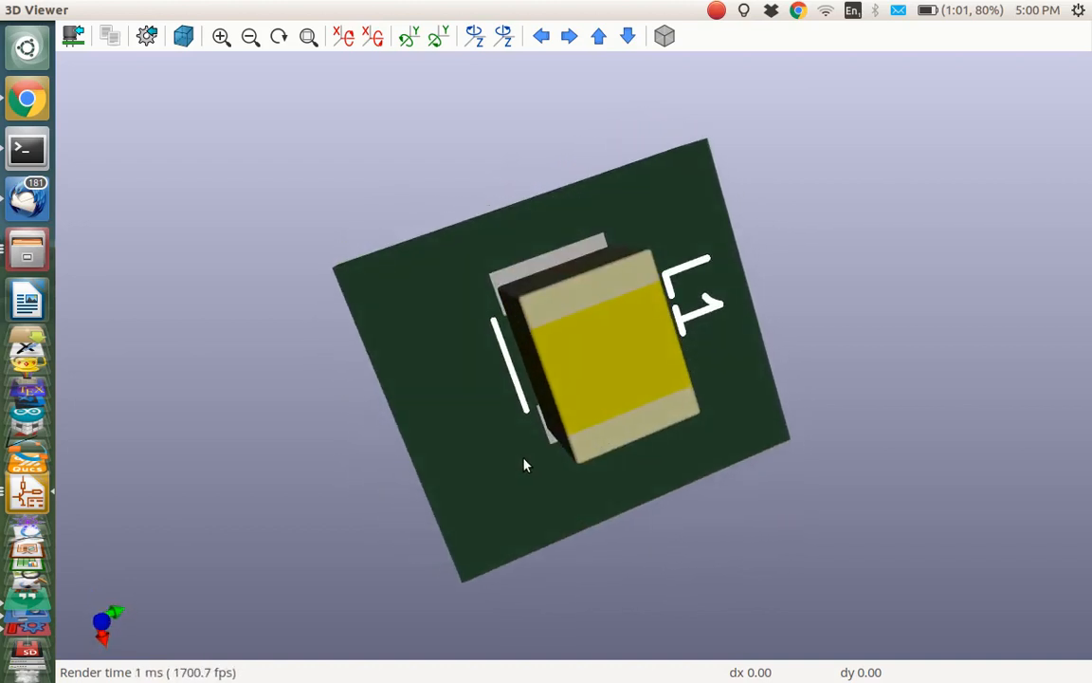